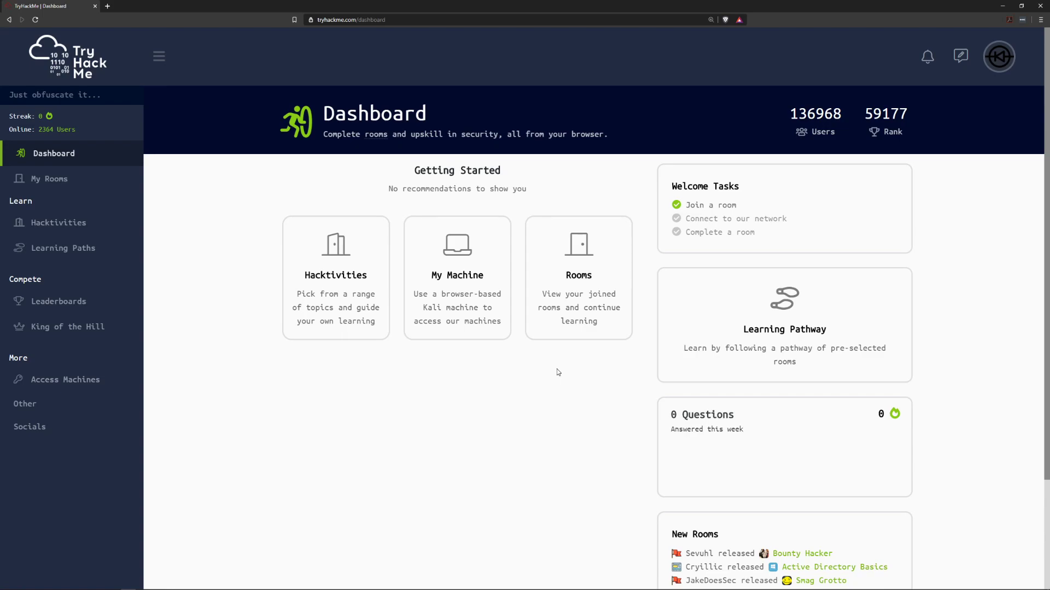
{"action": "mouse_move", "coordinate": [553, 375]}
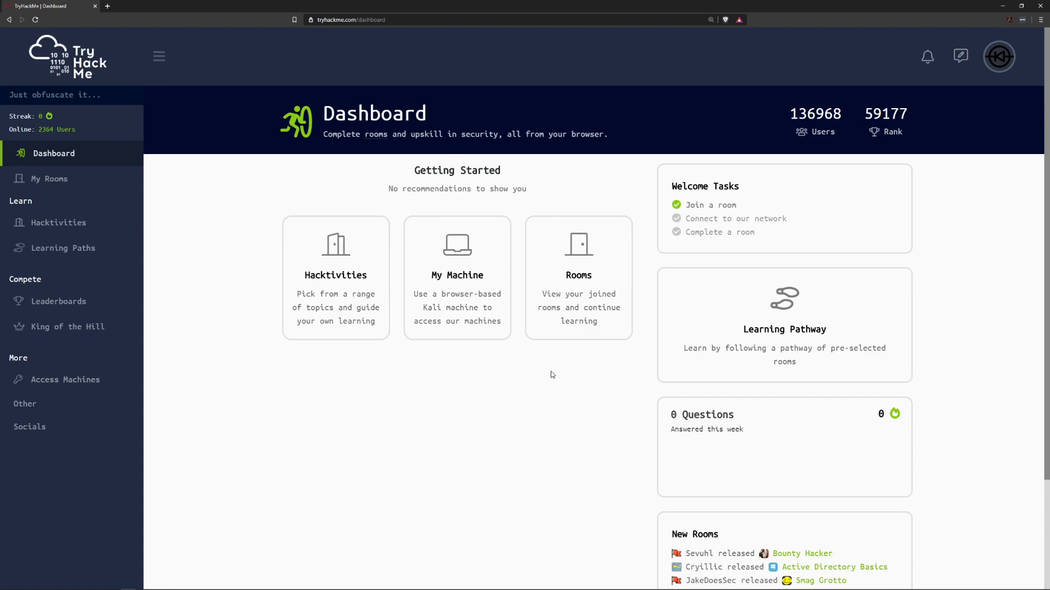
{"action": "mouse_move", "coordinate": [554, 373]}
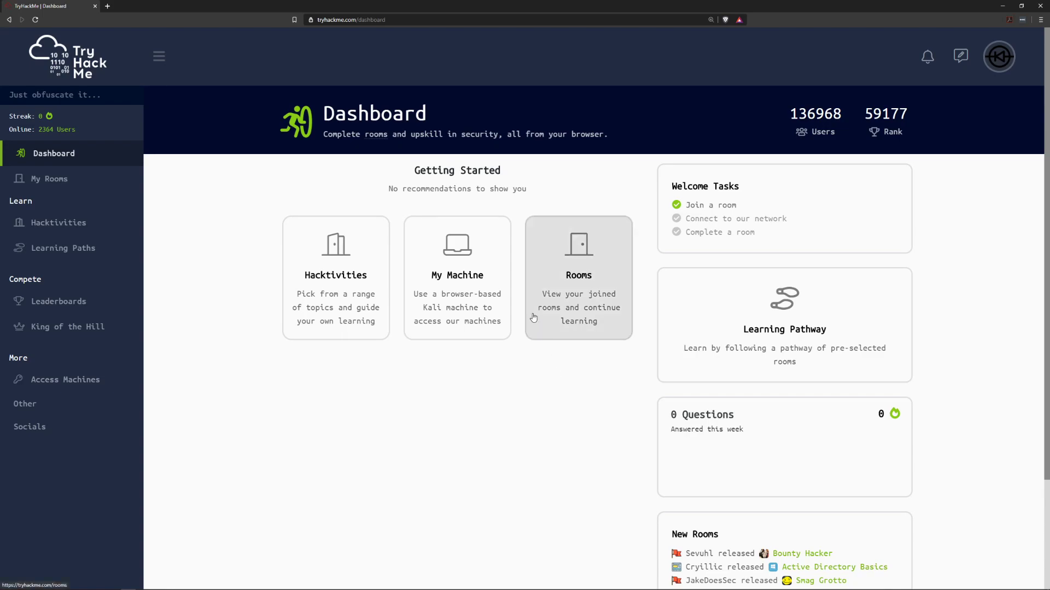
{"action": "mouse_move", "coordinate": [536, 411]}
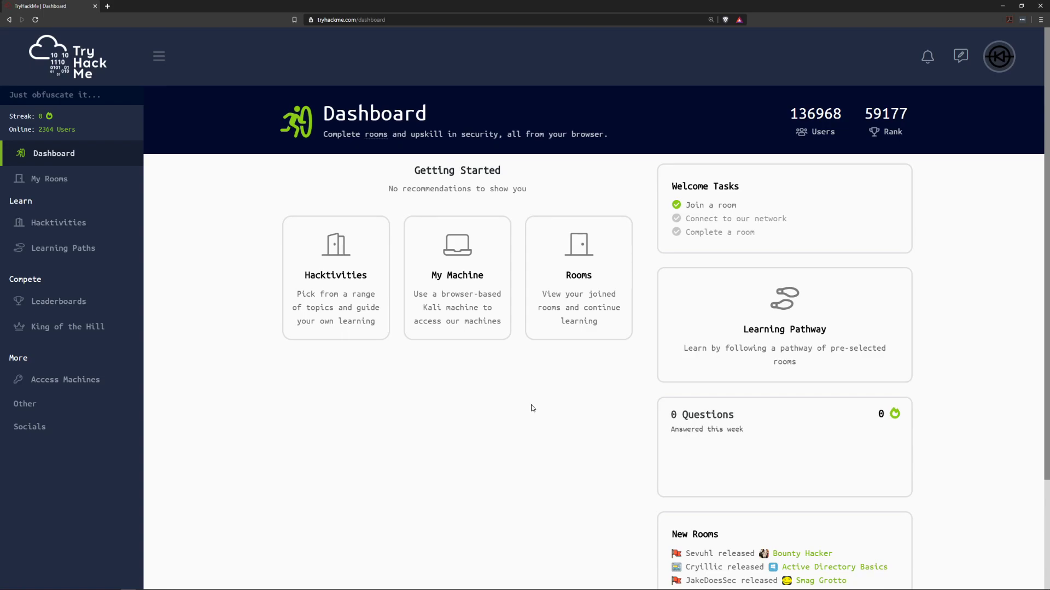
{"action": "mouse_move", "coordinate": [132, 407]}
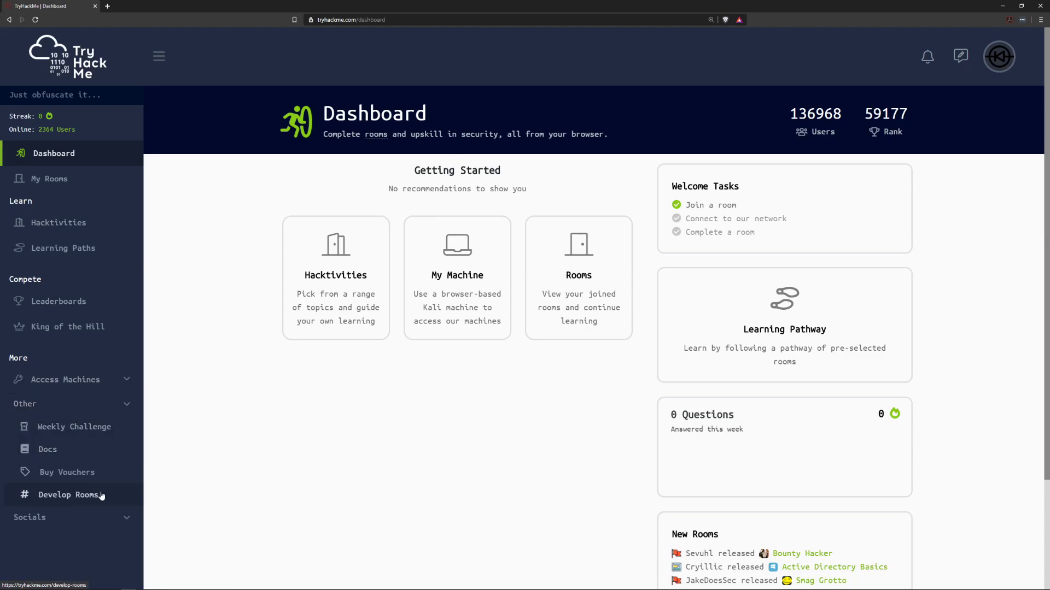
Open Develop Rooms and enable the Room developer options toggle.
{"action": "left_click", "coordinate": [69, 495]}
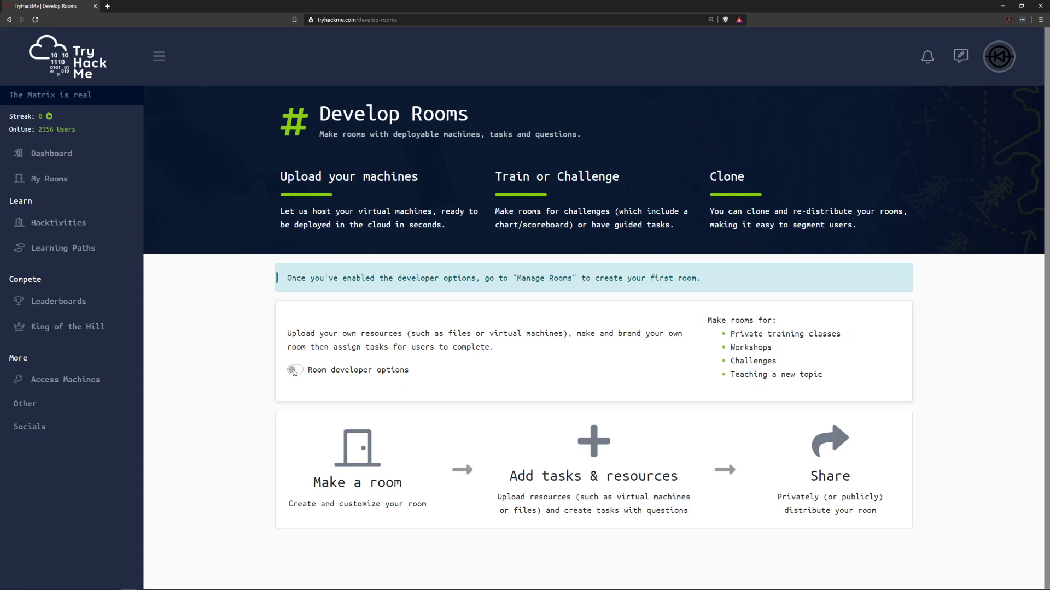
{"action": "left_click", "coordinate": [295, 366]}
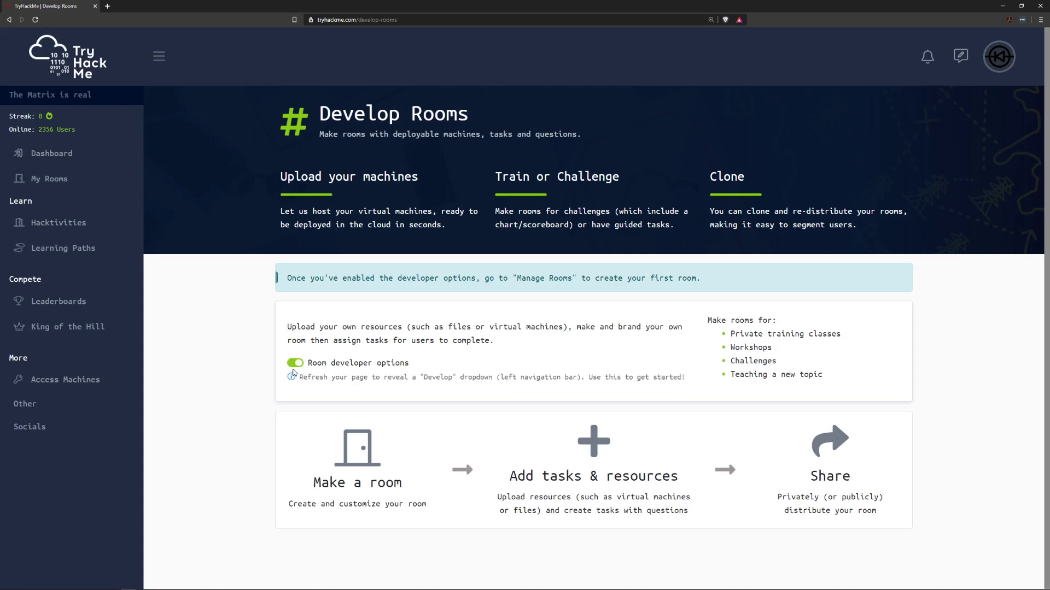
{"action": "mouse_move", "coordinate": [266, 396]}
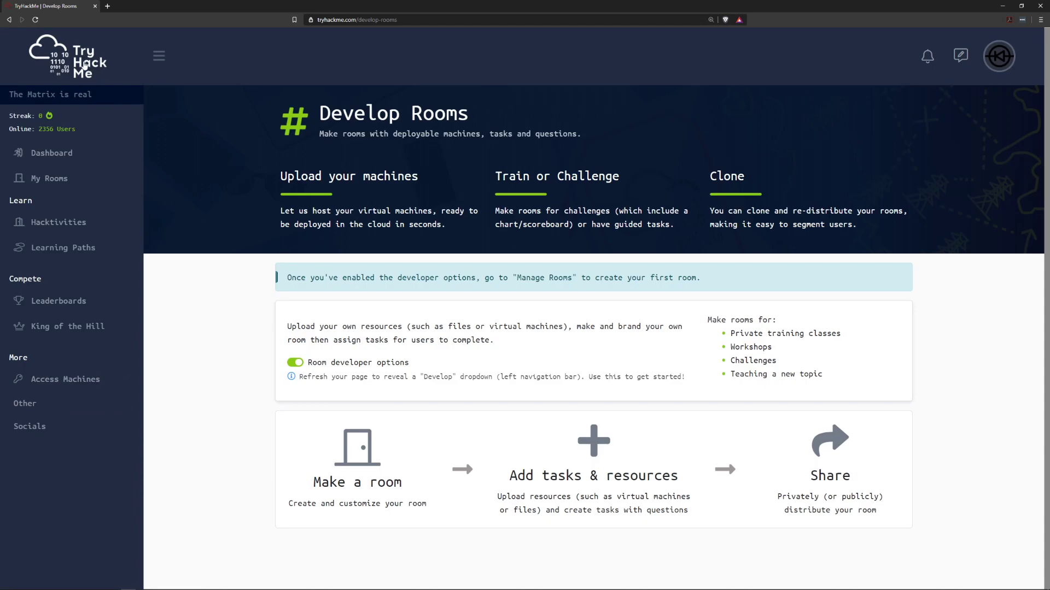
Expand the new Develop menu showing Upload, Manage rooms and Your material.
{"action": "left_click", "coordinate": [53, 153]}
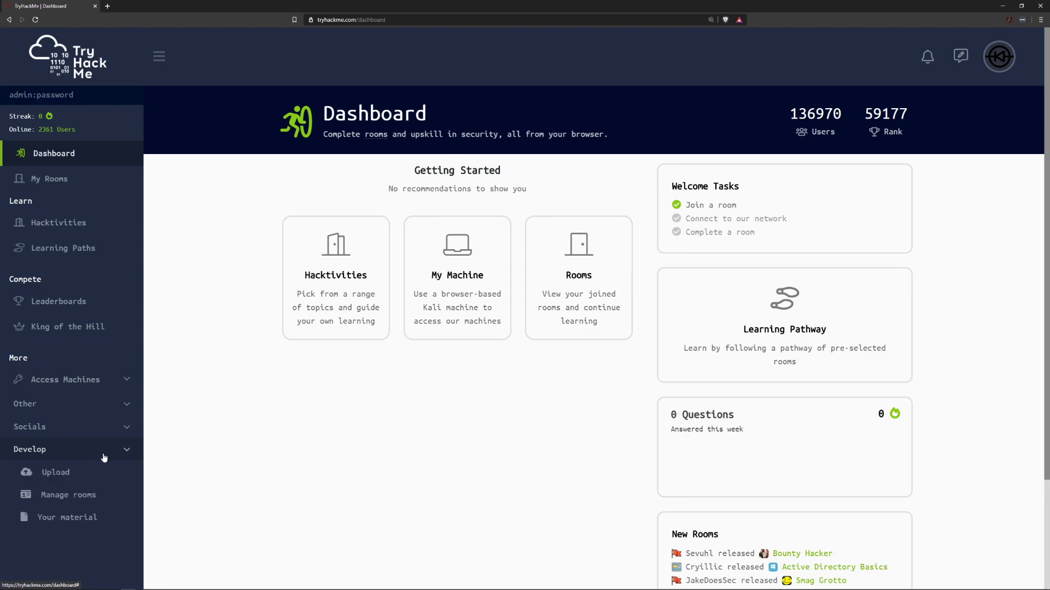
{"action": "mouse_move", "coordinate": [172, 463]}
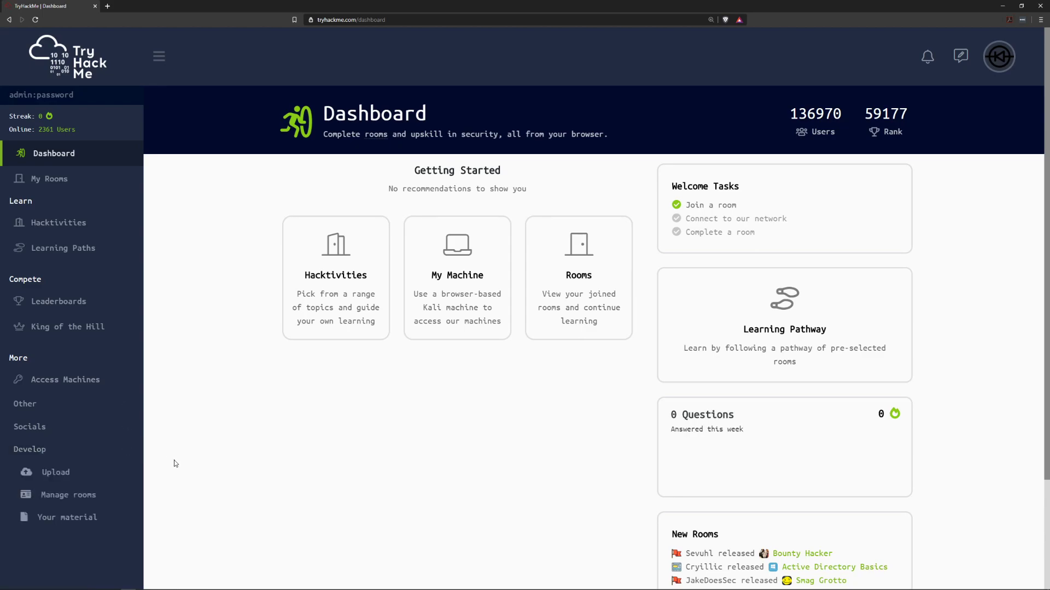
{"action": "mouse_move", "coordinate": [155, 458]}
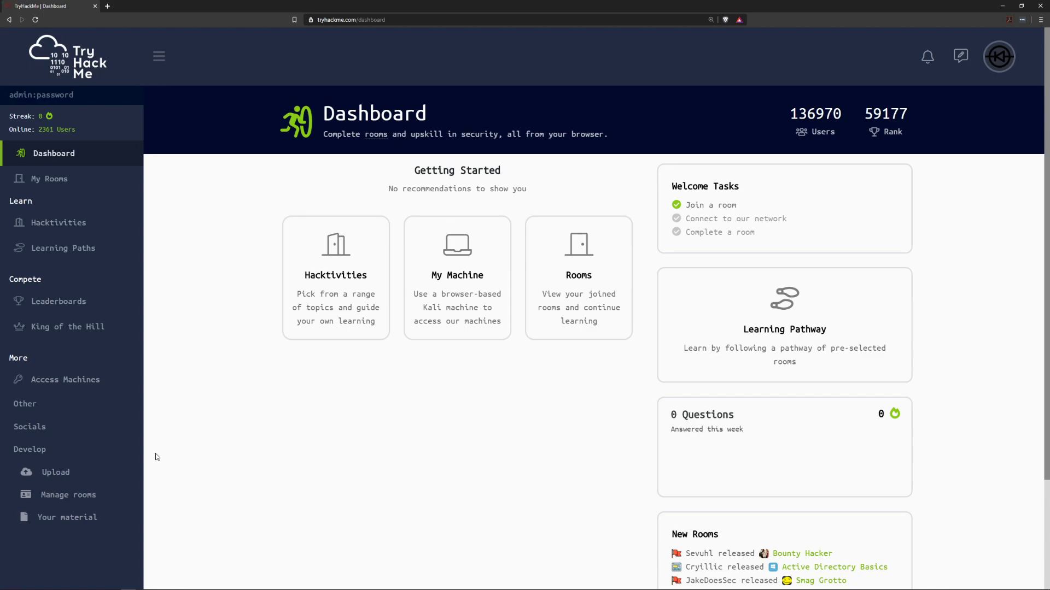
{"action": "mouse_move", "coordinate": [91, 472]}
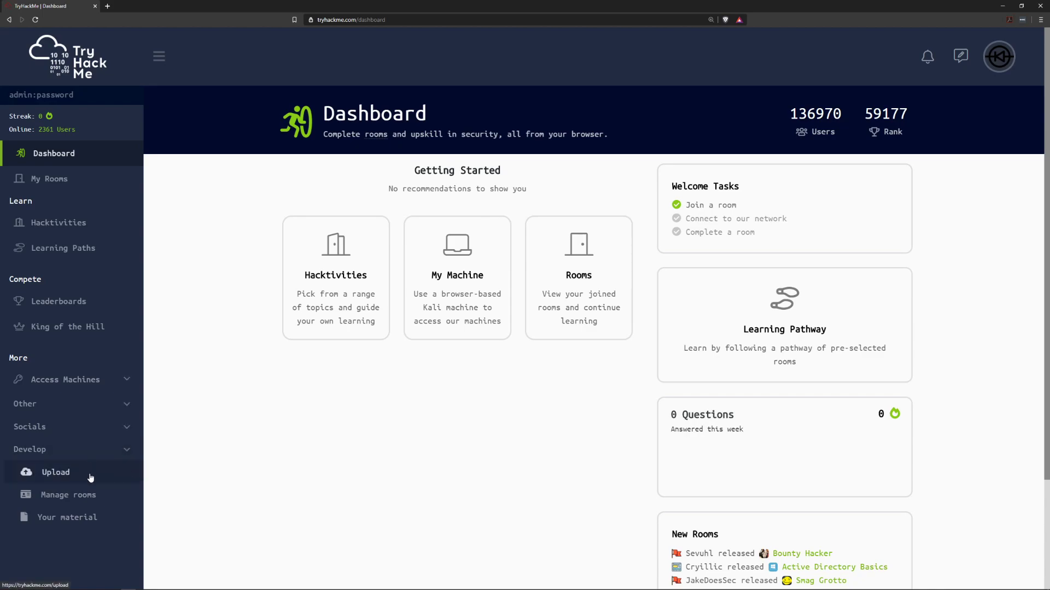
Open Develop > Upload, reset the stuck upload, and review the upload instructions.
{"action": "left_click", "coordinate": [55, 472]}
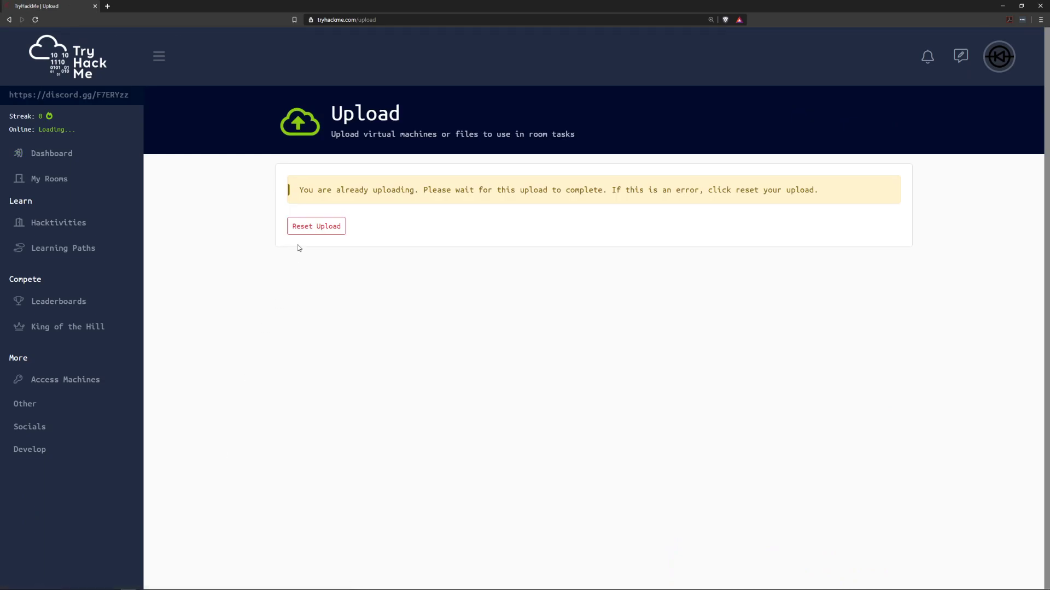
{"action": "left_click", "coordinate": [315, 226]}
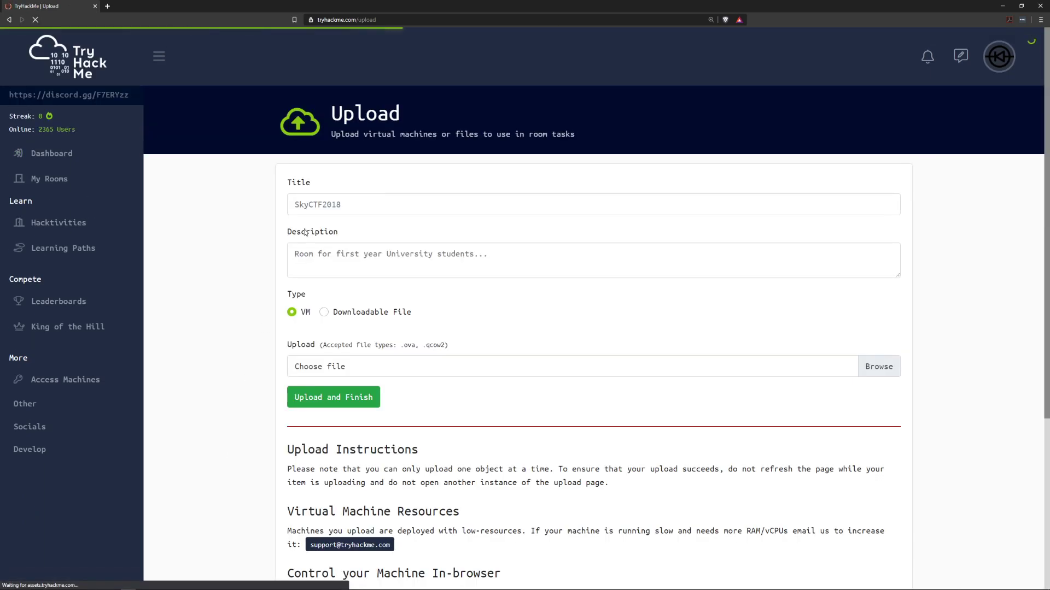
{"action": "scroll", "scroll_direction": "down", "scroll_amount": 3}
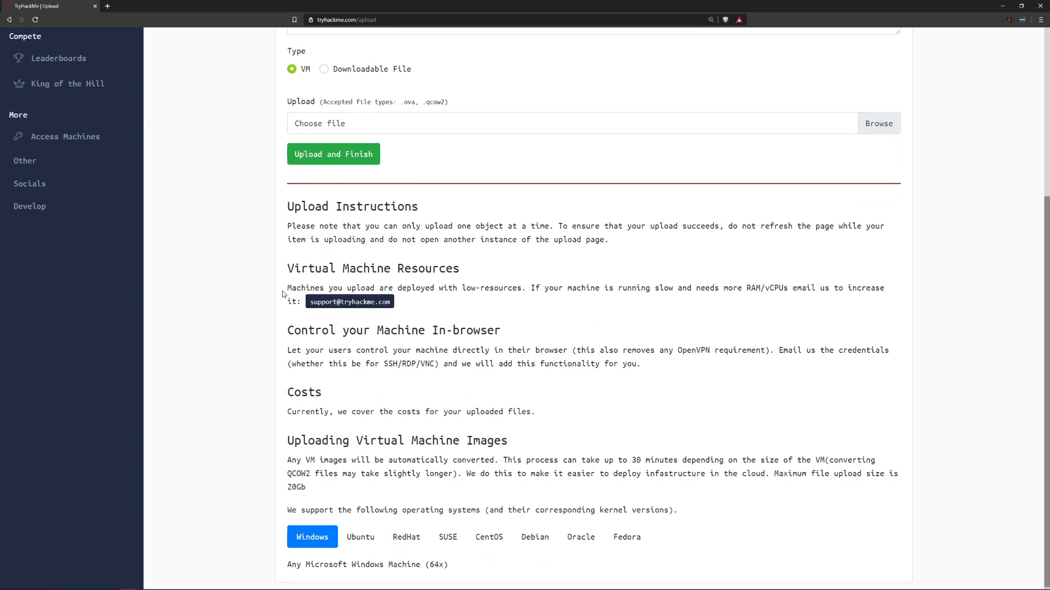
{"action": "scroll", "scroll_direction": "up", "scroll_amount": 3}
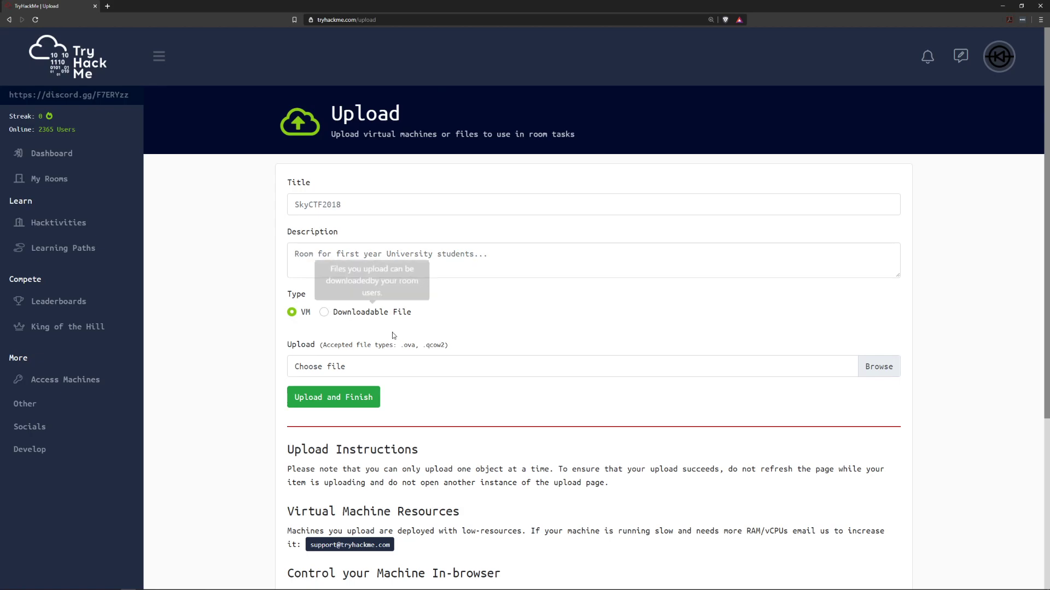
{"action": "mouse_move", "coordinate": [401, 352]}
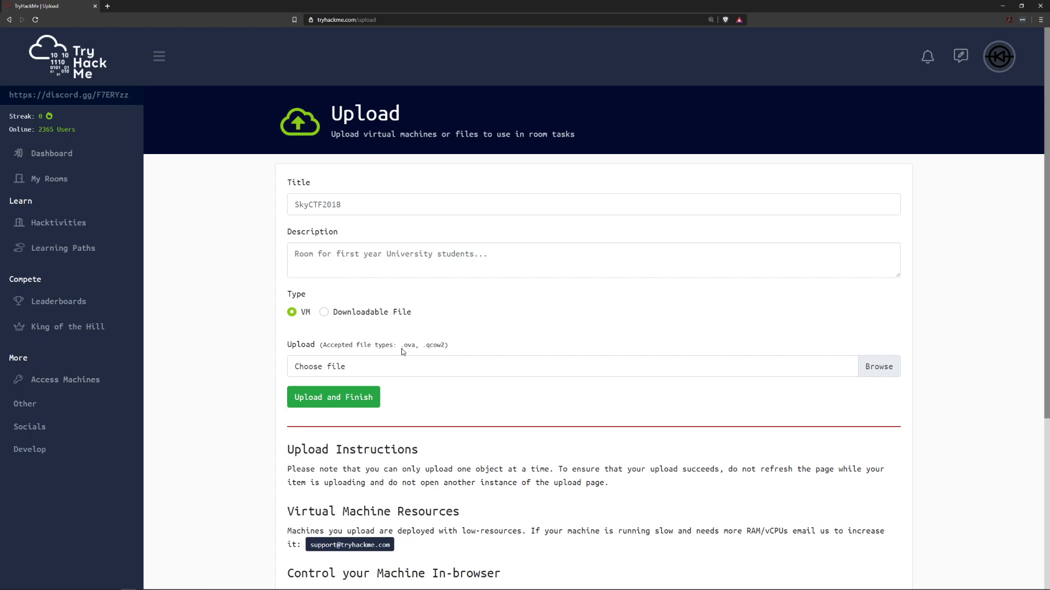
{"action": "mouse_move", "coordinate": [415, 361]}
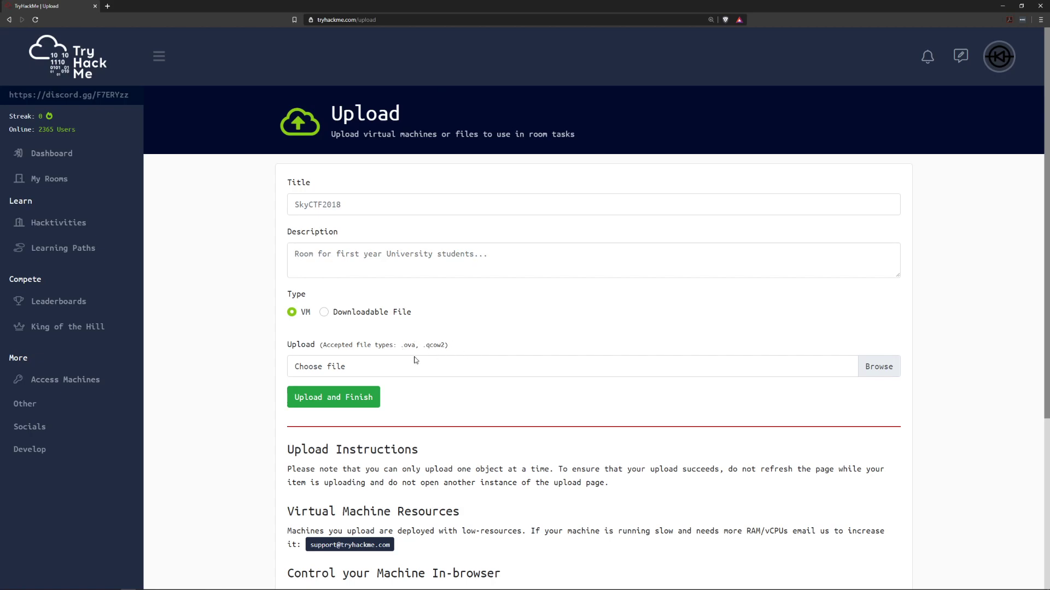
{"action": "mouse_move", "coordinate": [387, 360]}
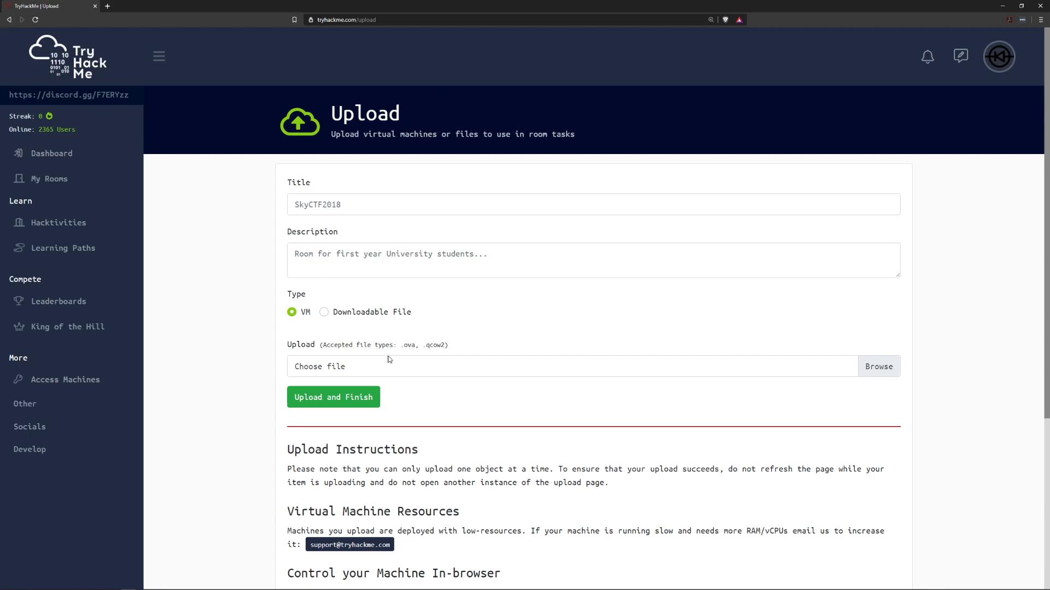
{"action": "mouse_move", "coordinate": [403, 352]}
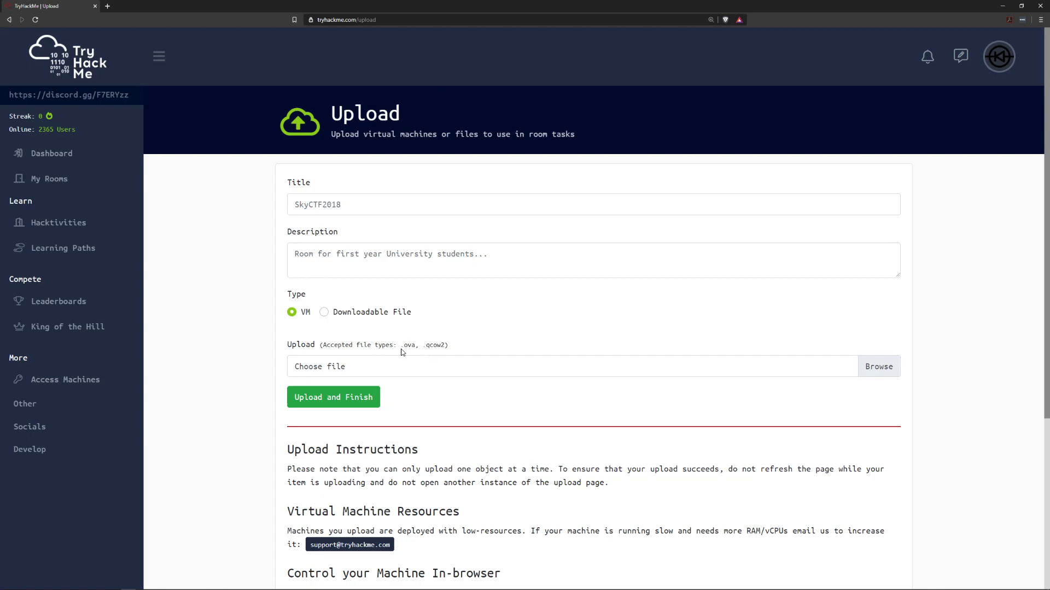
{"action": "mouse_move", "coordinate": [412, 352]}
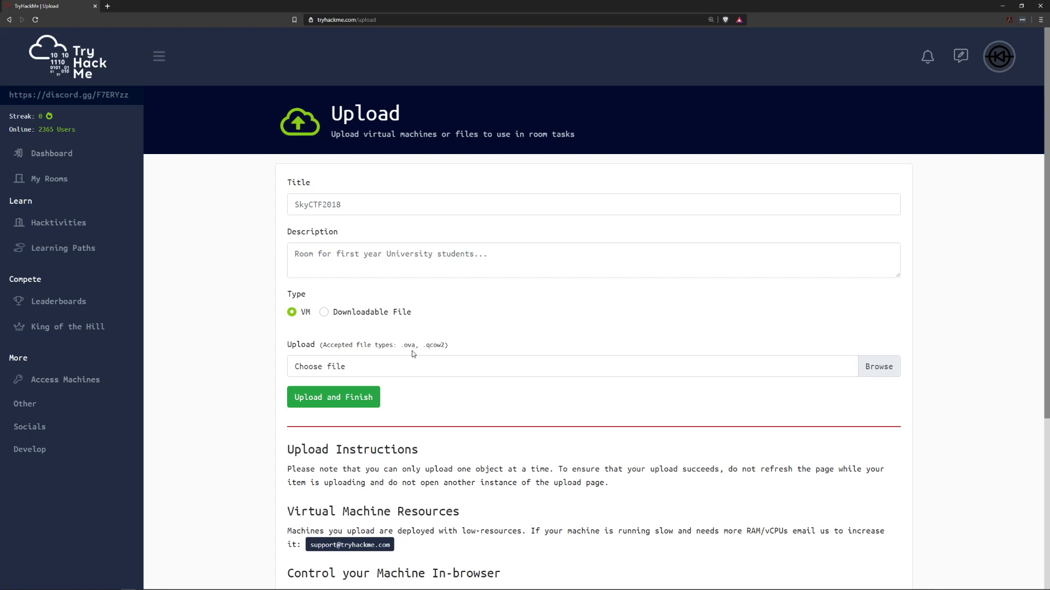
{"action": "mouse_move", "coordinate": [215, 201]}
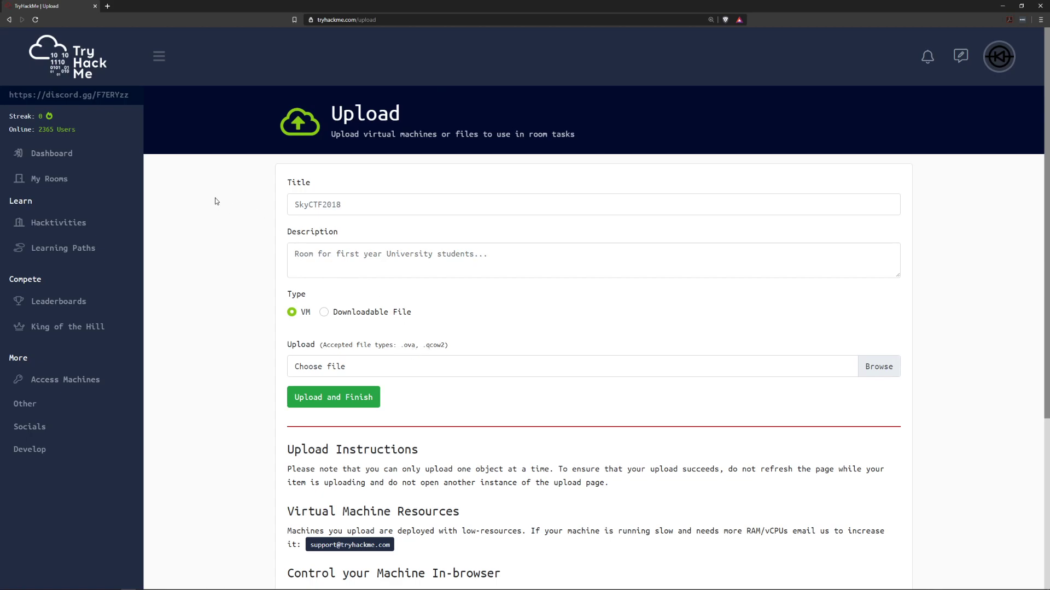
{"action": "mouse_move", "coordinate": [246, 203]}
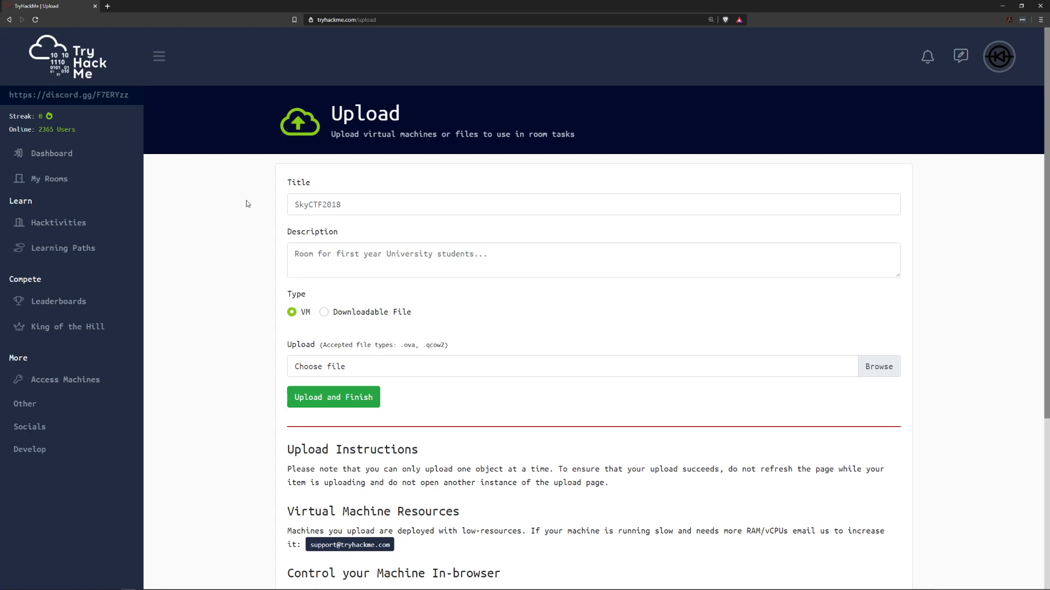
{"action": "mouse_move", "coordinate": [378, 245]}
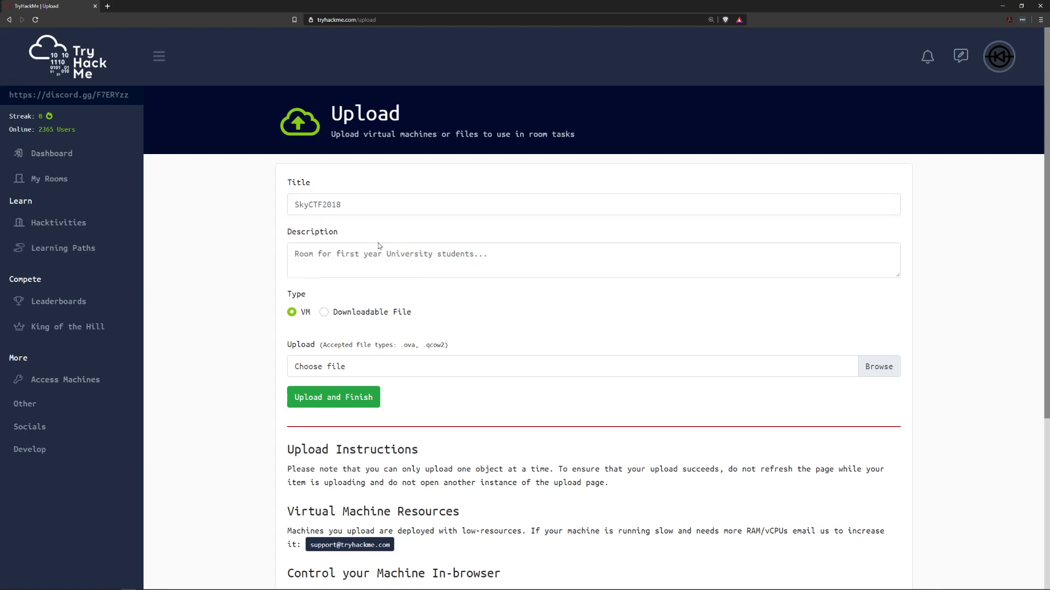
{"action": "mouse_move", "coordinate": [228, 253]}
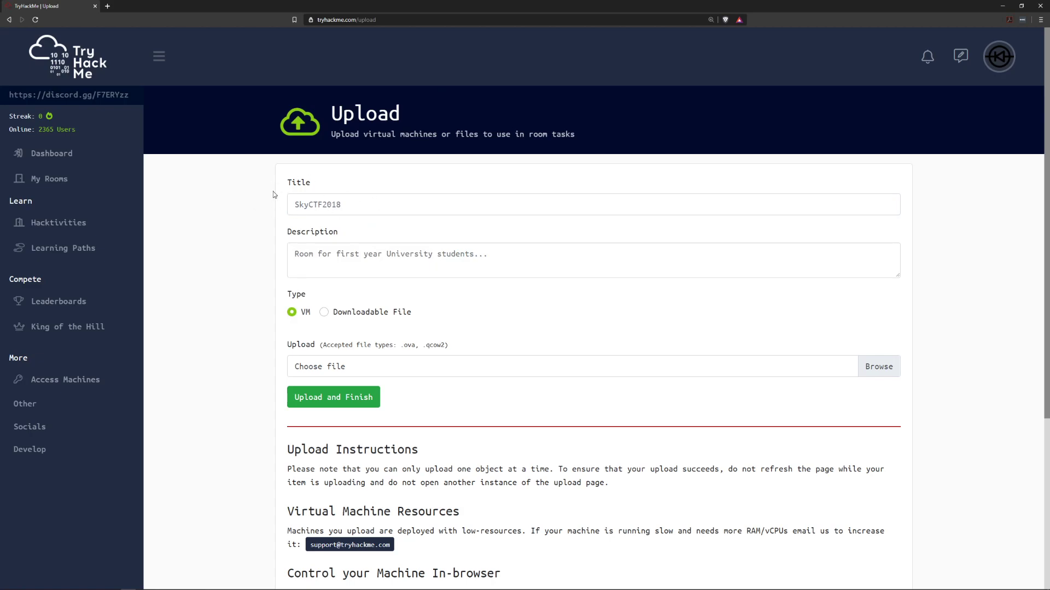
Enter 'SkyCTF2018' as the upload title and read the further upload guidance.
{"action": "left_click", "coordinate": [333, 397]}
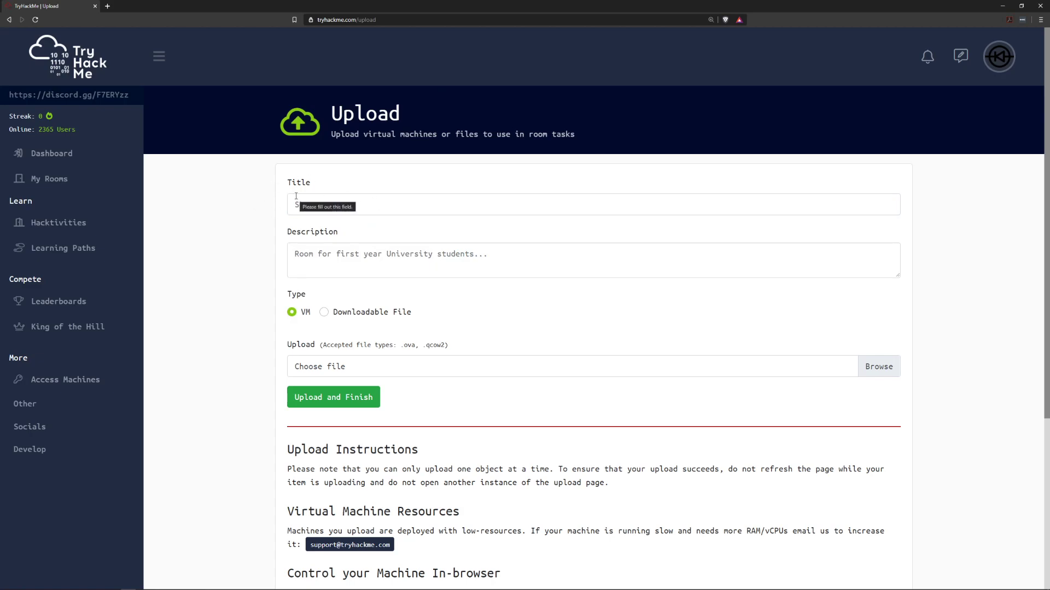
{"action": "type", "text": "SkyCTF2018"}
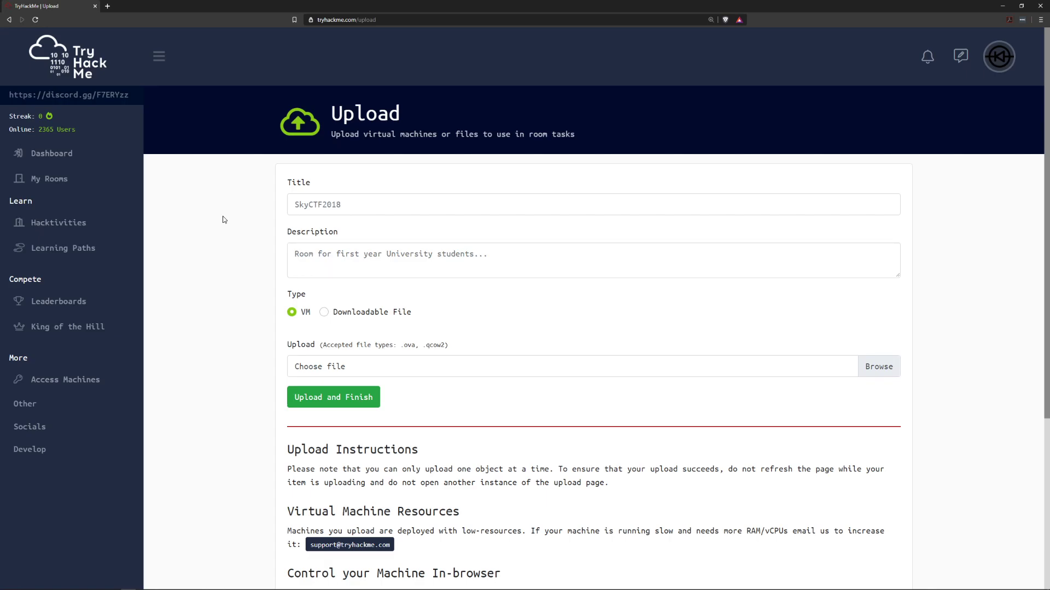
{"action": "scroll", "scroll_direction": "down", "scroll_amount": 3}
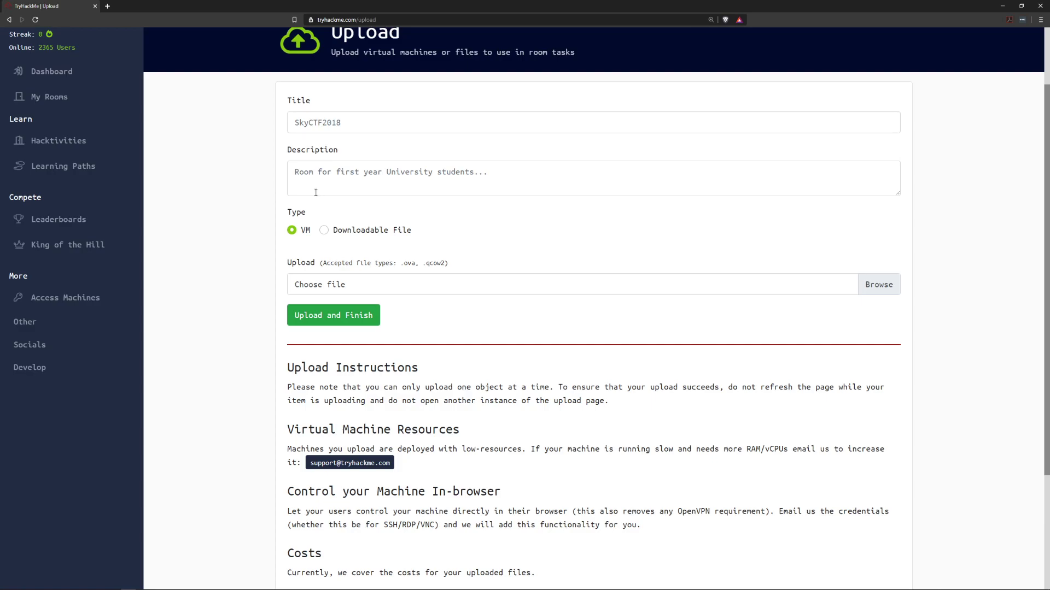
{"action": "mouse_move", "coordinate": [140, 263]}
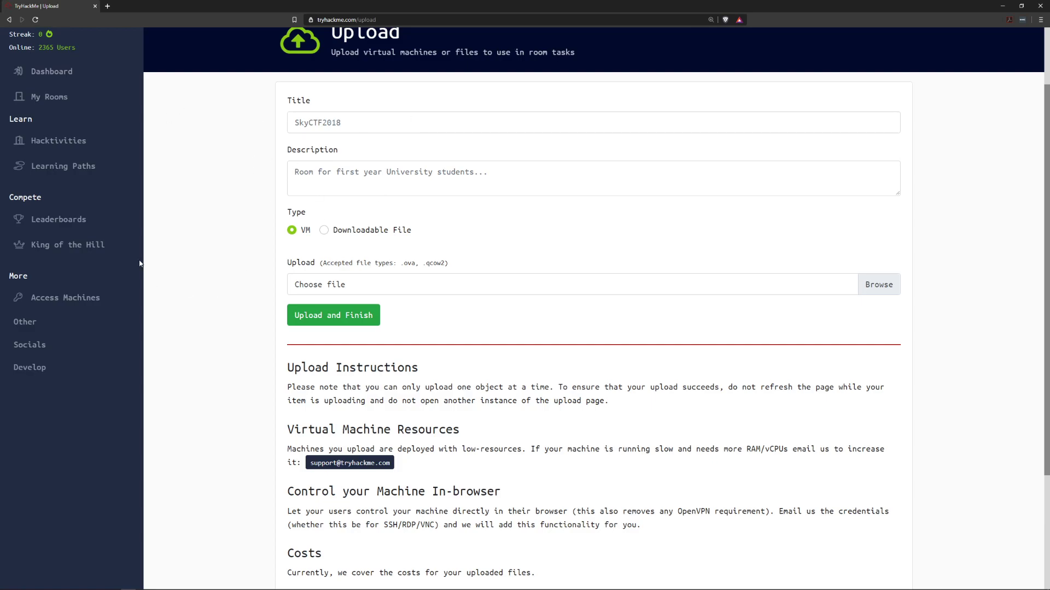
{"action": "scroll", "scroll_direction": "down", "scroll_amount": 3}
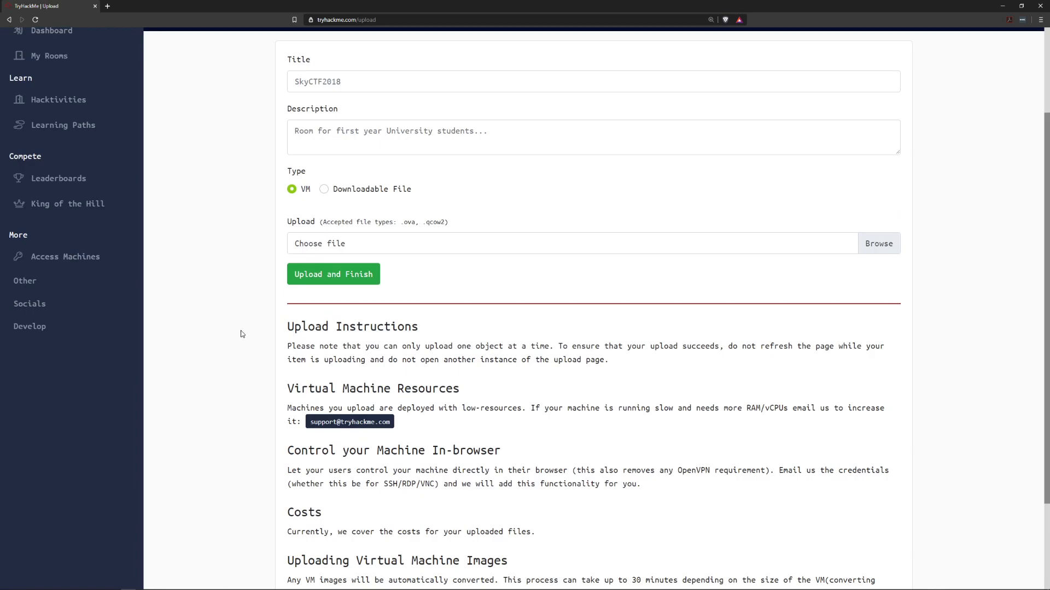
{"action": "mouse_move", "coordinate": [273, 253]}
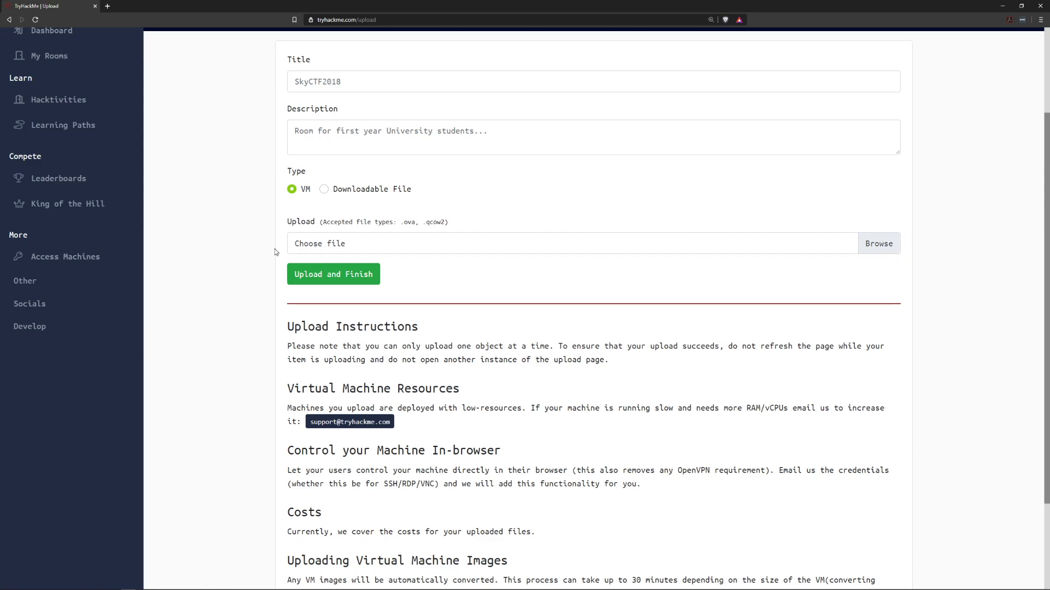
{"action": "mouse_move", "coordinate": [479, 355]}
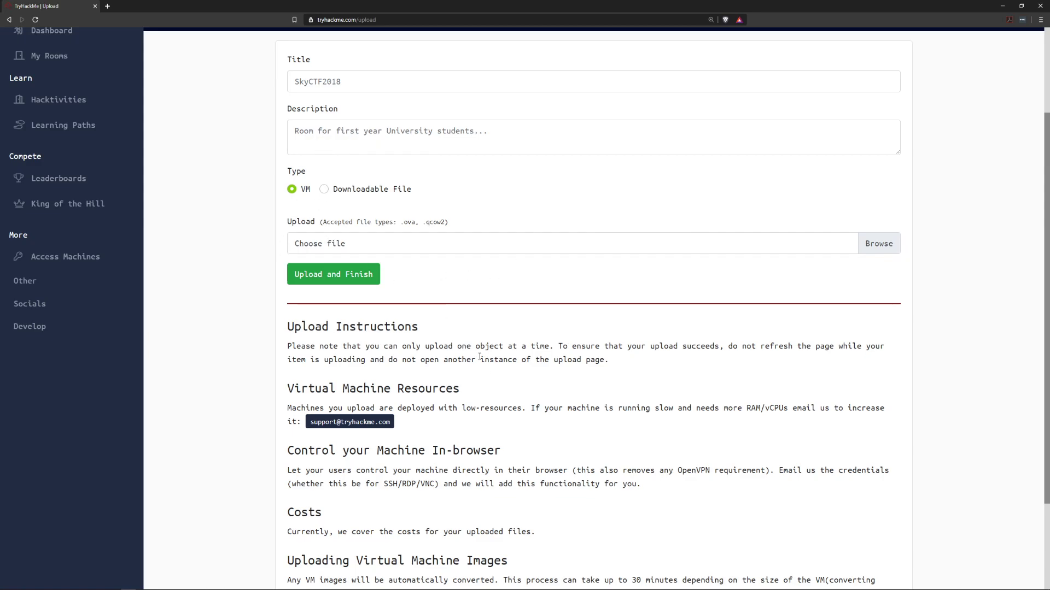
{"action": "scroll", "scroll_direction": "down", "scroll_amount": 3}
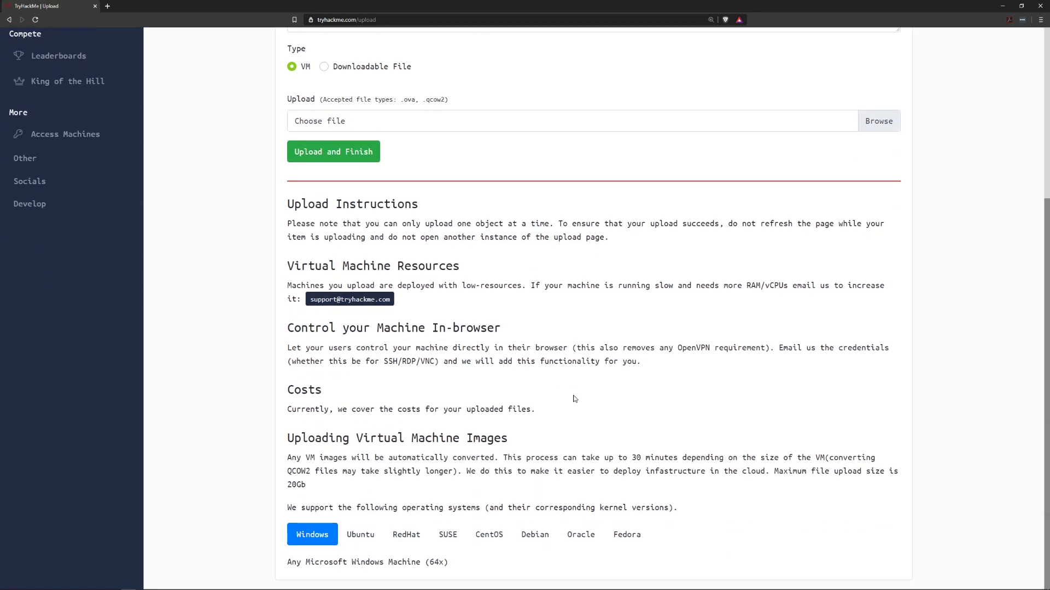
{"action": "mouse_move", "coordinate": [409, 561]}
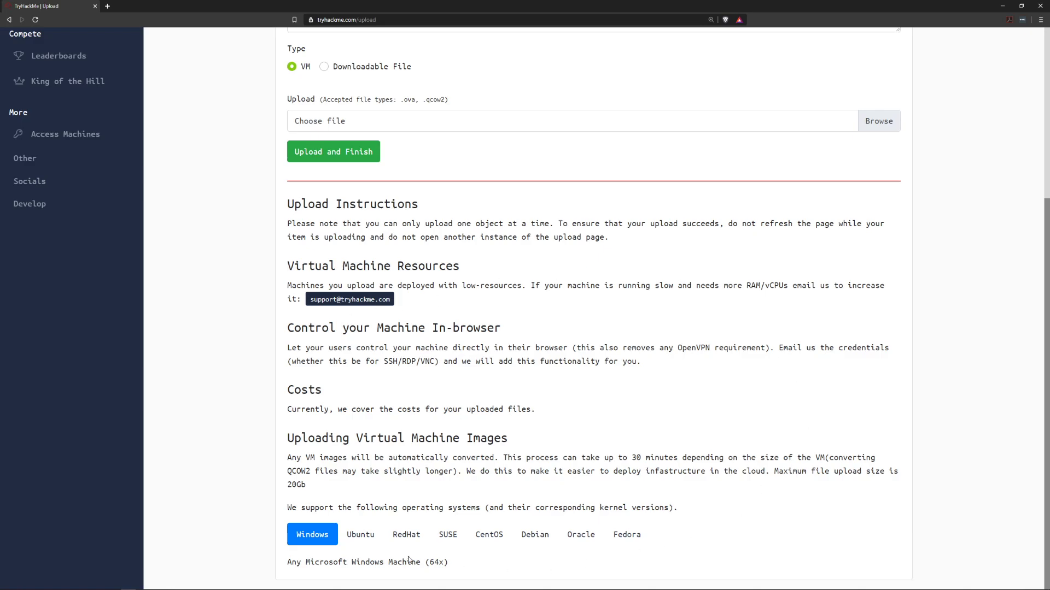
{"action": "mouse_move", "coordinate": [377, 551]}
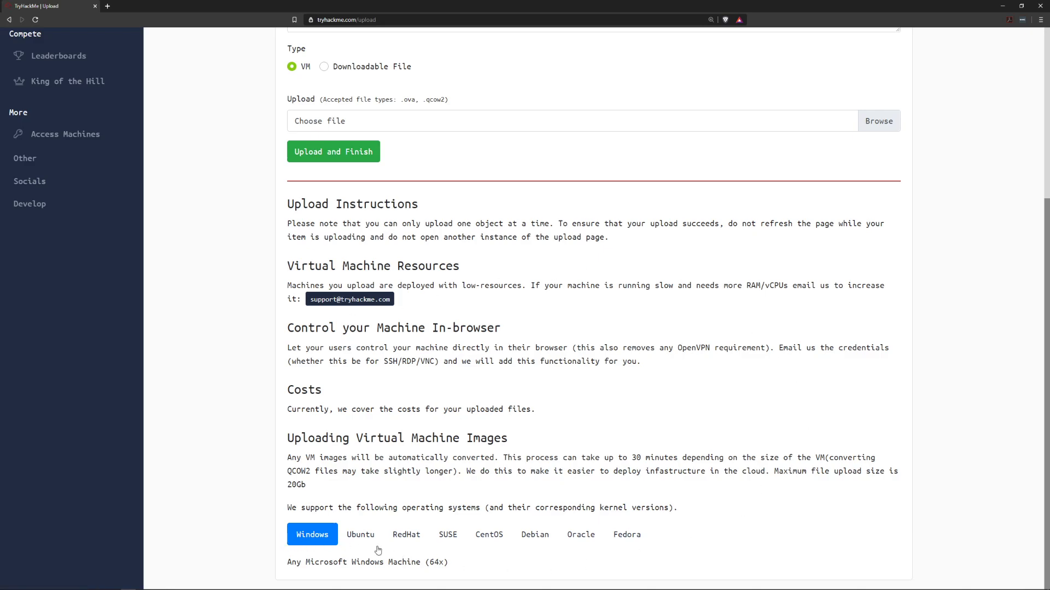
{"action": "mouse_move", "coordinate": [175, 463]}
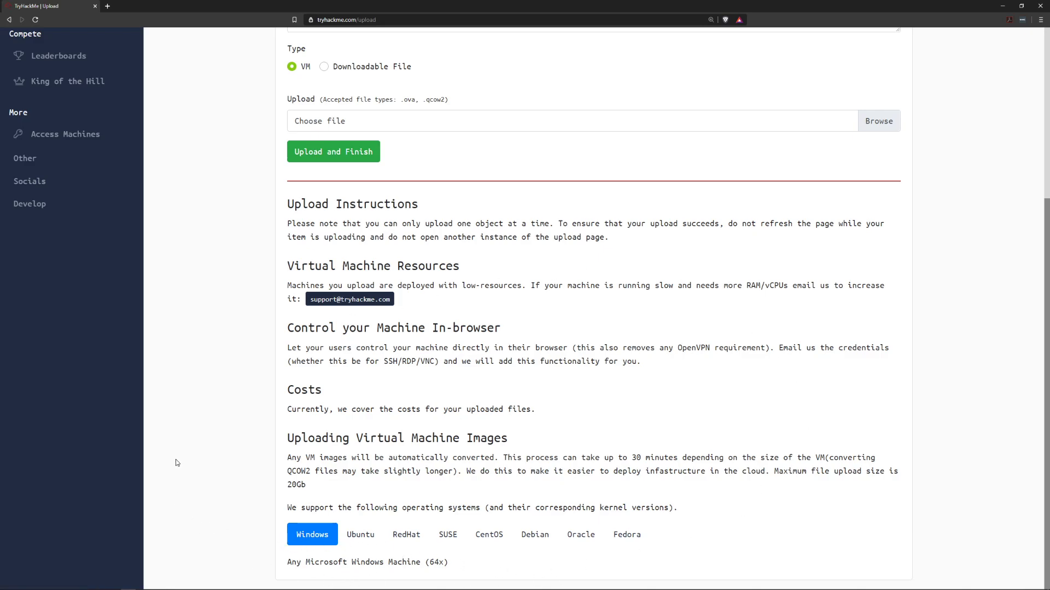
{"action": "mouse_move", "coordinate": [251, 366]}
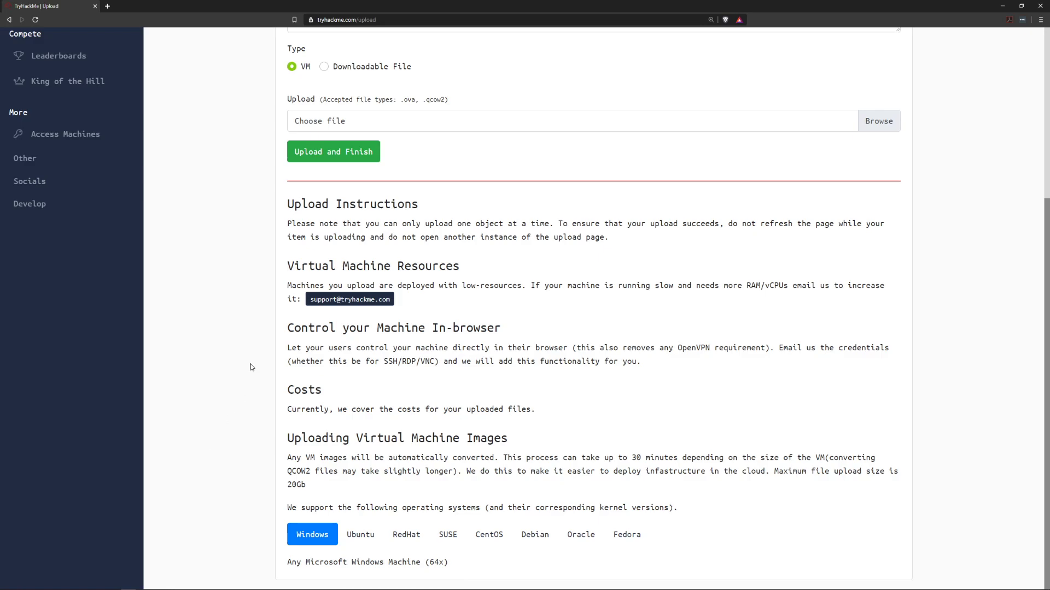
{"action": "mouse_move", "coordinate": [256, 403]}
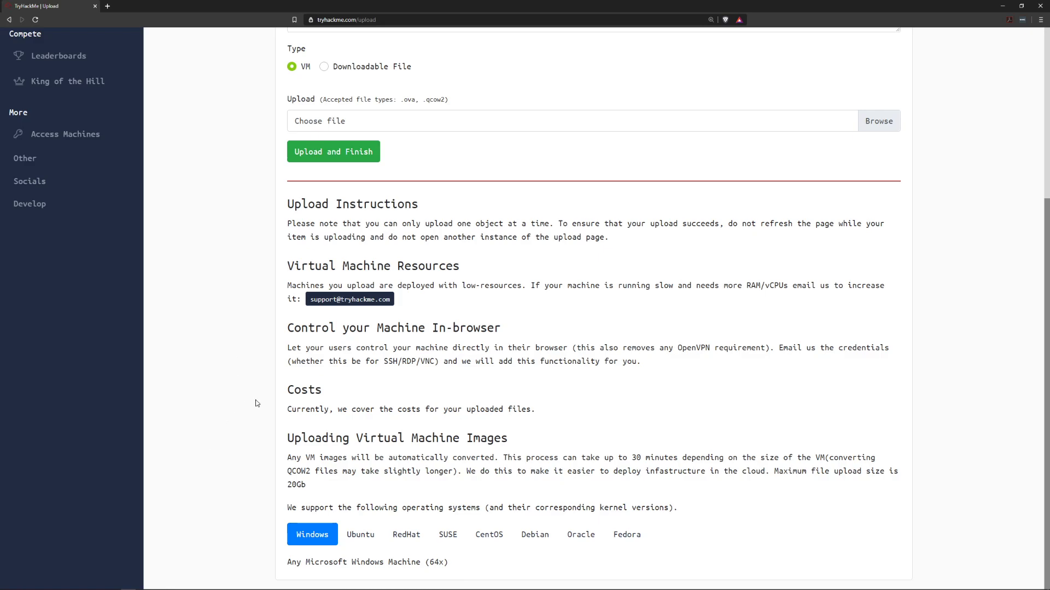
{"action": "mouse_move", "coordinate": [563, 517]}
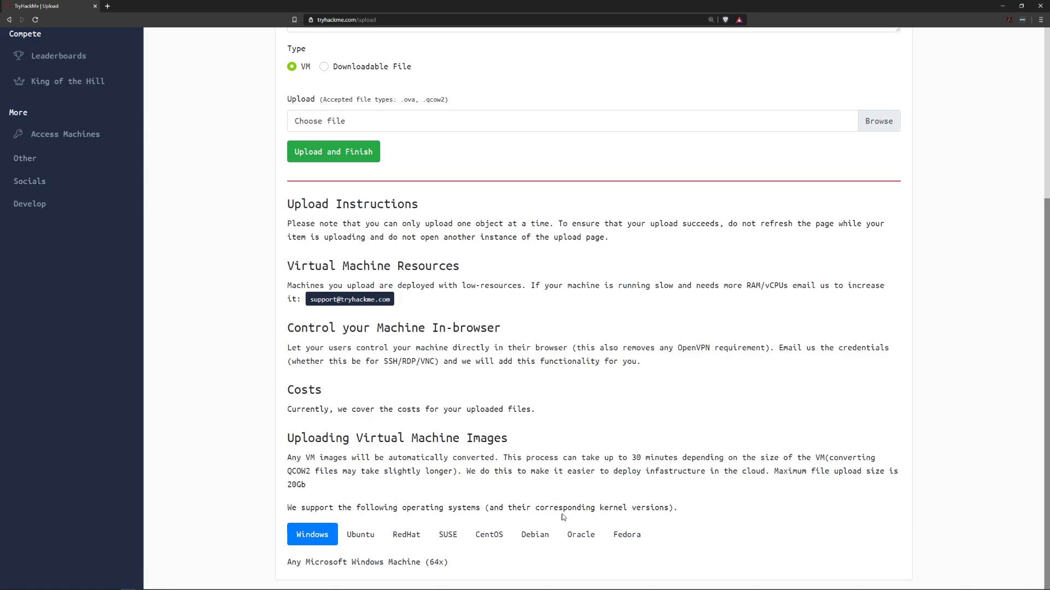
{"action": "mouse_move", "coordinate": [665, 522]}
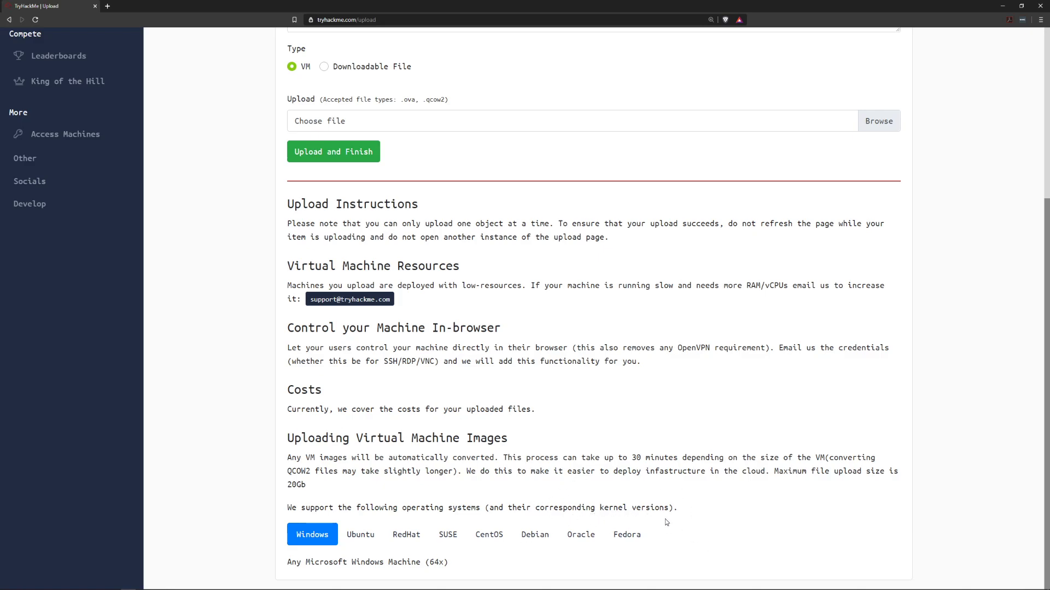
{"action": "mouse_move", "coordinate": [561, 503]}
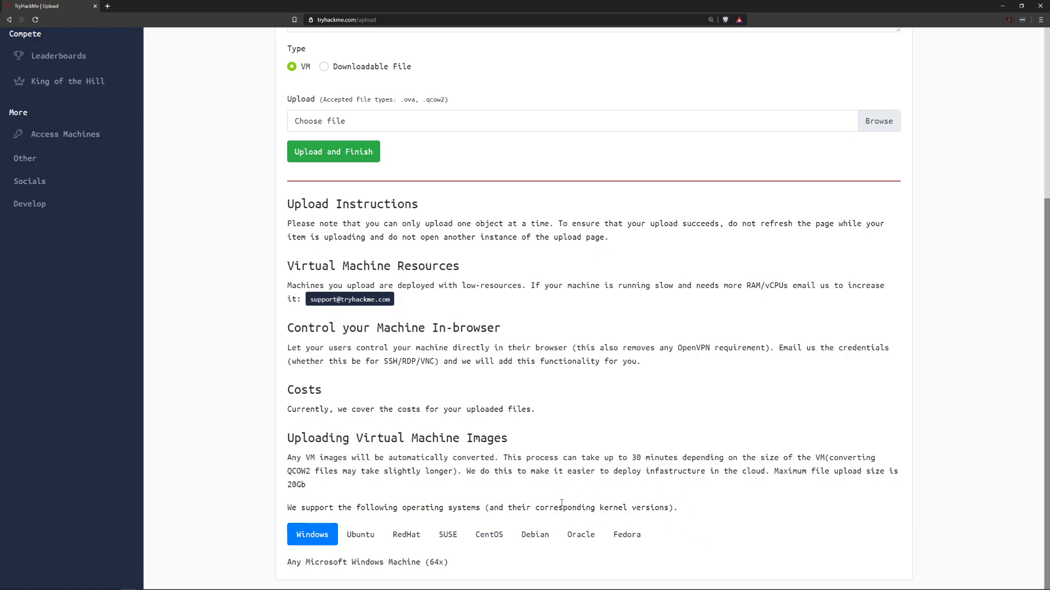
{"action": "mouse_move", "coordinate": [551, 501]}
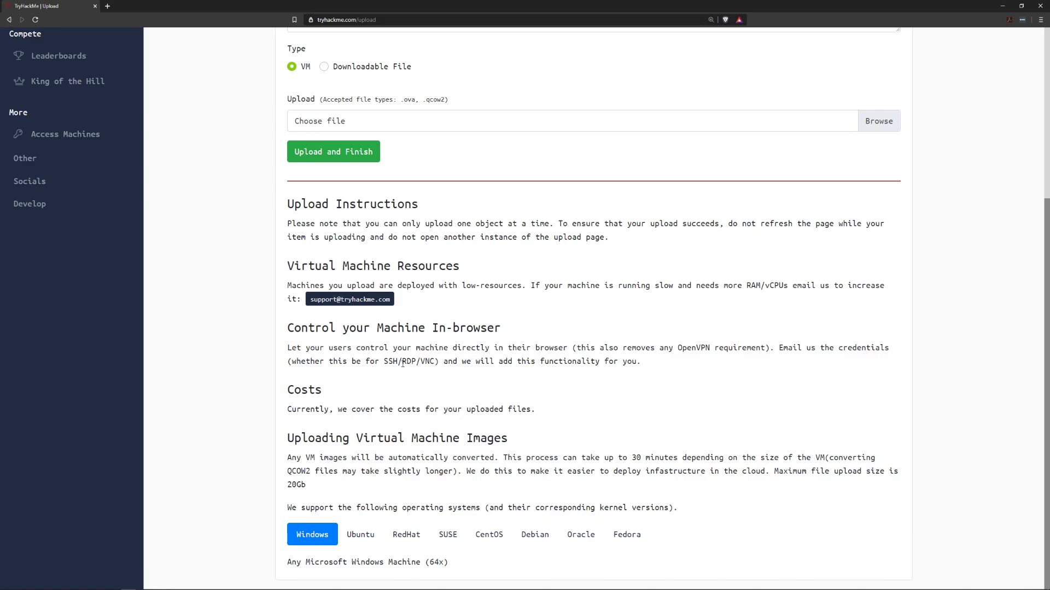
{"action": "double_click", "coordinate": [411, 361]}
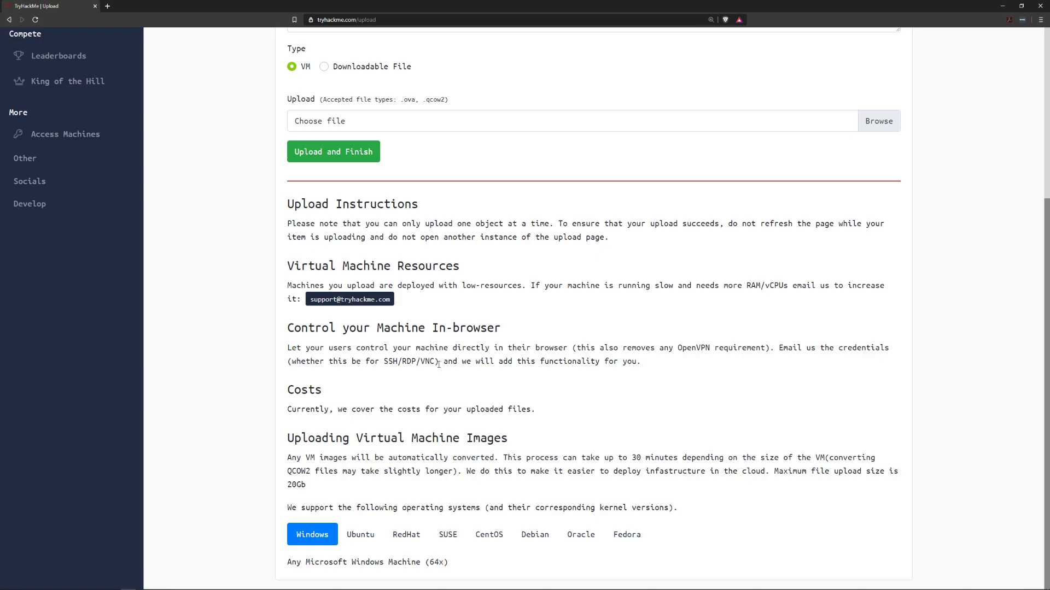
{"action": "mouse_move", "coordinate": [657, 343]}
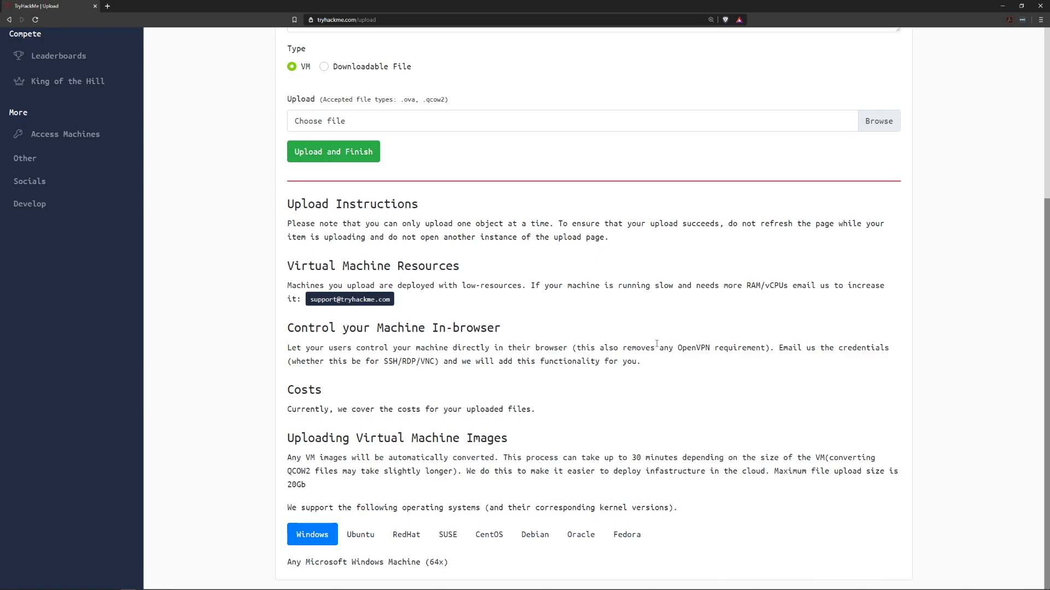
{"action": "mouse_move", "coordinate": [257, 353]}
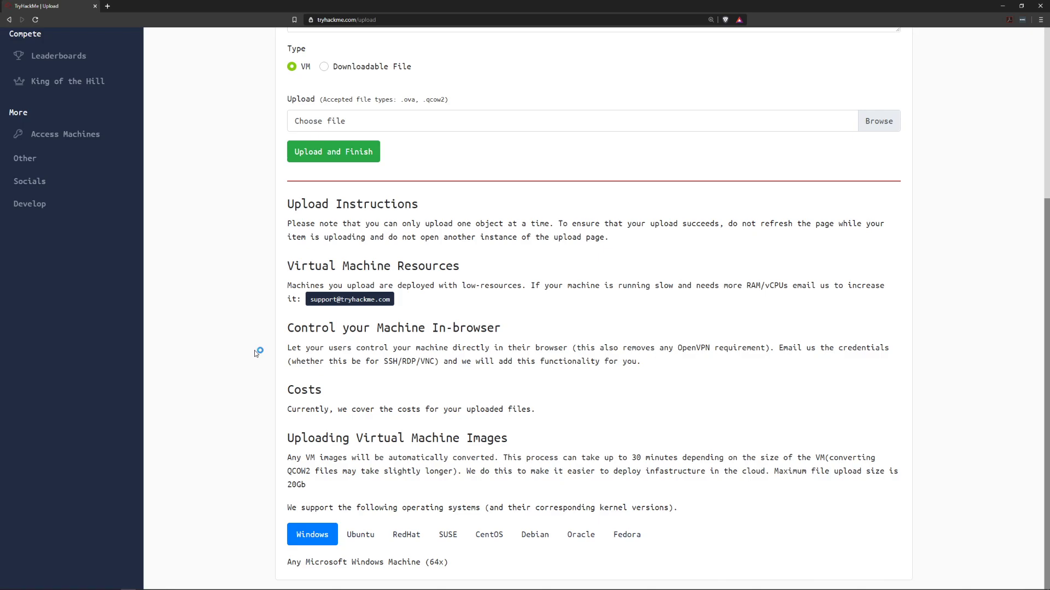
Go to Develop > Manage rooms, which shows no rooms created yet.
{"action": "scroll", "scroll_direction": "up", "scroll_amount": 3}
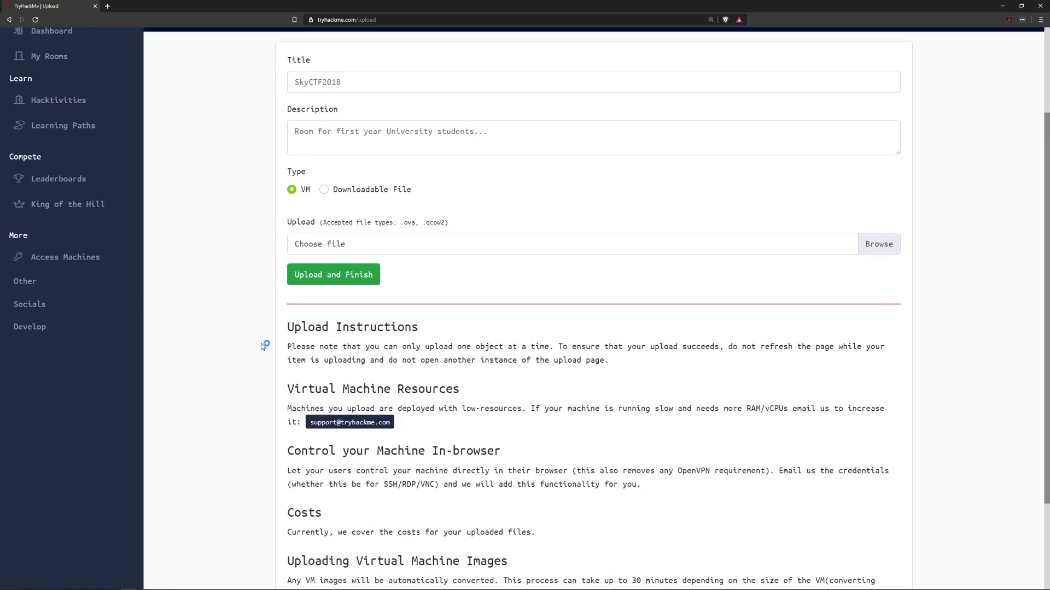
{"action": "mouse_move", "coordinate": [261, 346]}
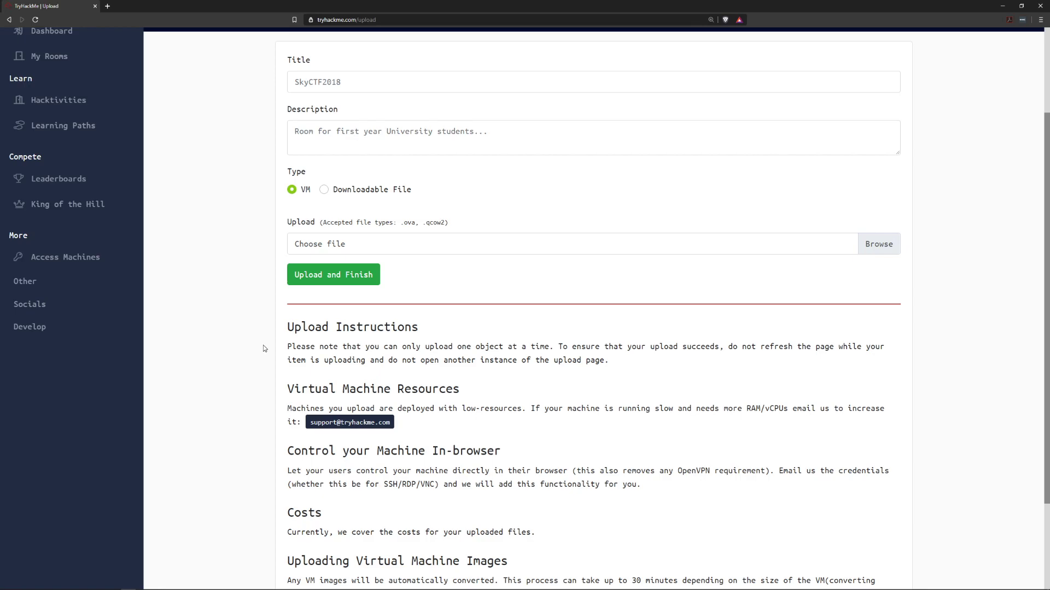
{"action": "mouse_move", "coordinate": [143, 317]}
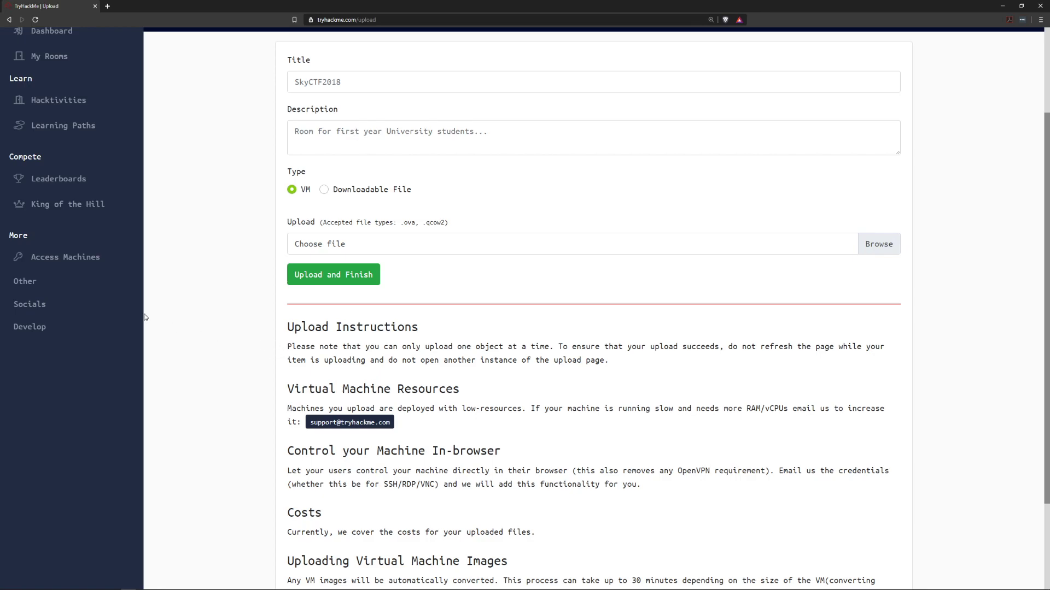
{"action": "left_click", "coordinate": [30, 327]}
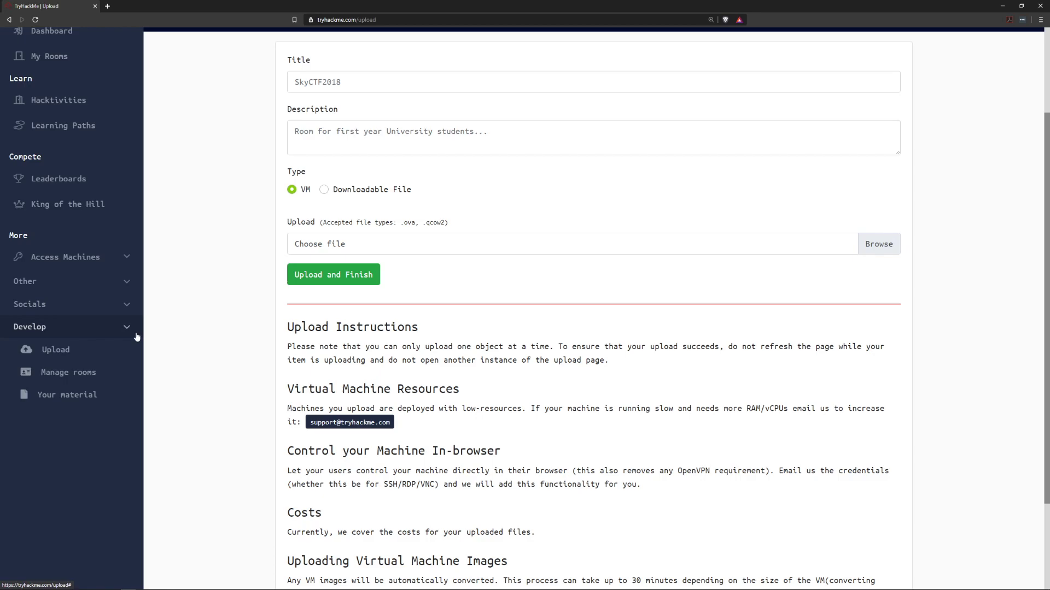
{"action": "left_click", "coordinate": [69, 372]}
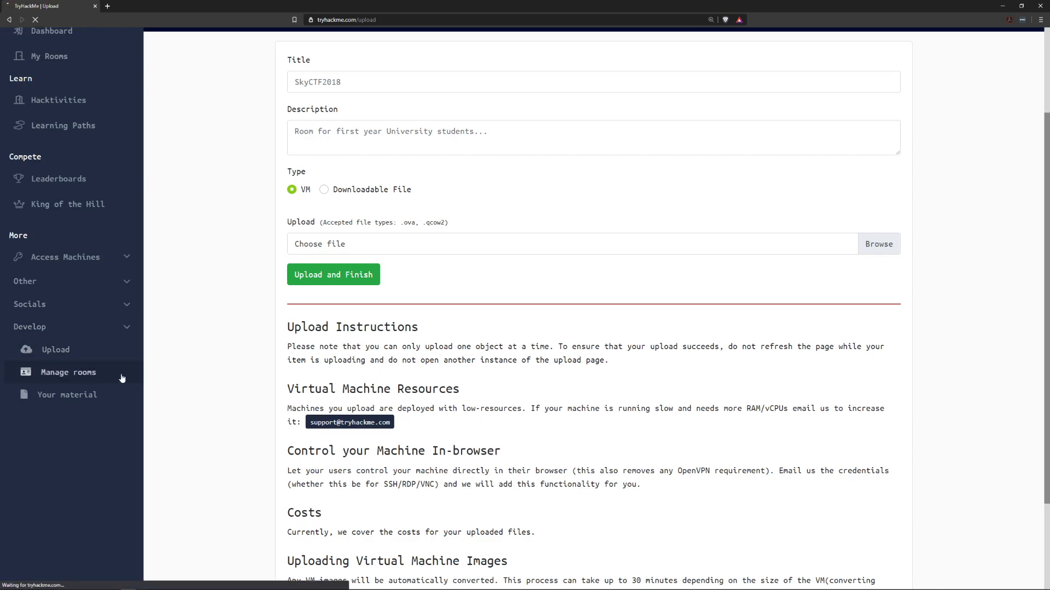
{"action": "left_click", "coordinate": [68, 372]}
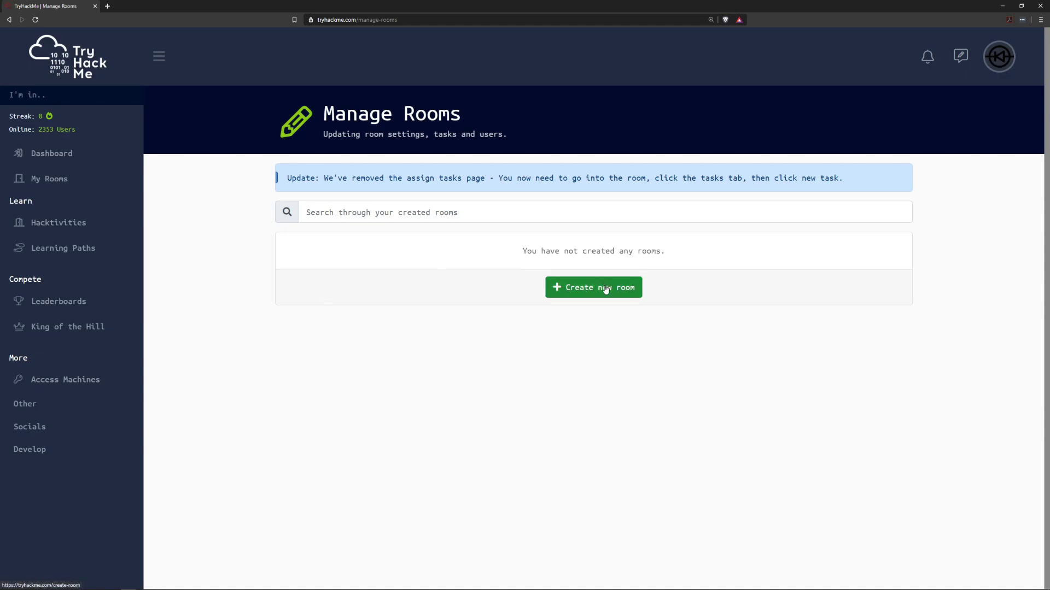
Start a new room and enter the description 'test for youtube please subscribe'.
{"action": "left_click", "coordinate": [592, 287]}
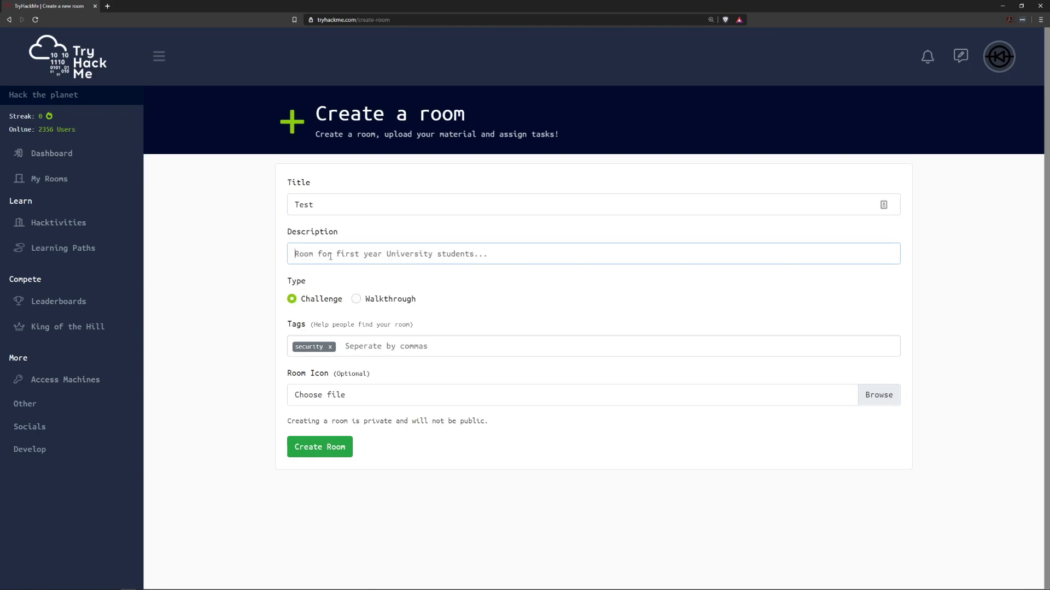
{"action": "type", "text": "test for"}
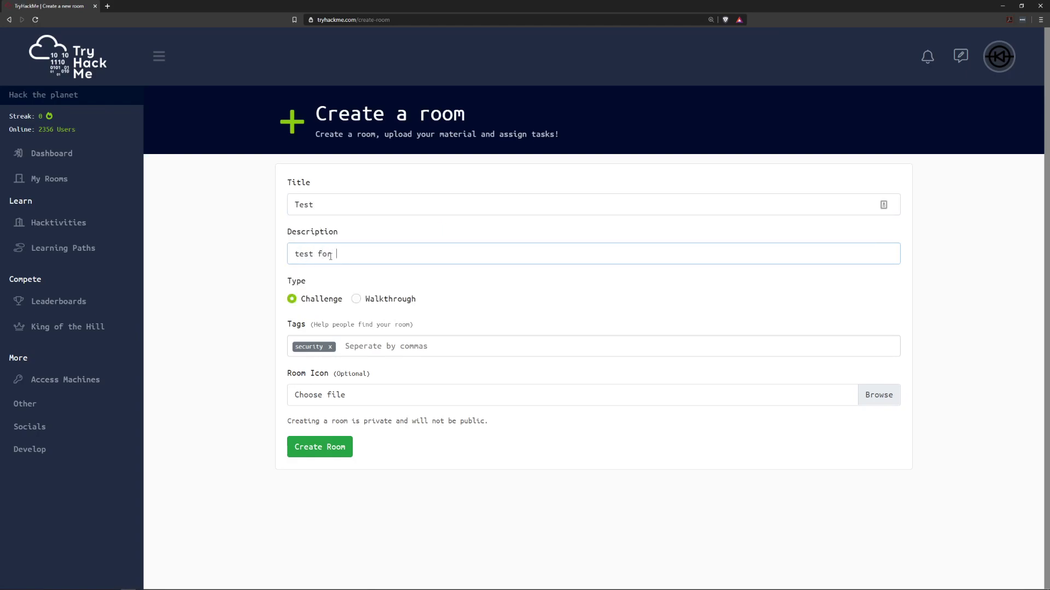
{"action": "type", "text": "youtube please"}
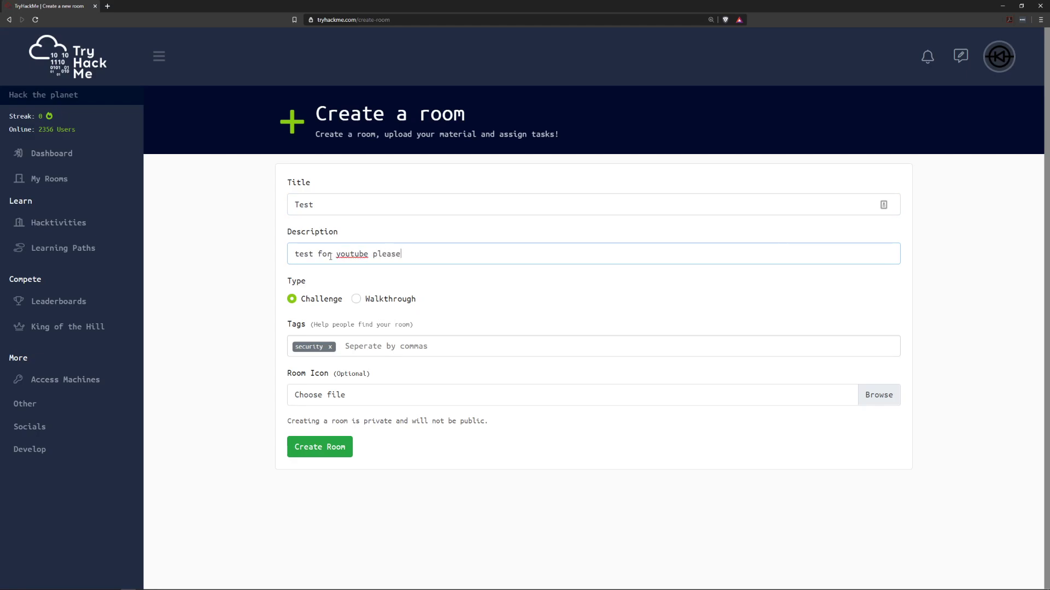
{"action": "type", "text": "subscribe"}
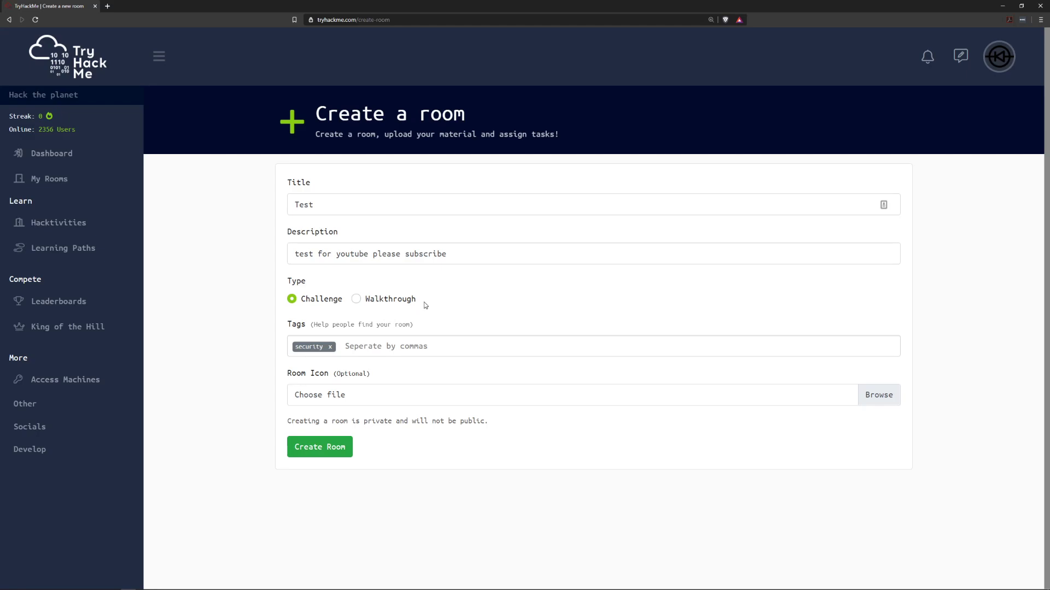
{"action": "mouse_move", "coordinate": [390, 298]}
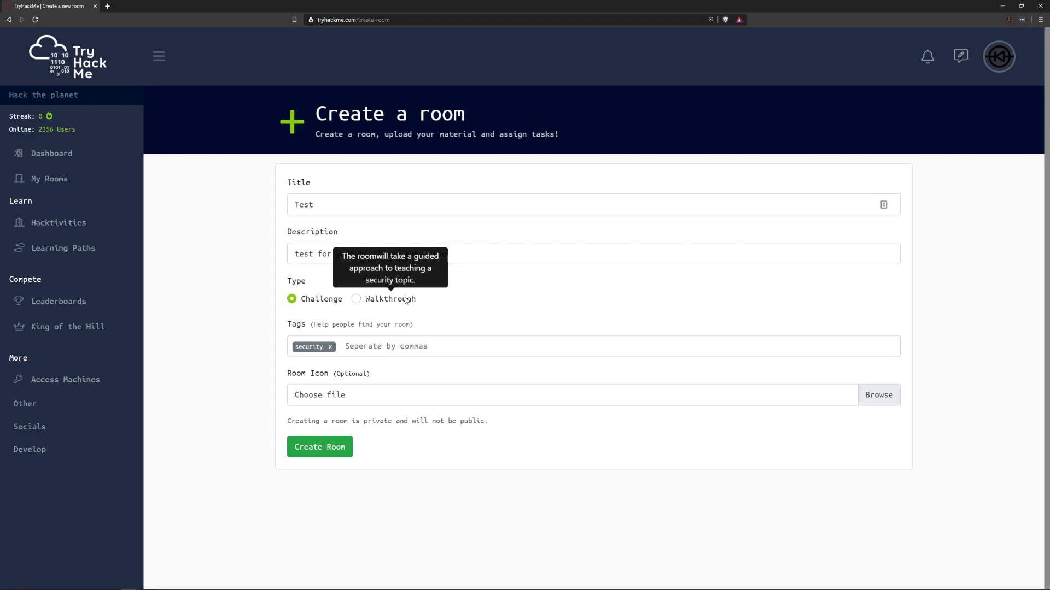
{"action": "mouse_move", "coordinate": [374, 307]}
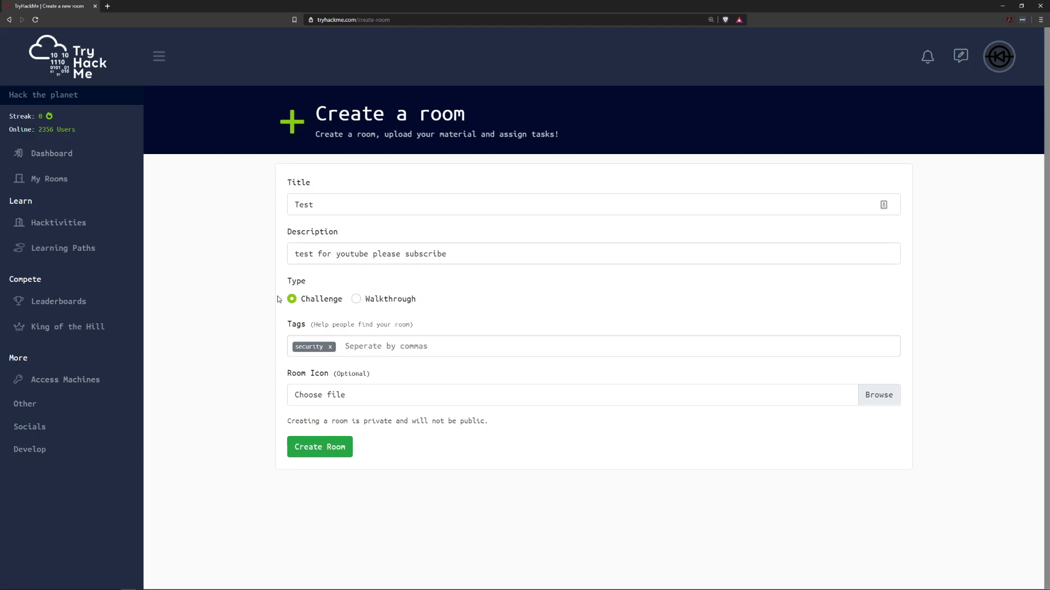
{"action": "mouse_move", "coordinate": [300, 313]}
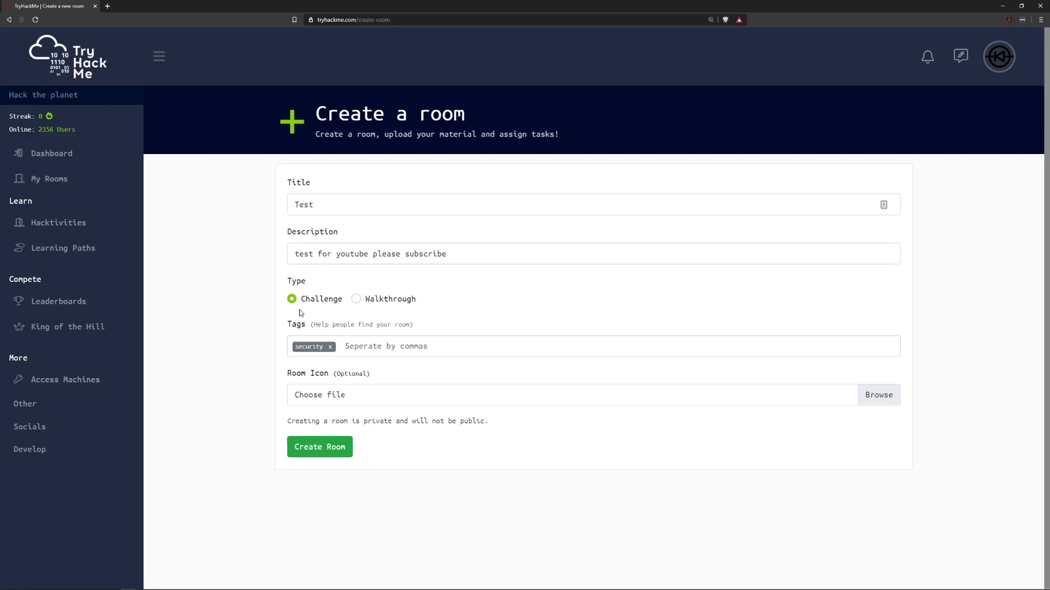
{"action": "mouse_move", "coordinate": [298, 313]}
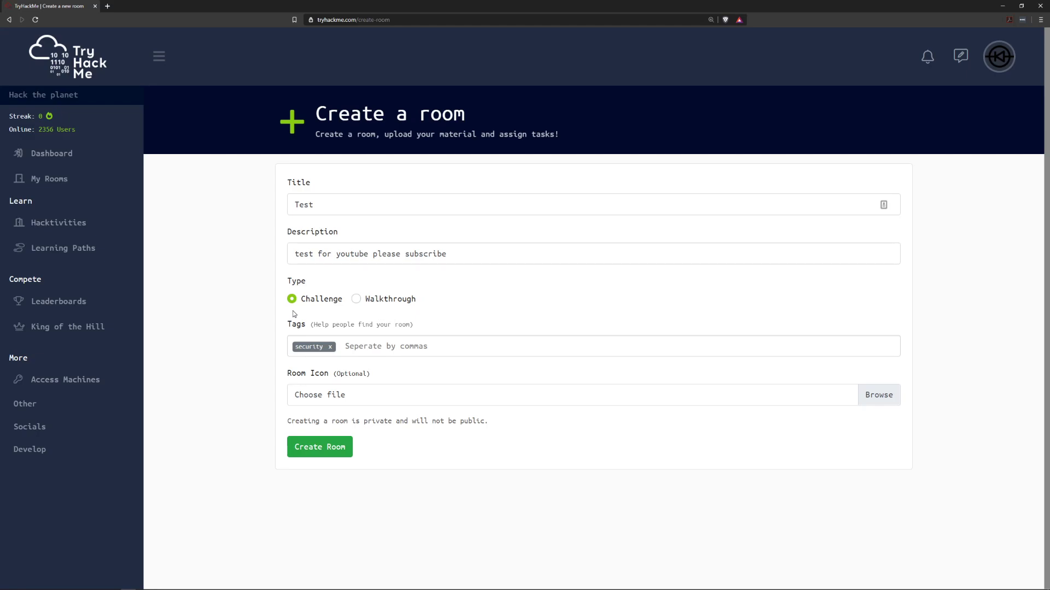
{"action": "mouse_move", "coordinate": [320, 299]}
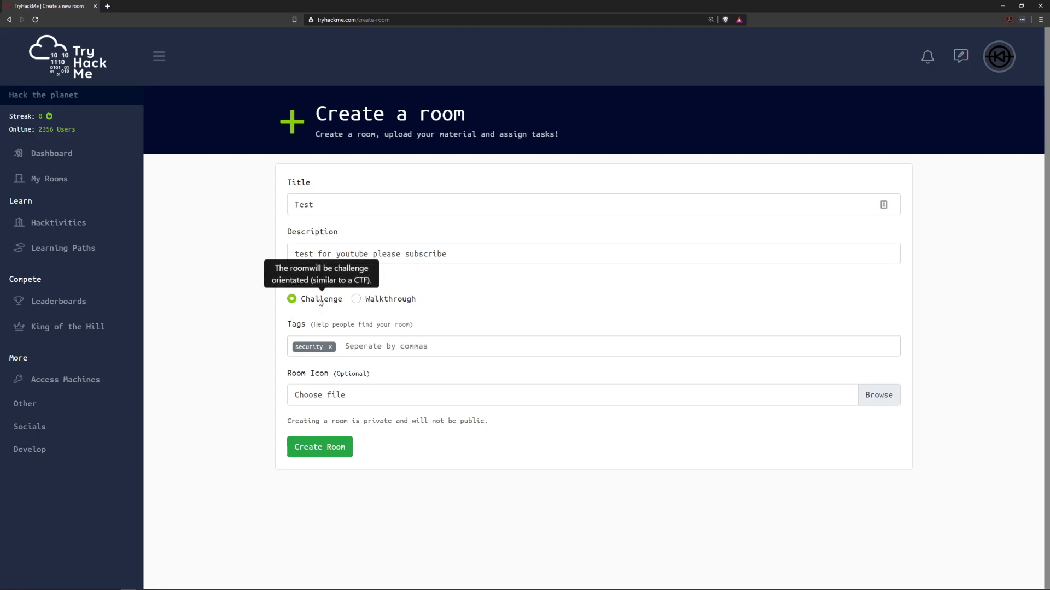
{"action": "mouse_move", "coordinate": [433, 322]}
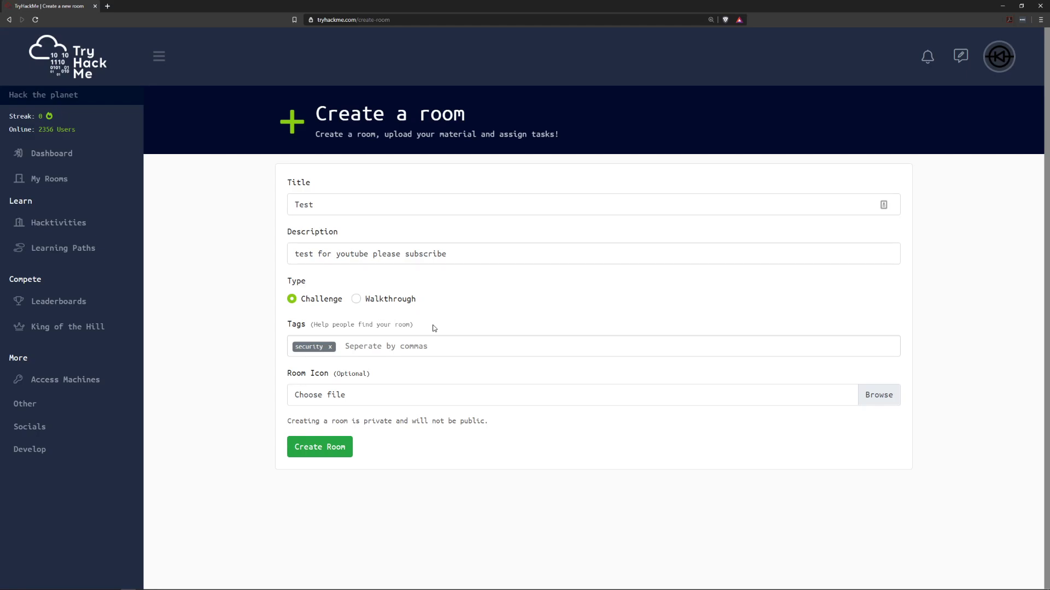
{"action": "mouse_move", "coordinate": [334, 310]}
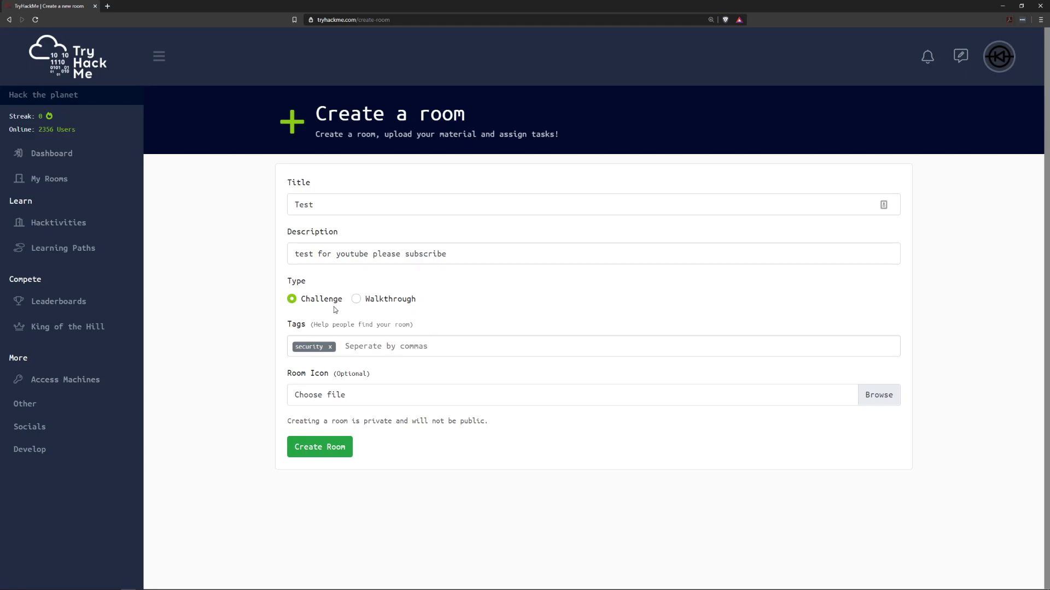
{"action": "mouse_move", "coordinate": [427, 305]}
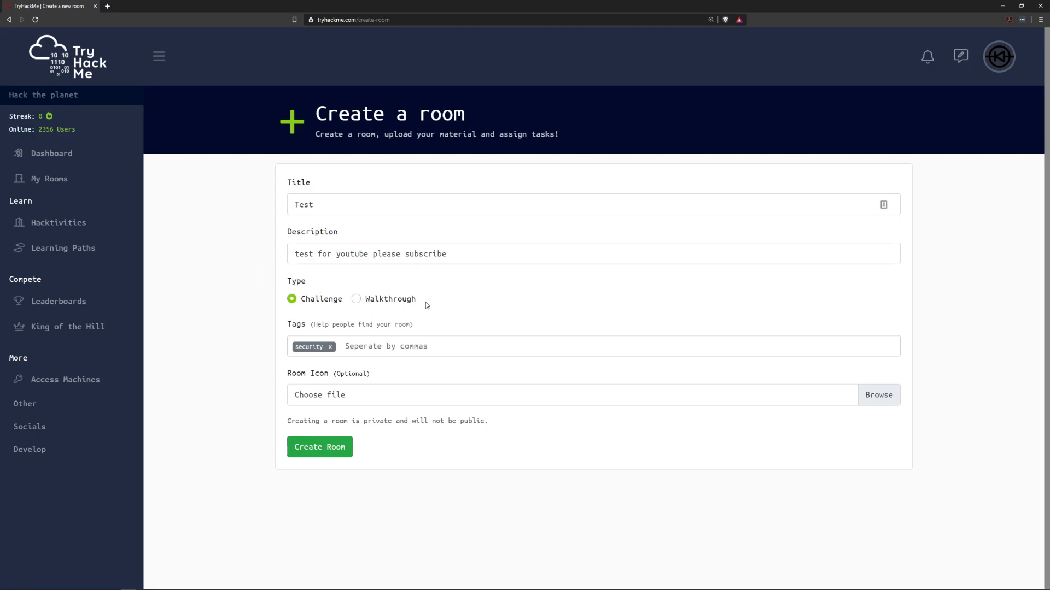
{"action": "mouse_move", "coordinate": [390, 315]}
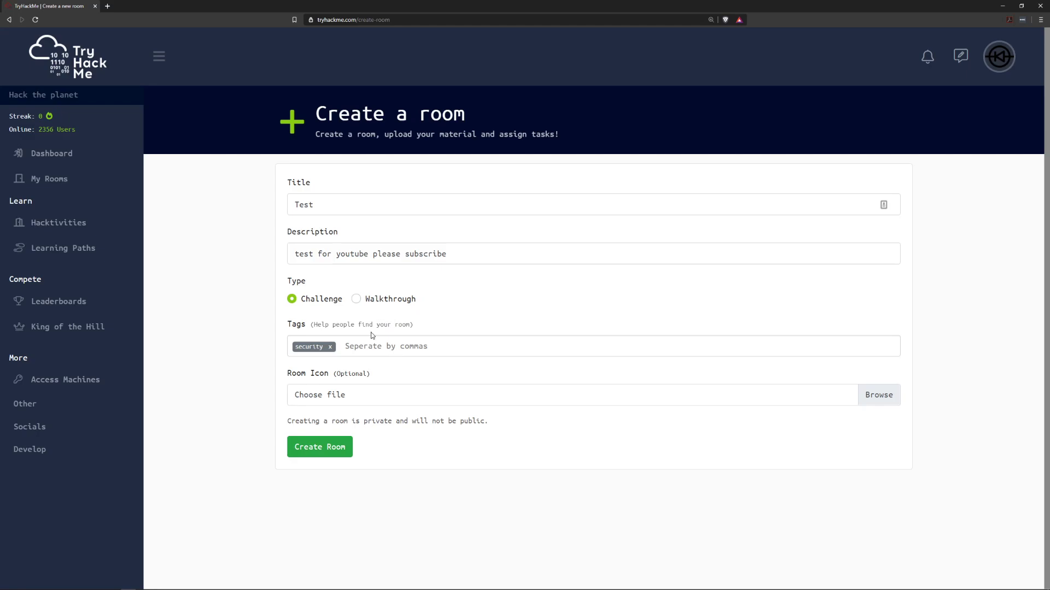
{"action": "mouse_move", "coordinate": [375, 338]}
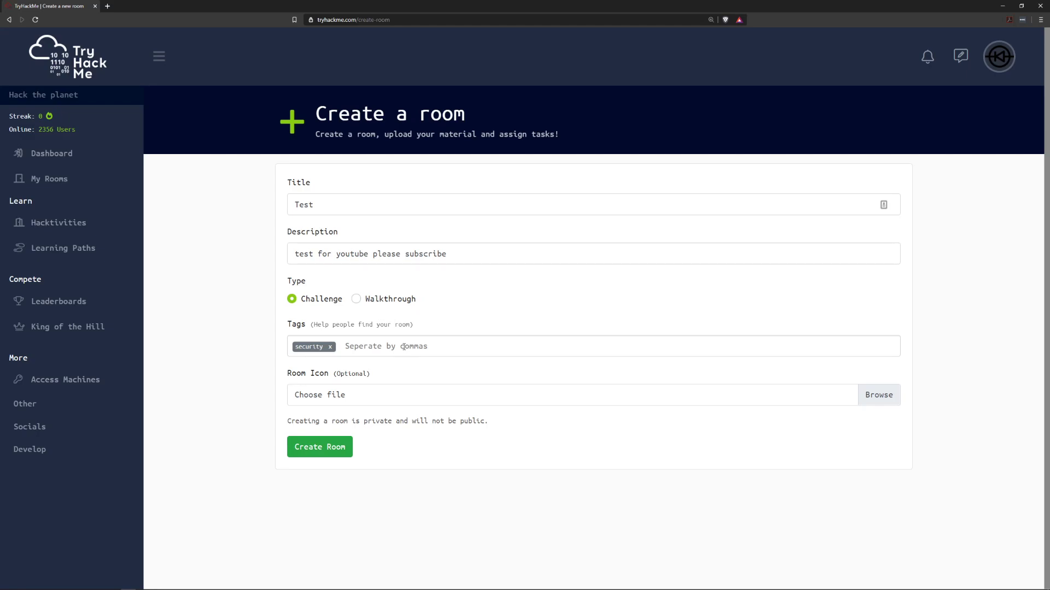
{"action": "mouse_move", "coordinate": [292, 299]}
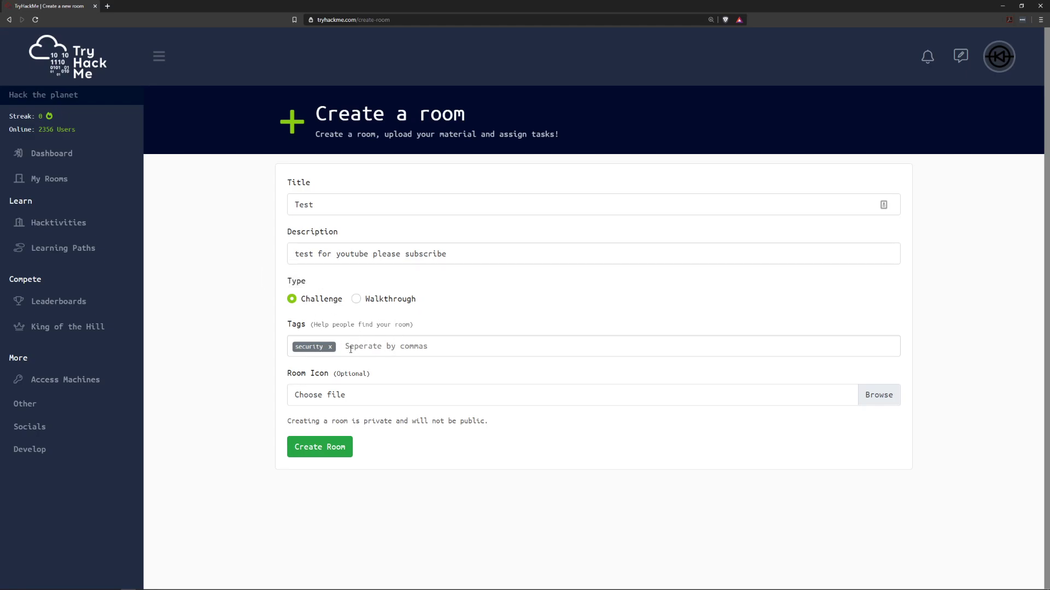
{"action": "mouse_move", "coordinate": [547, 346]}
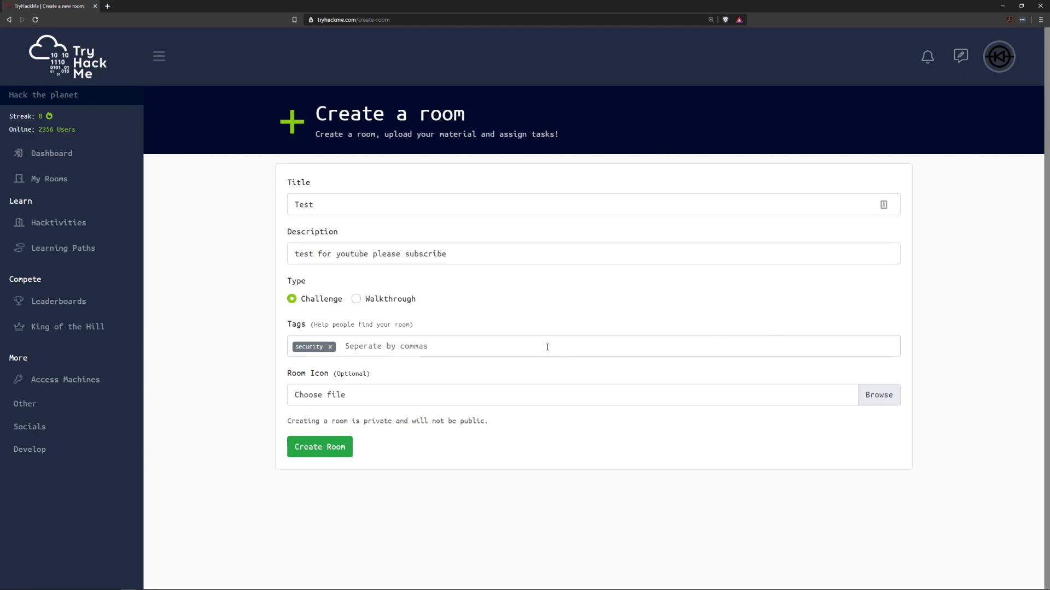
{"action": "mouse_move", "coordinate": [474, 347]}
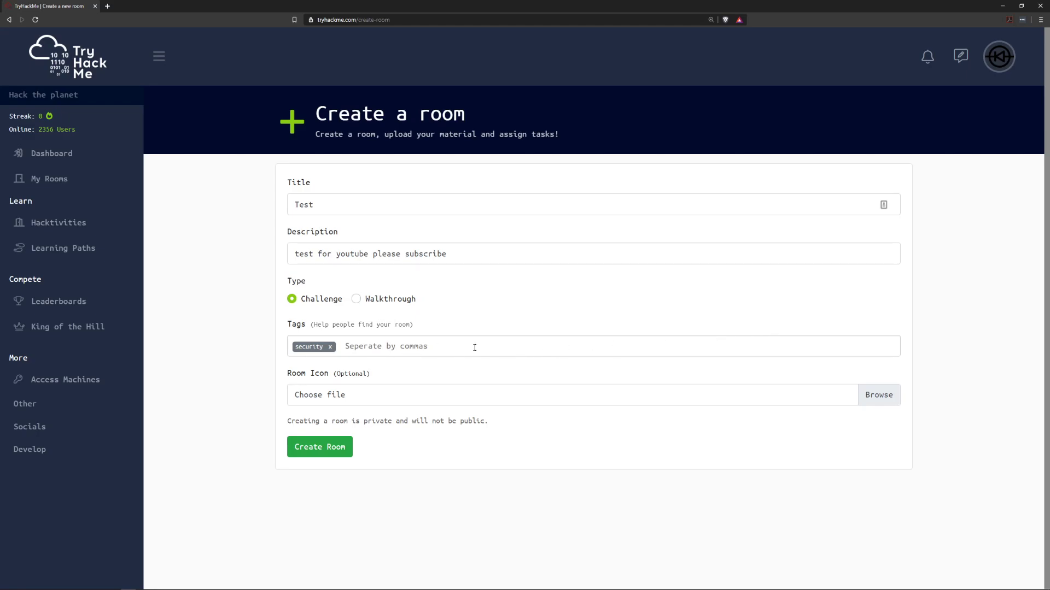
{"action": "mouse_move", "coordinate": [406, 371]}
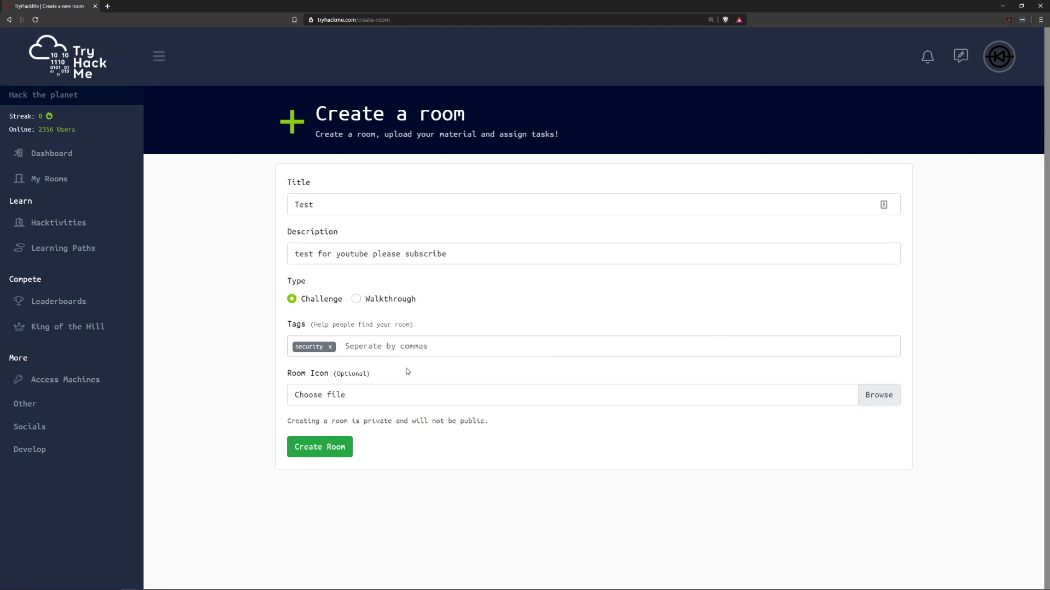
{"action": "mouse_move", "coordinate": [371, 397]}
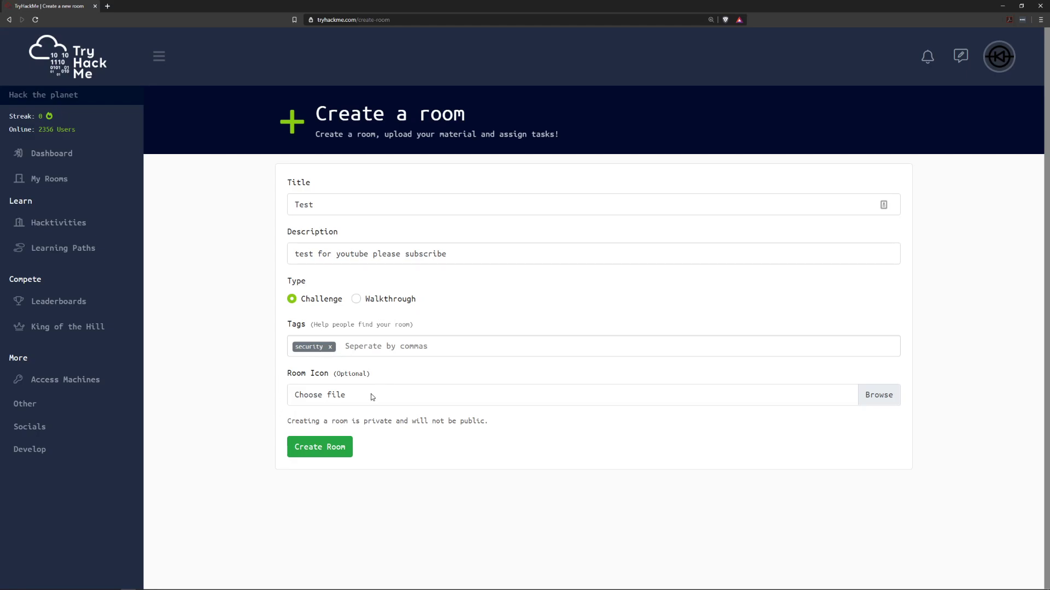
{"action": "mouse_move", "coordinate": [370, 396]}
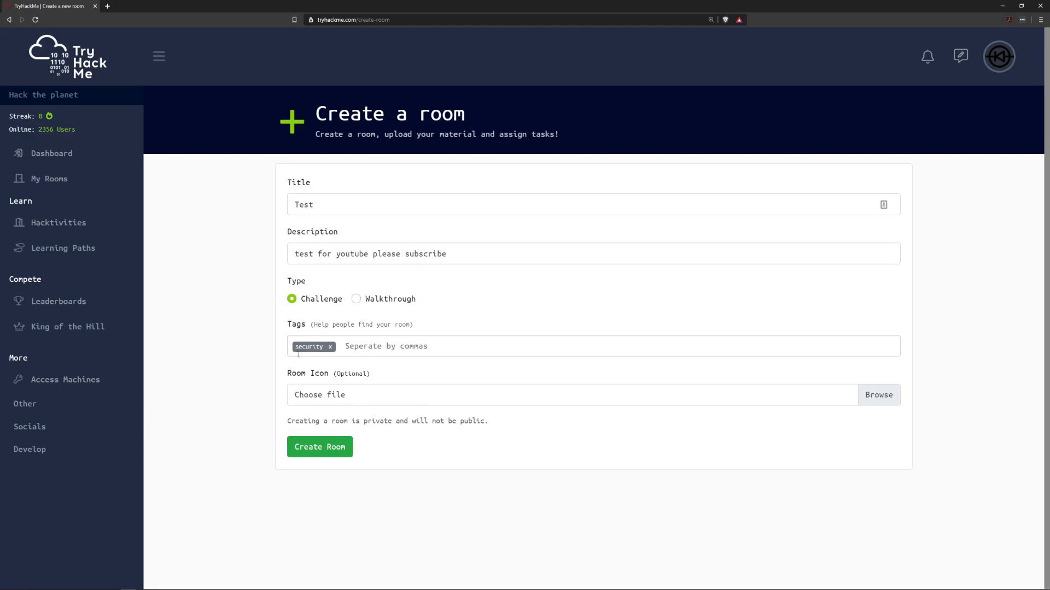
{"action": "mouse_move", "coordinate": [399, 395]}
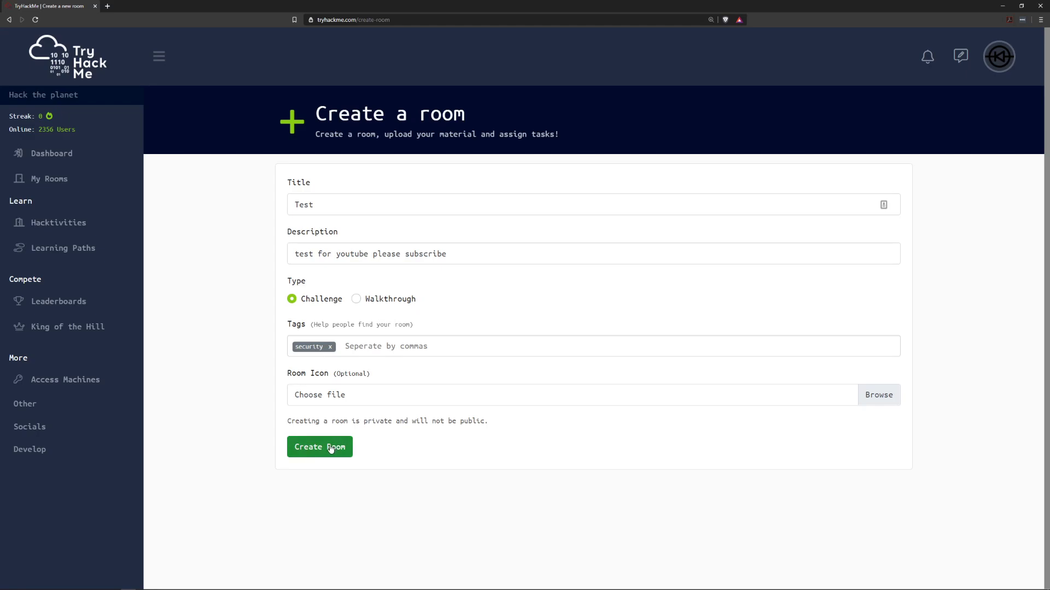
Create the private 'Test' room with the entered details.
{"action": "left_click", "coordinate": [319, 447]}
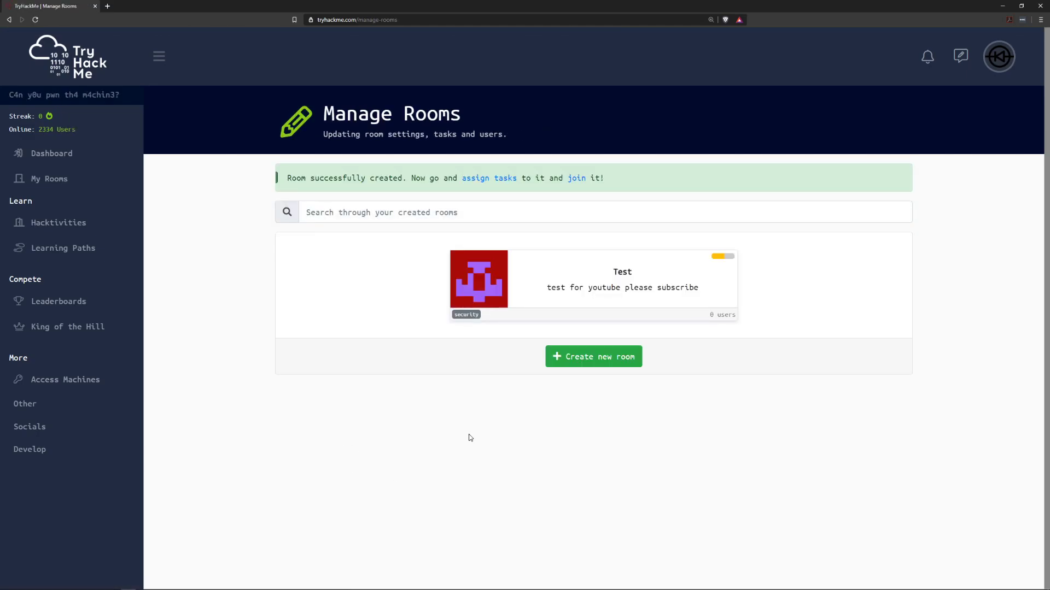
{"action": "mouse_move", "coordinate": [525, 346]}
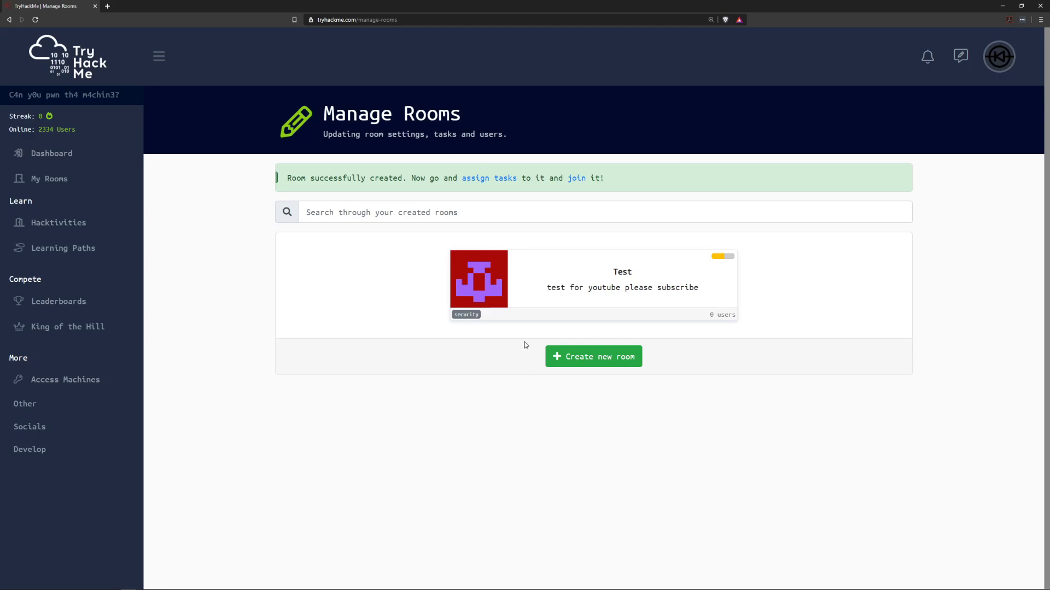
{"action": "mouse_move", "coordinate": [533, 339]}
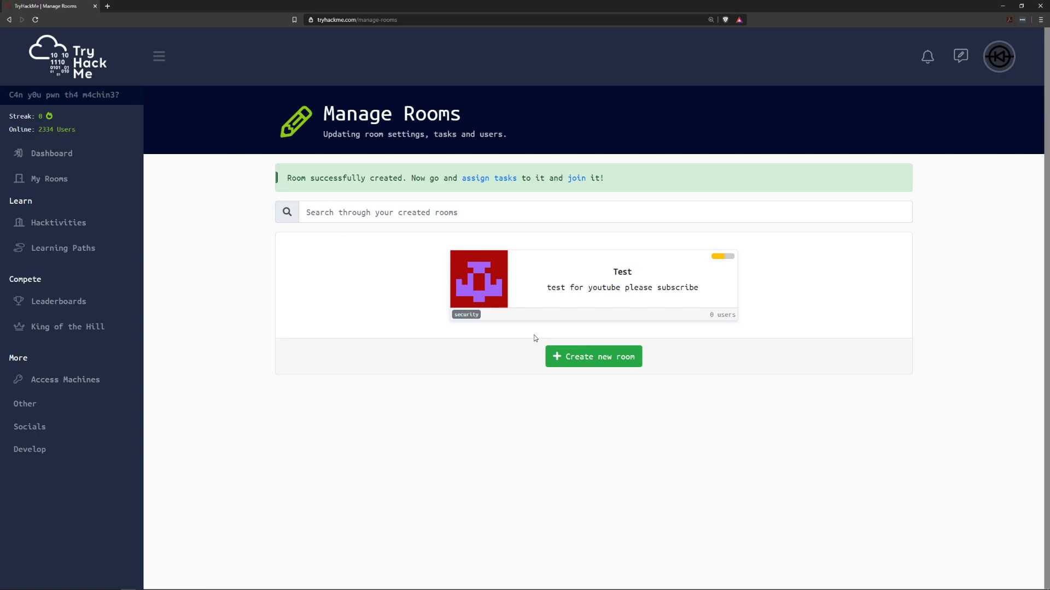
{"action": "mouse_move", "coordinate": [579, 185]}
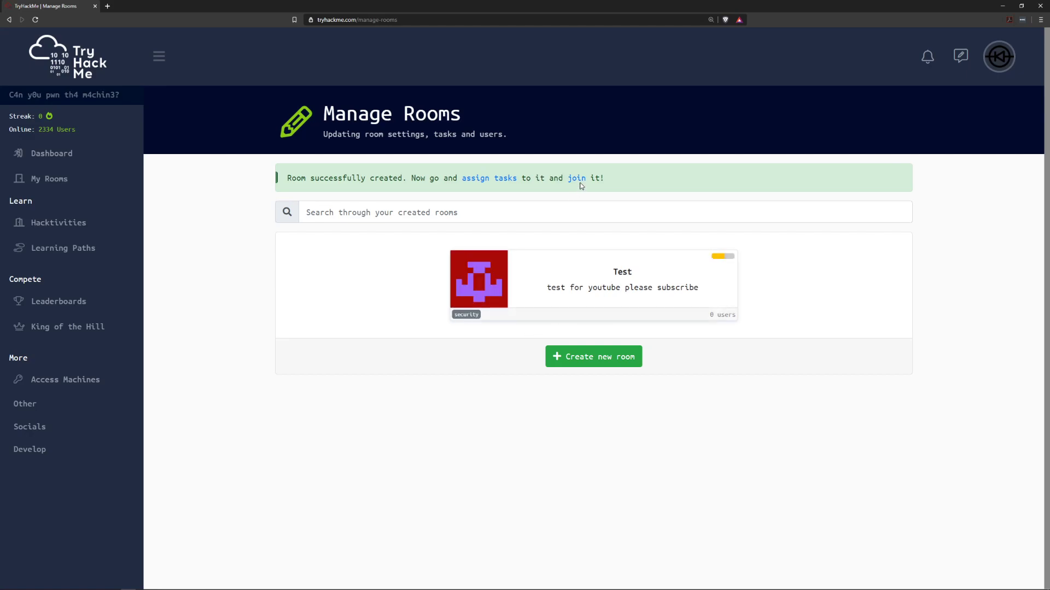
{"action": "mouse_move", "coordinate": [296, 132]}
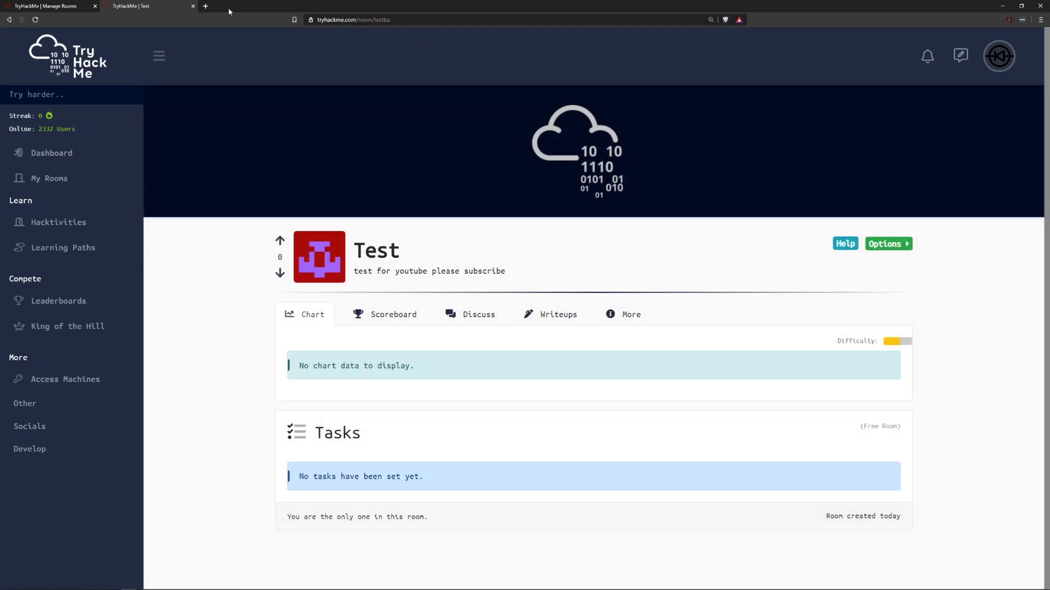
Return to Manage Rooms and open the 'Test' room's Update Room settings.
{"action": "left_click", "coordinate": [193, 6]}
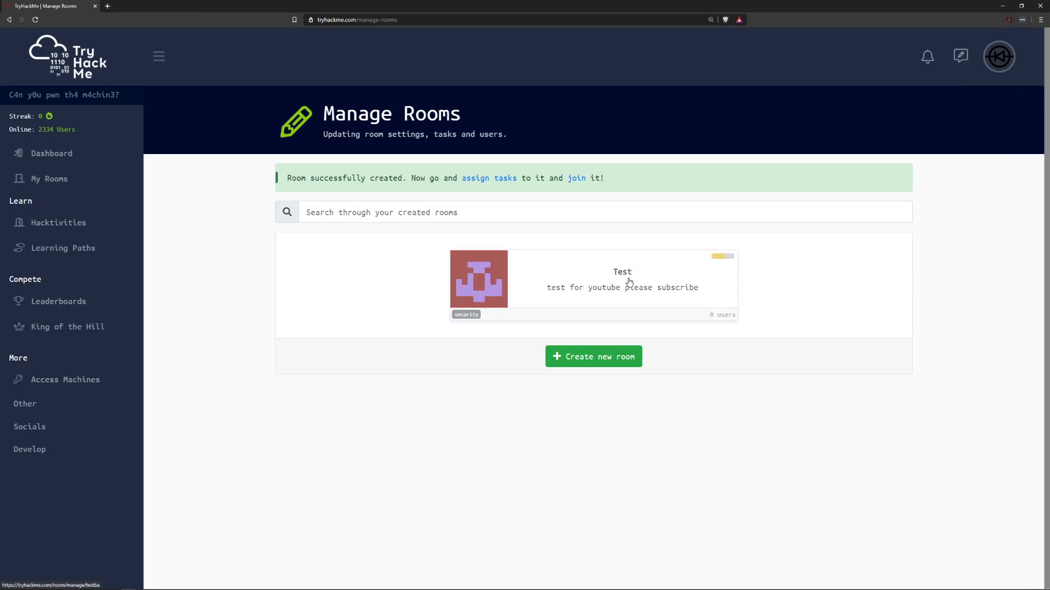
{"action": "mouse_move", "coordinate": [390, 333]}
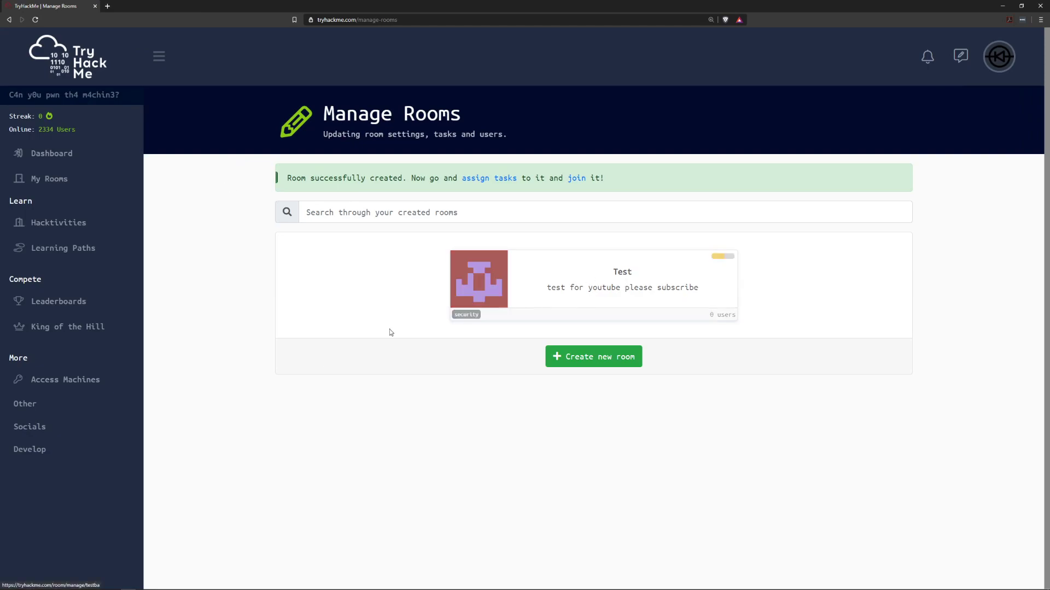
{"action": "left_click", "coordinate": [30, 450]}
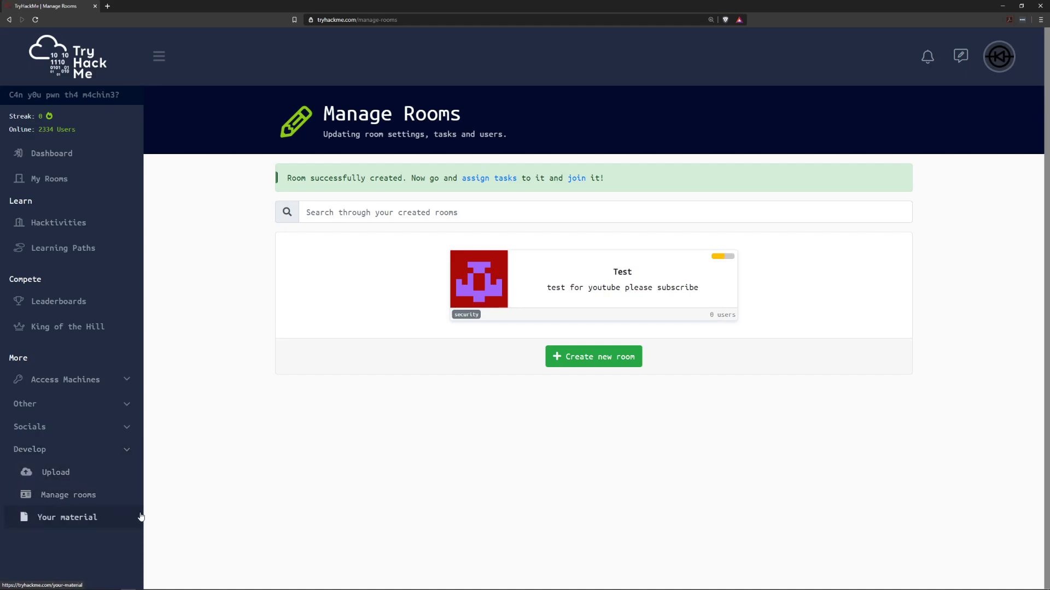
{"action": "mouse_move", "coordinate": [66, 517]}
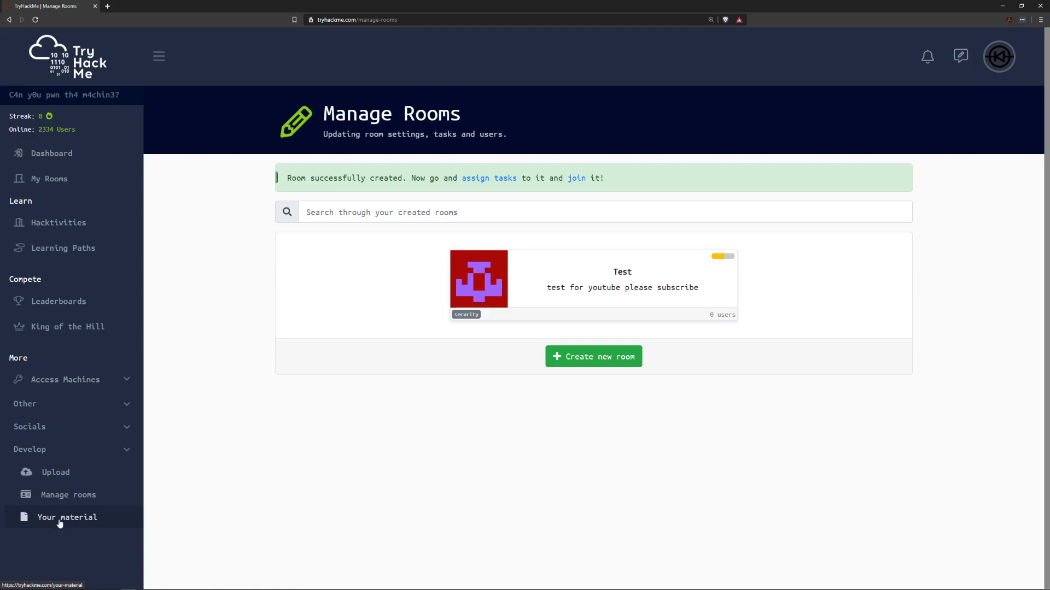
{"action": "left_click", "coordinate": [67, 518]}
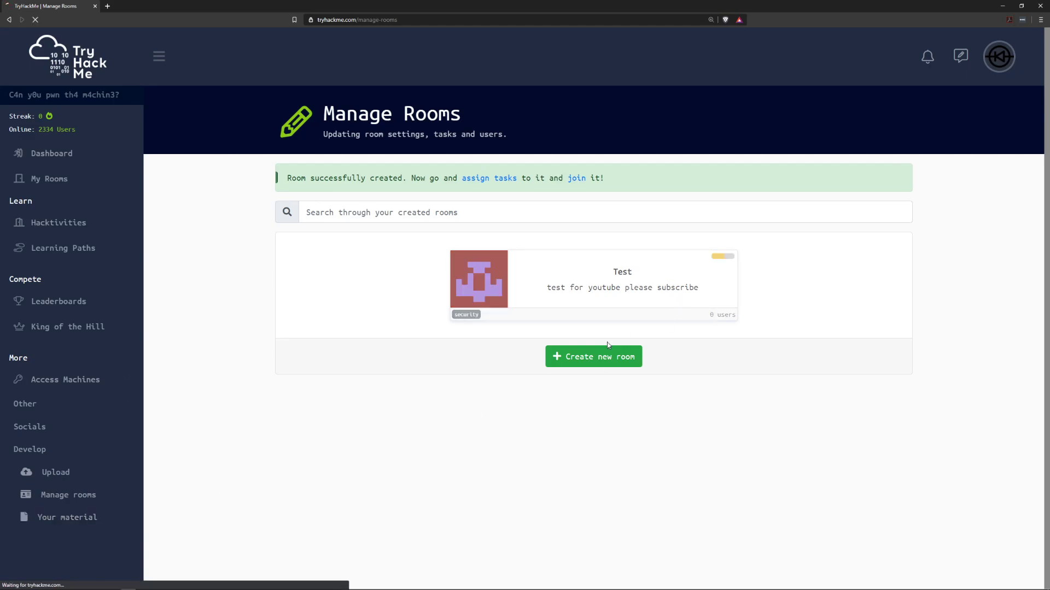
{"action": "left_click", "coordinate": [591, 280]}
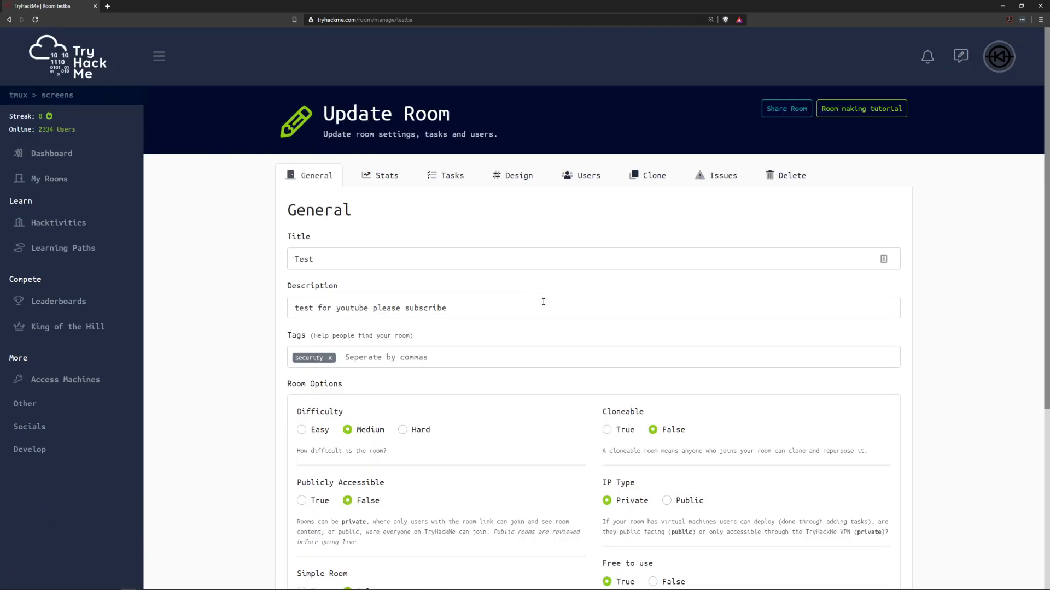
{"action": "scroll", "scroll_direction": "down", "scroll_amount": 3}
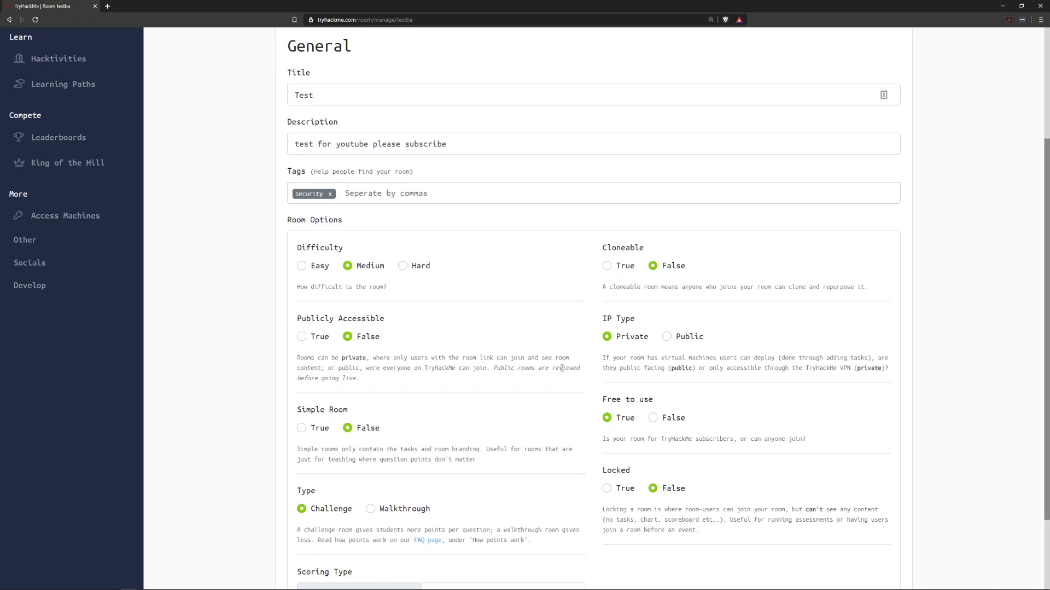
{"action": "scroll", "scroll_direction": "down", "scroll_amount": 3}
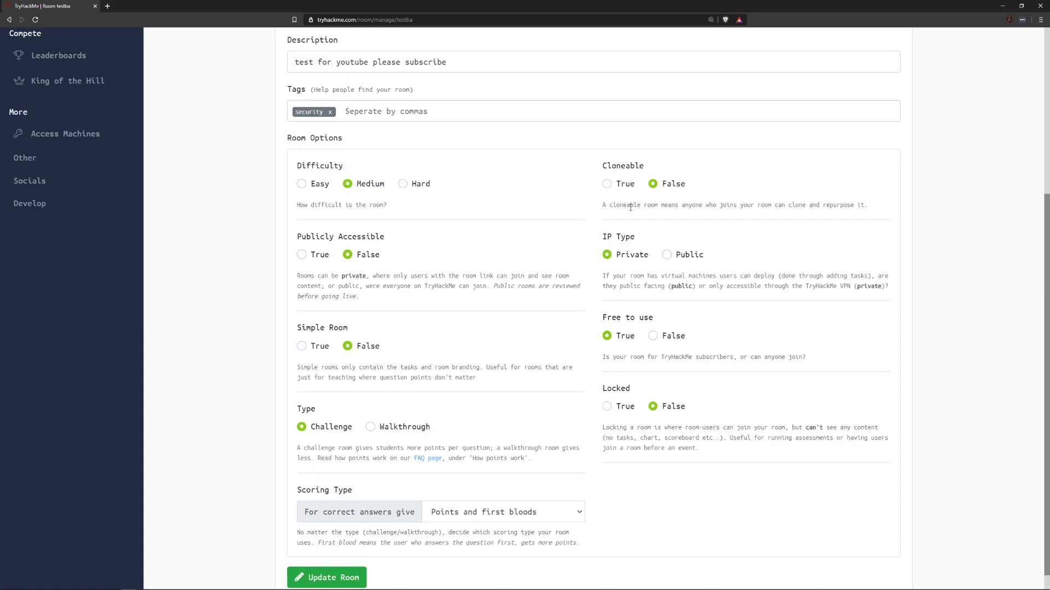
{"action": "mouse_move", "coordinate": [325, 204]}
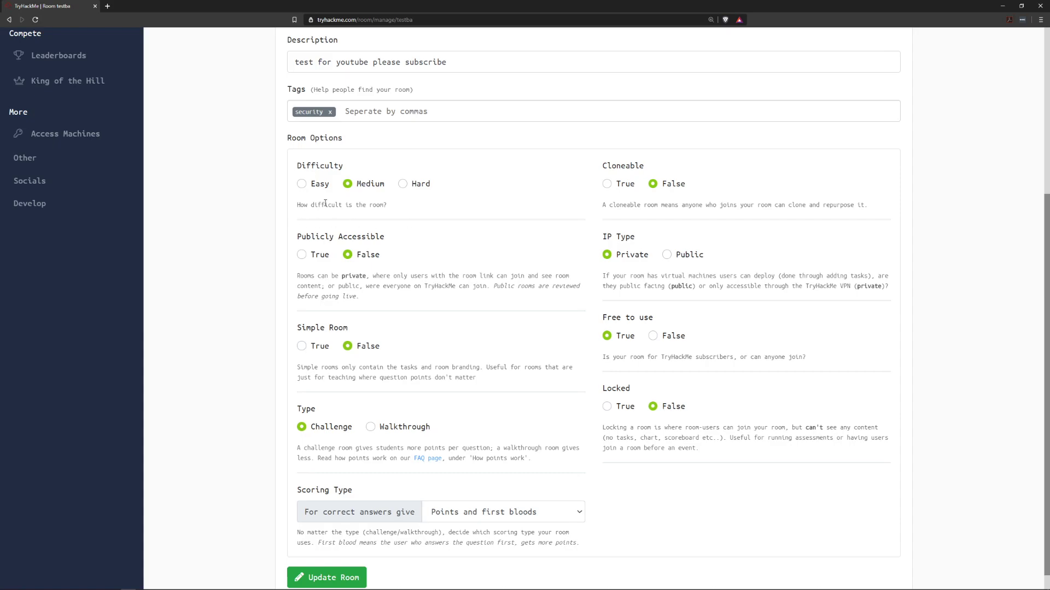
{"action": "mouse_move", "coordinate": [315, 187]}
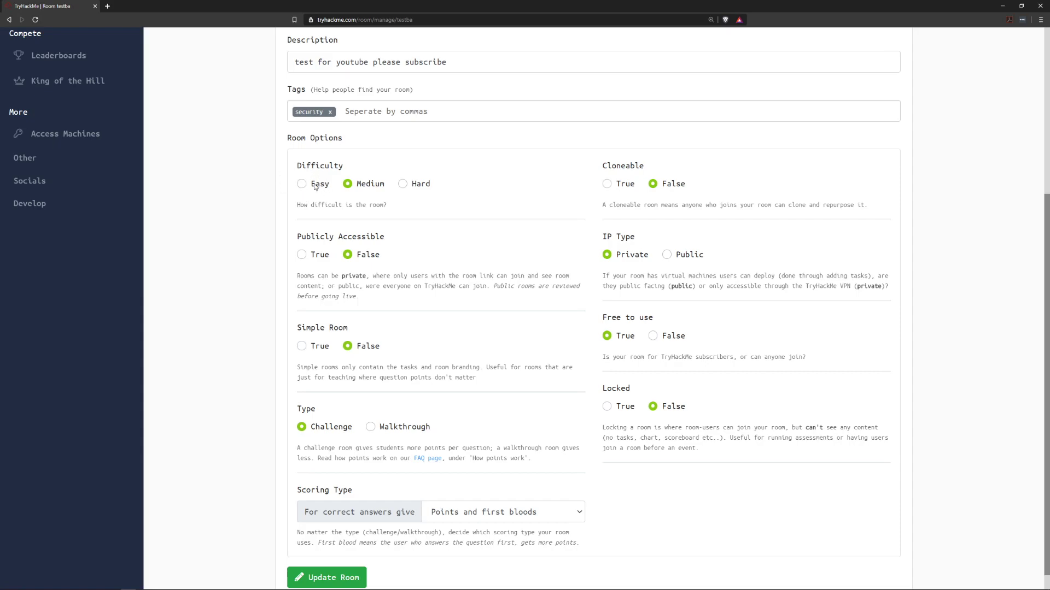
{"action": "mouse_move", "coordinate": [384, 194]}
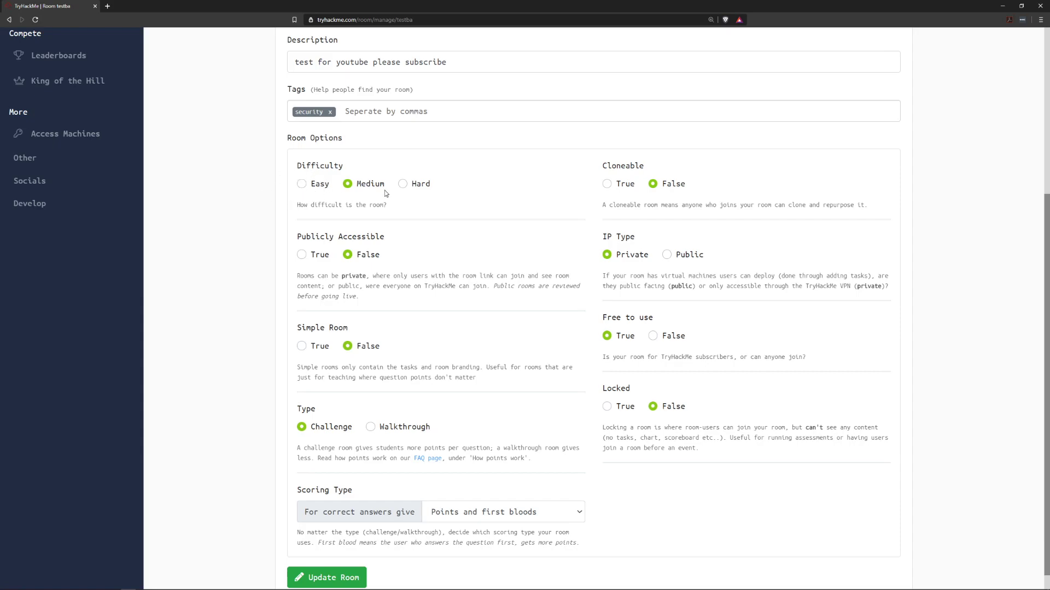
{"action": "mouse_move", "coordinate": [302, 254]}
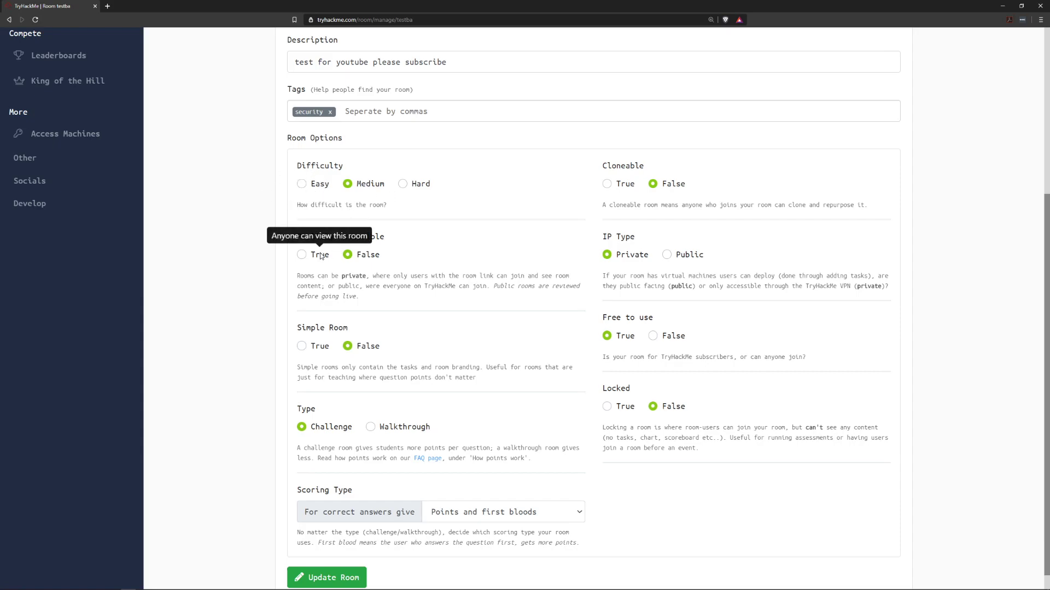
{"action": "mouse_move", "coordinate": [391, 208]}
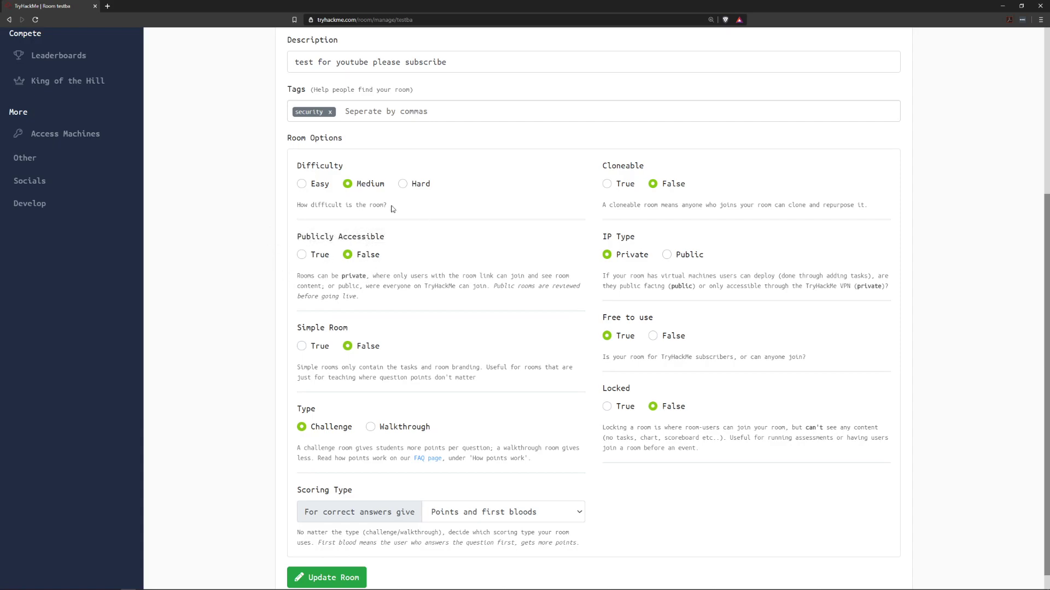
{"action": "mouse_move", "coordinate": [390, 377]}
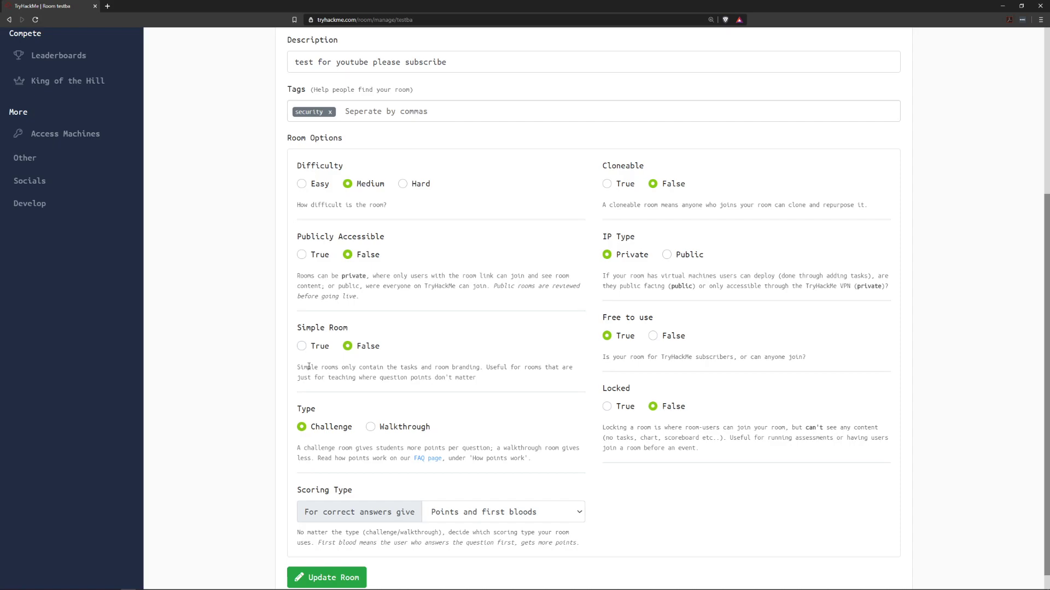
{"action": "mouse_move", "coordinate": [327, 334]}
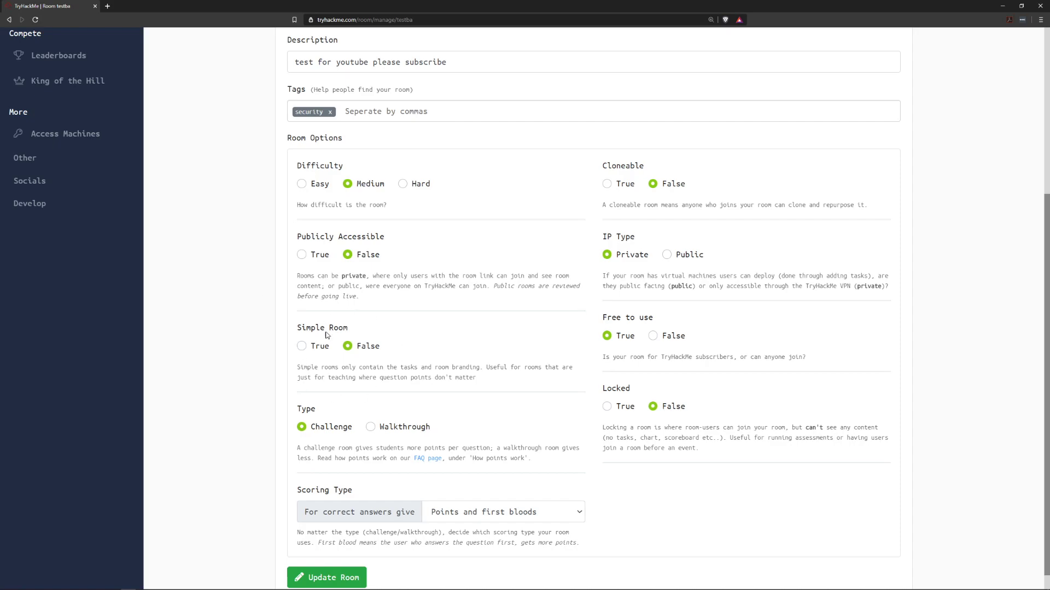
{"action": "mouse_move", "coordinate": [288, 367]}
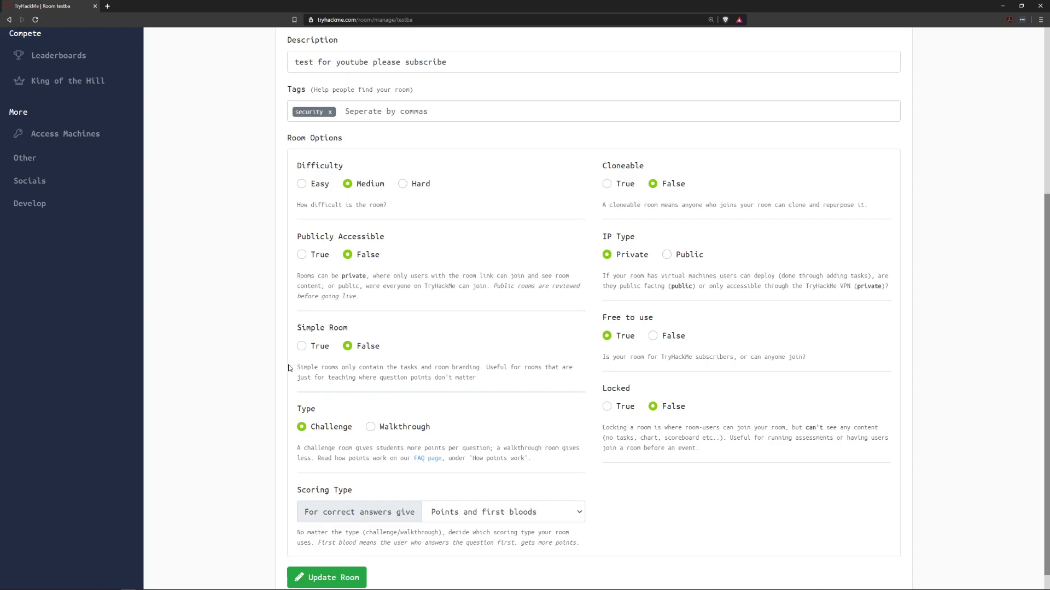
{"action": "mouse_move", "coordinate": [356, 421]}
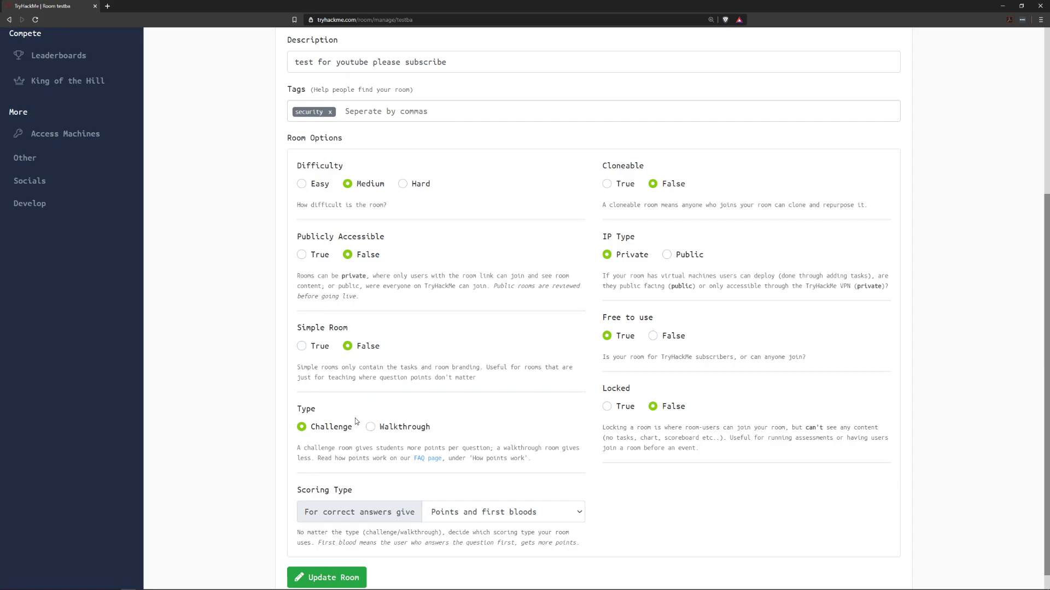
{"action": "mouse_move", "coordinate": [394, 432]}
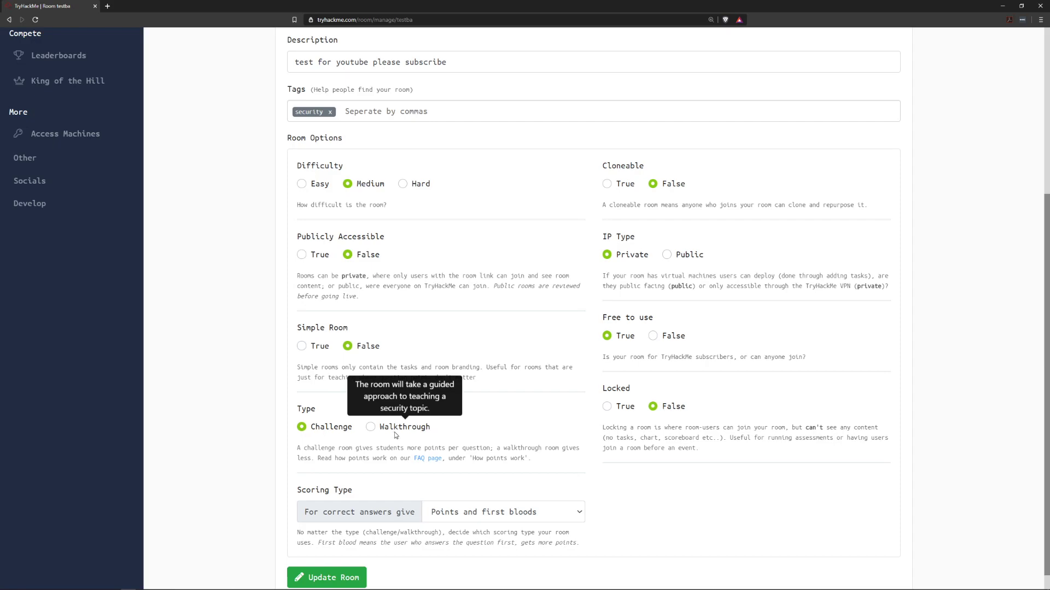
{"action": "mouse_move", "coordinate": [715, 316]}
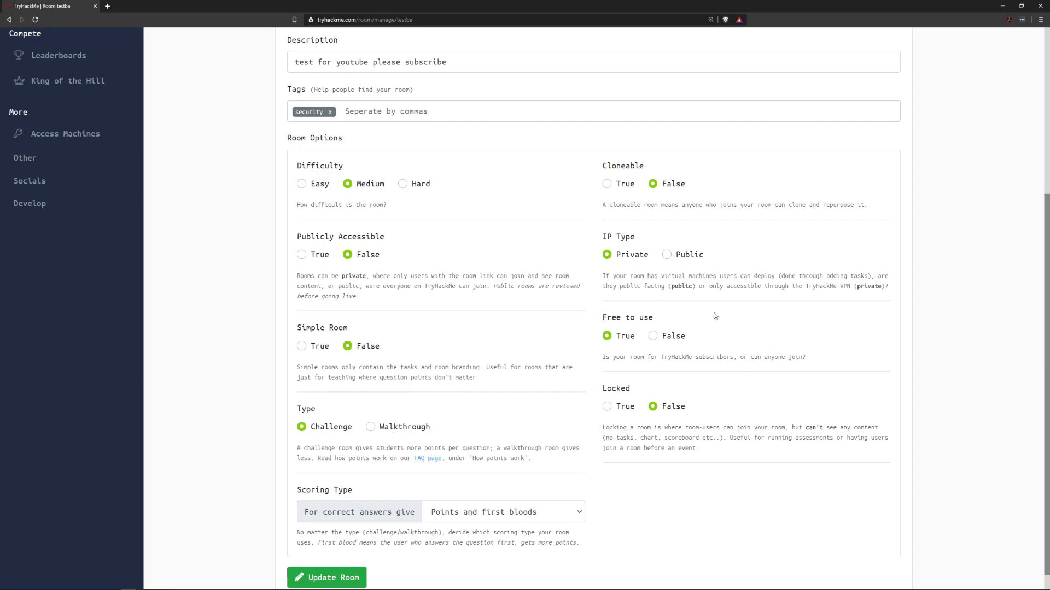
{"action": "mouse_move", "coordinate": [633, 353]}
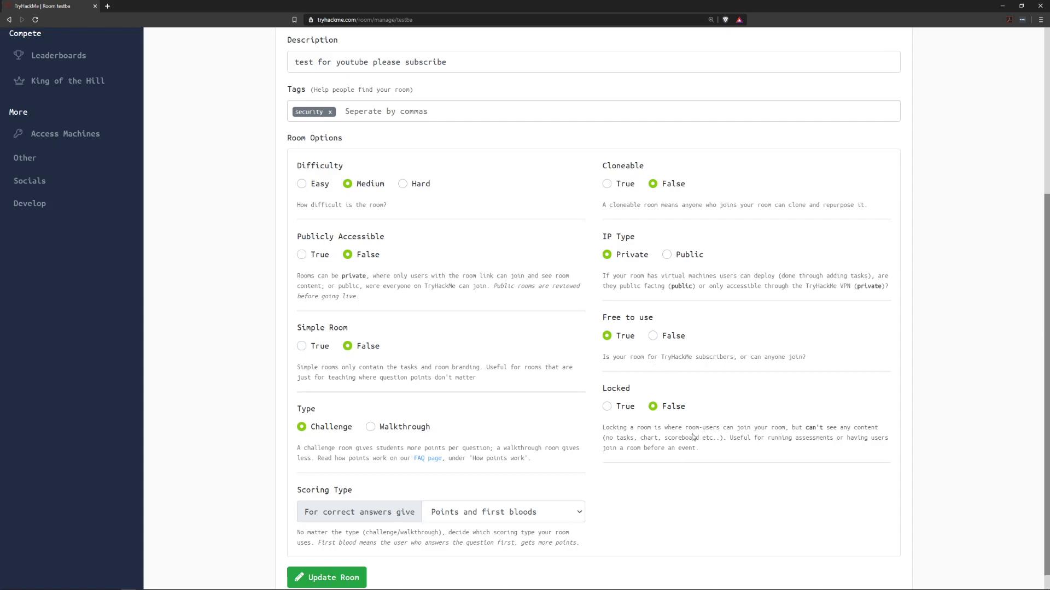
{"action": "mouse_move", "coordinate": [645, 382]}
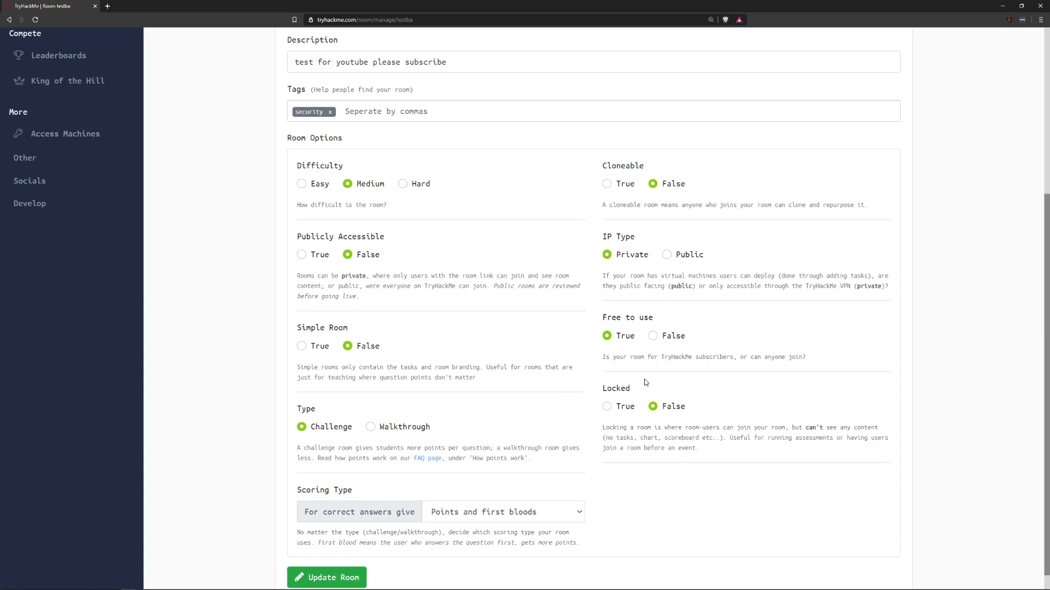
{"action": "mouse_move", "coordinate": [683, 292]}
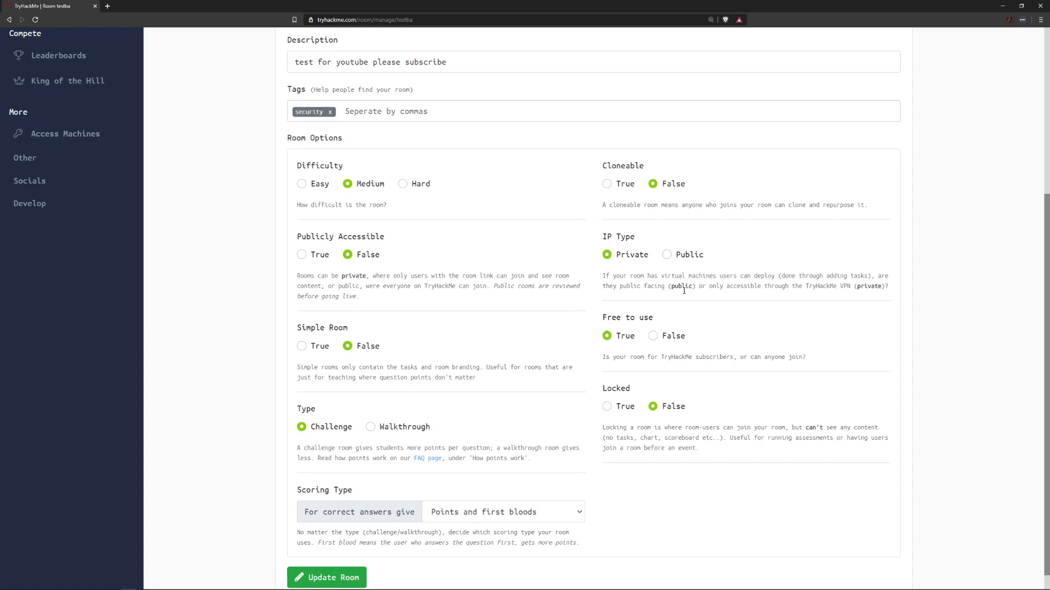
{"action": "mouse_move", "coordinate": [603, 289]}
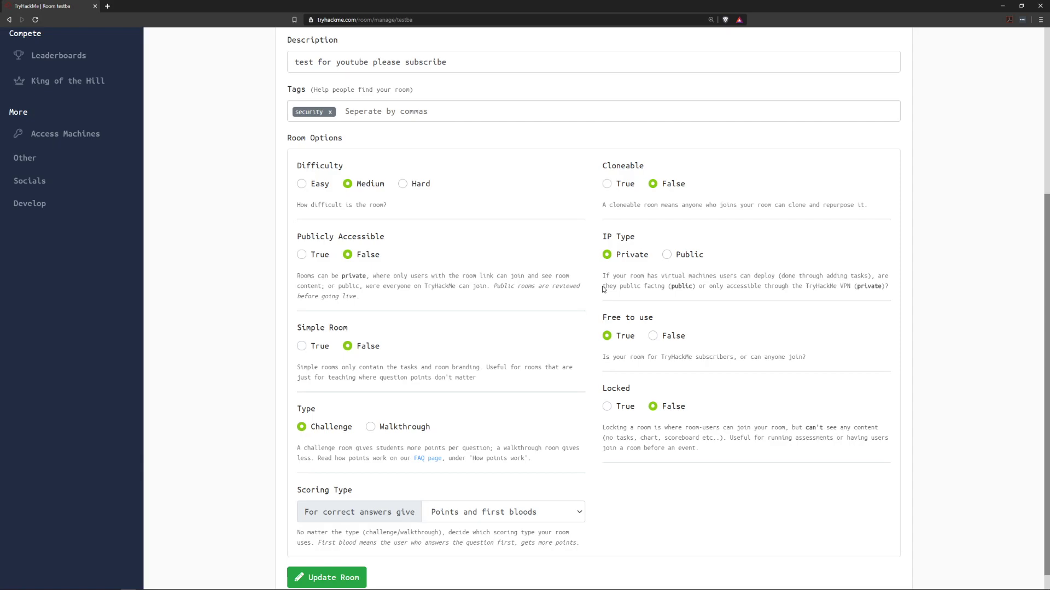
{"action": "scroll", "scroll_direction": "down", "scroll_amount": 3}
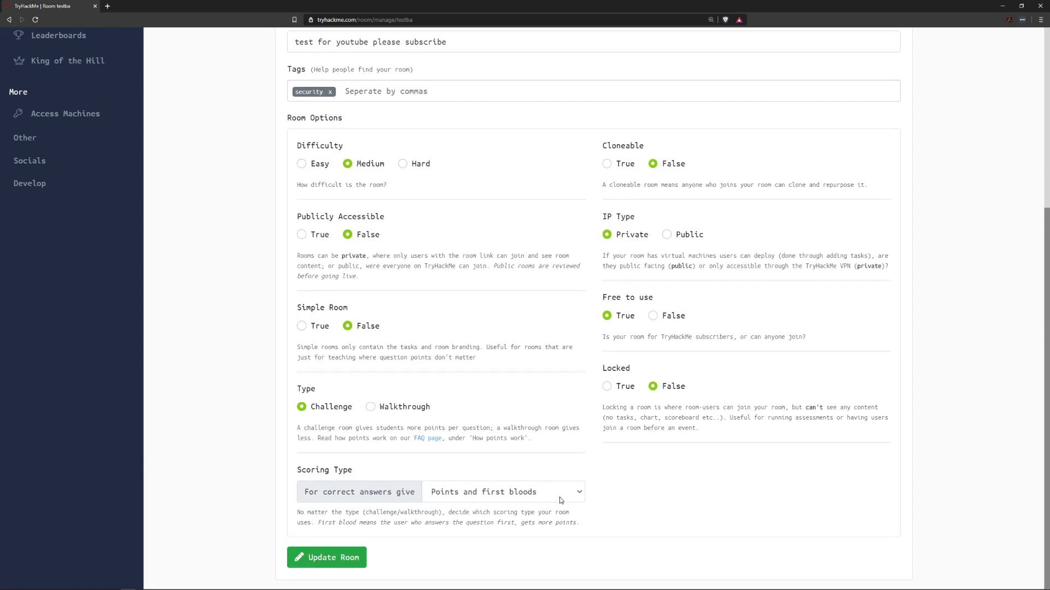
Open the Scoring Type dropdown to view points and first bloods, points only, or no points.
{"action": "left_click", "coordinate": [502, 492]}
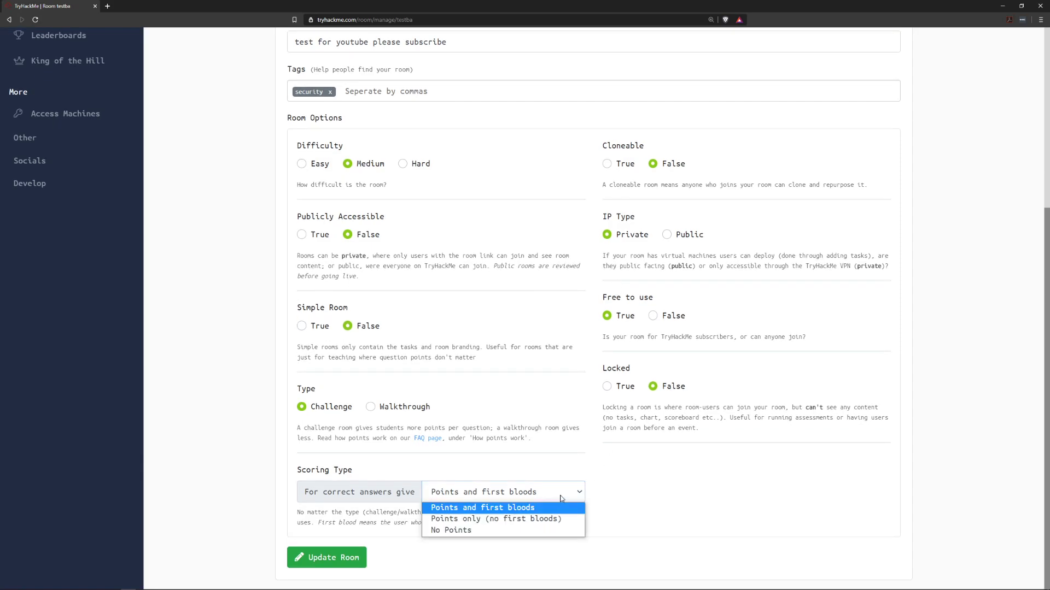
{"action": "mouse_move", "coordinate": [557, 513]}
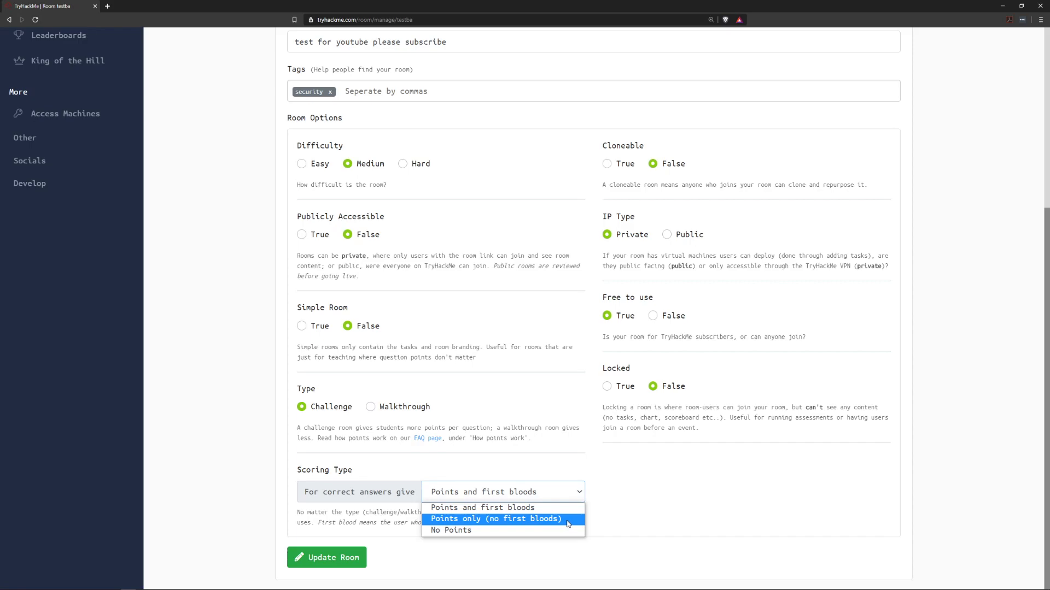
{"action": "mouse_move", "coordinate": [568, 522]}
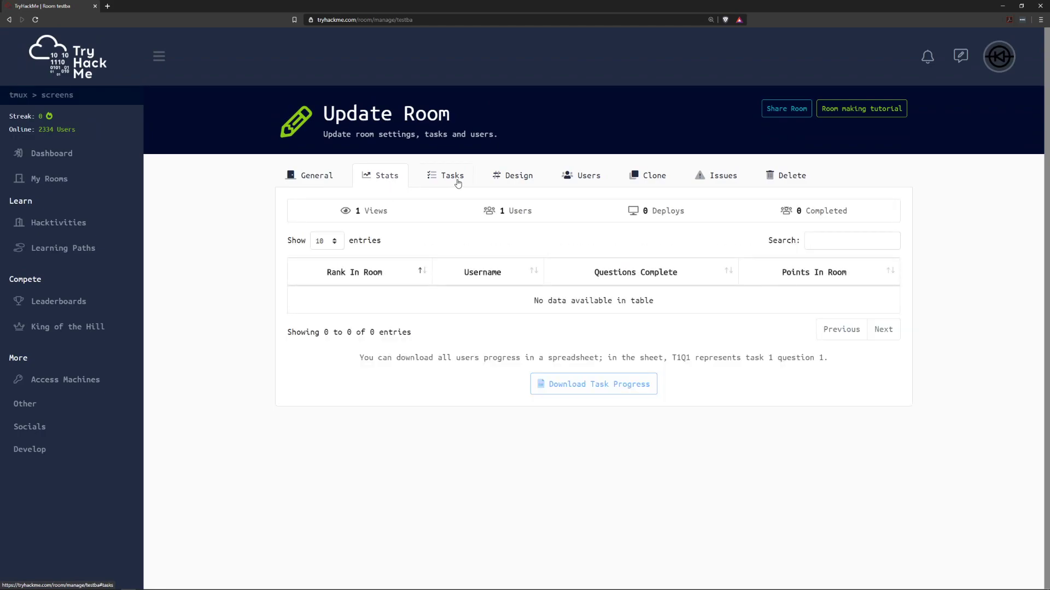
Add a '[New Task]' to the Test room from the Tasks tab.
{"action": "left_click", "coordinate": [445, 176]}
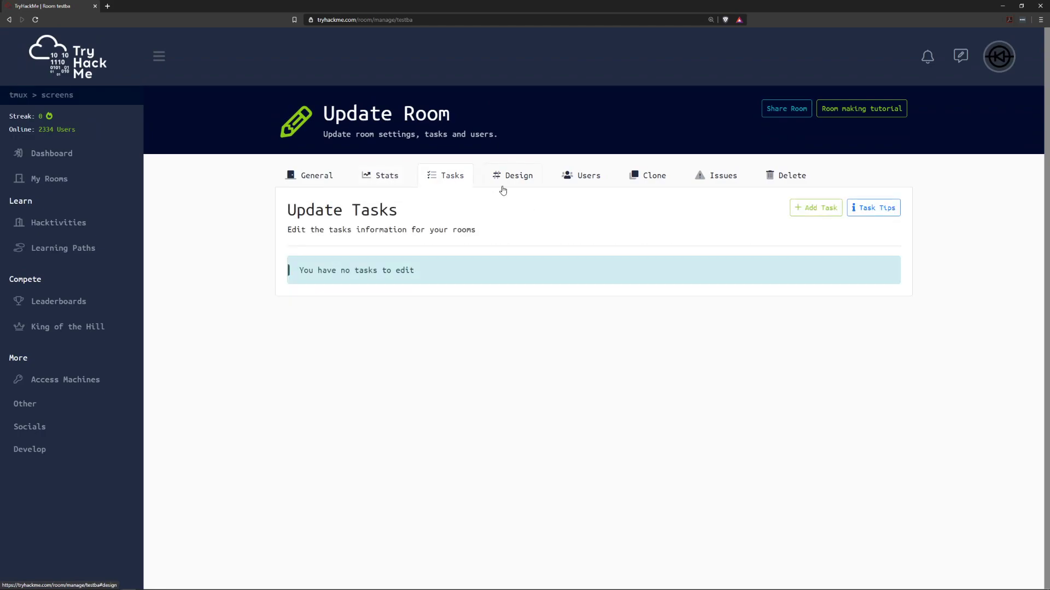
{"action": "mouse_move", "coordinate": [814, 208]}
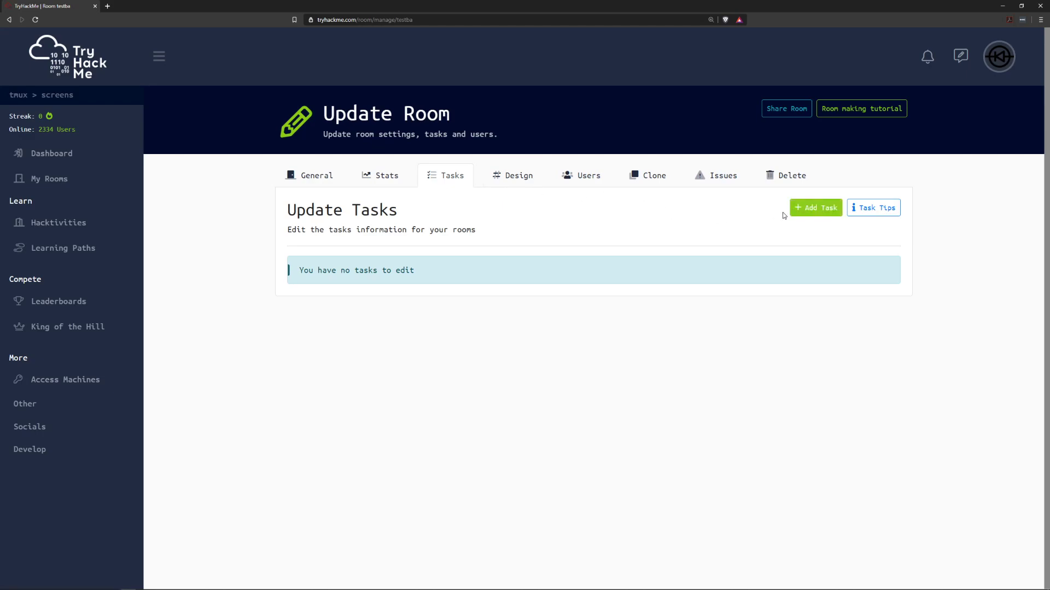
{"action": "mouse_move", "coordinate": [774, 213]}
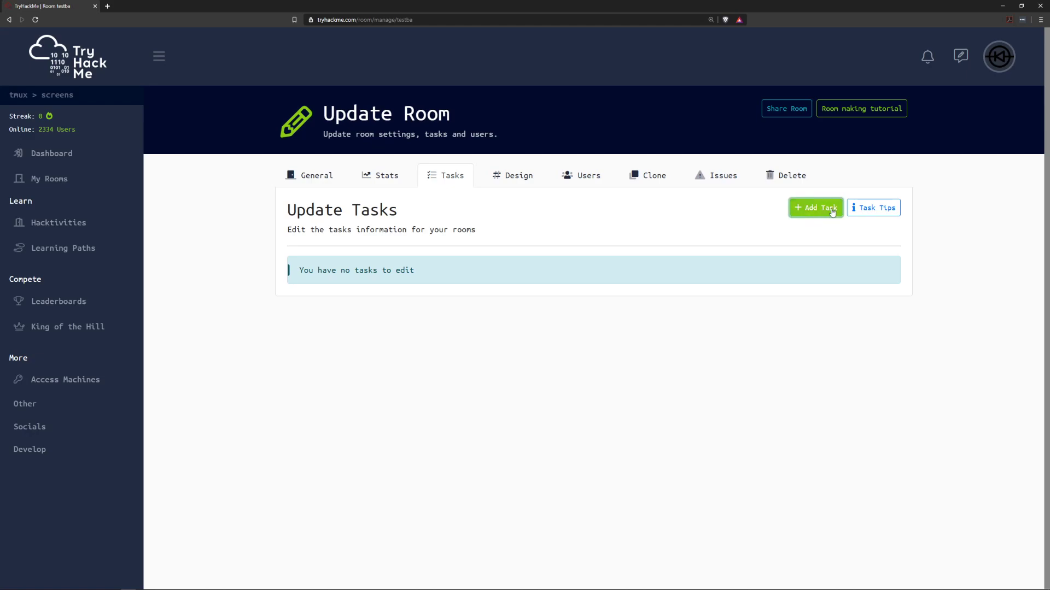
{"action": "left_click", "coordinate": [815, 208]}
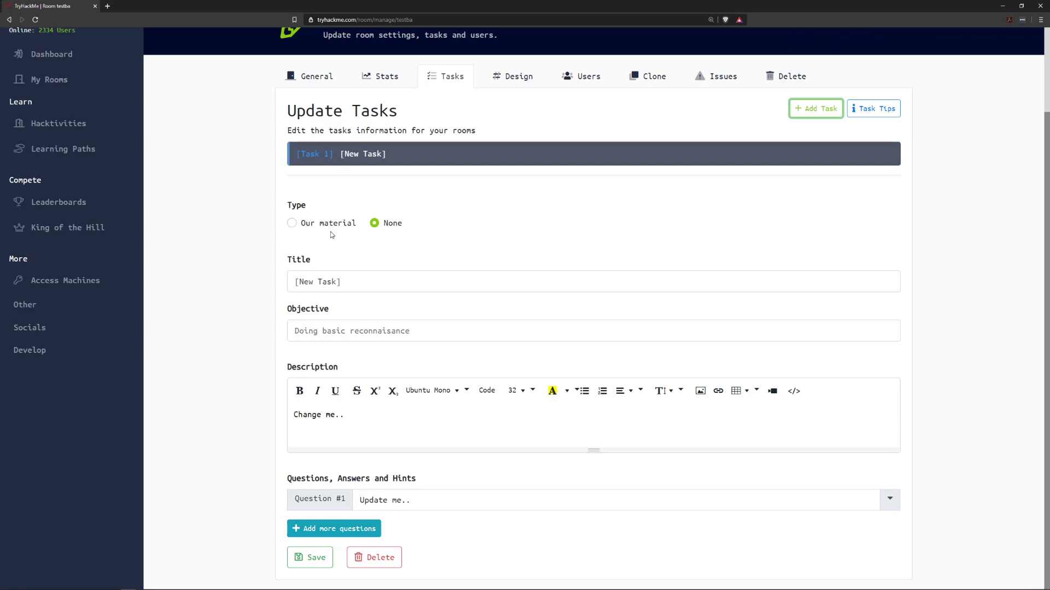
Set the new task's type to 'Our material', using DVWA as the material.
{"action": "left_click", "coordinate": [291, 223]}
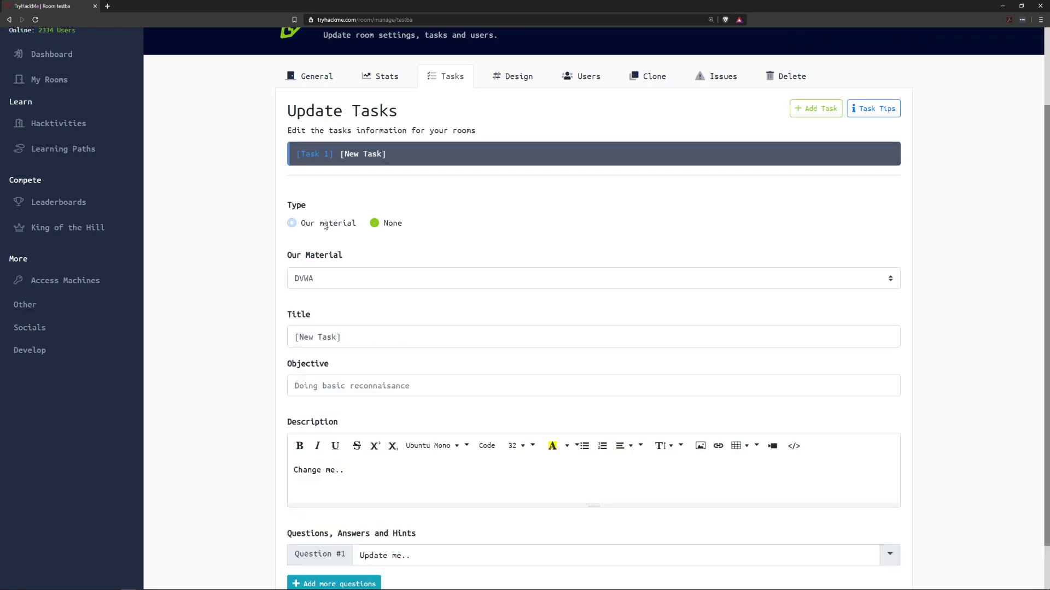
{"action": "left_click", "coordinate": [291, 223]}
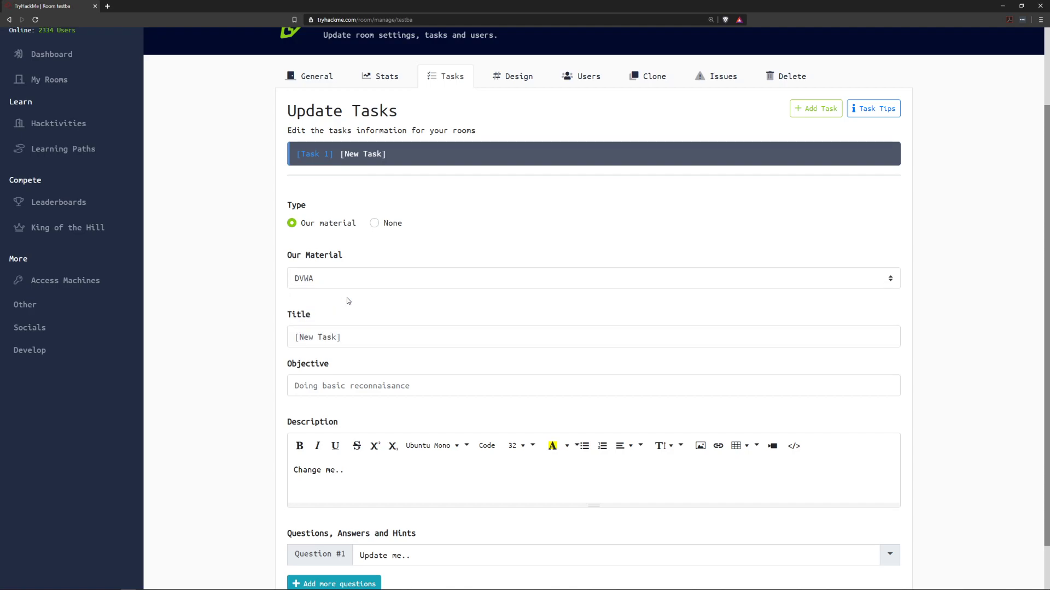
{"action": "mouse_move", "coordinate": [489, 218]}
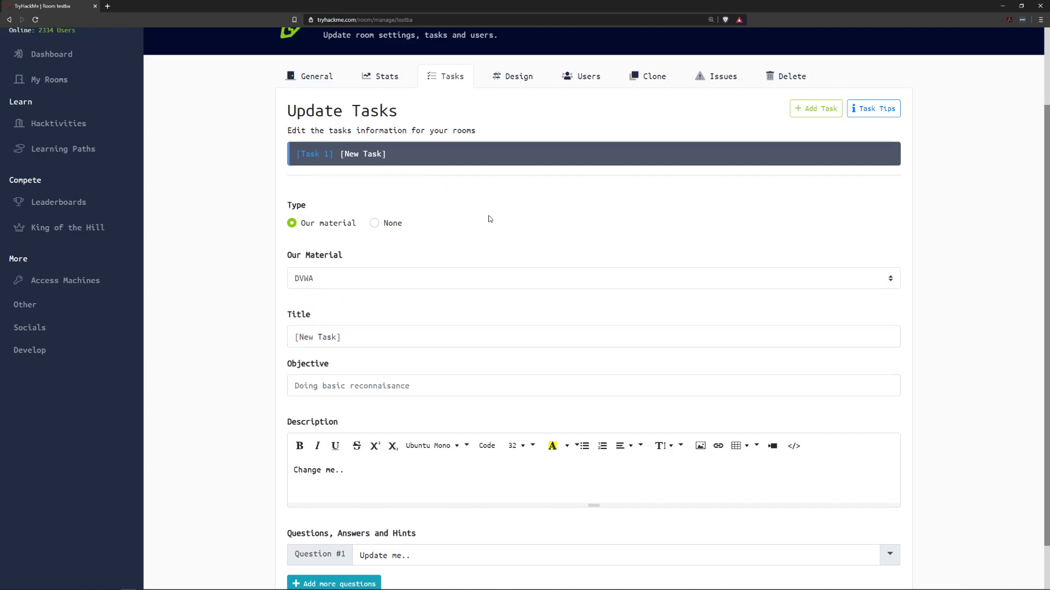
{"action": "mouse_move", "coordinate": [459, 209]}
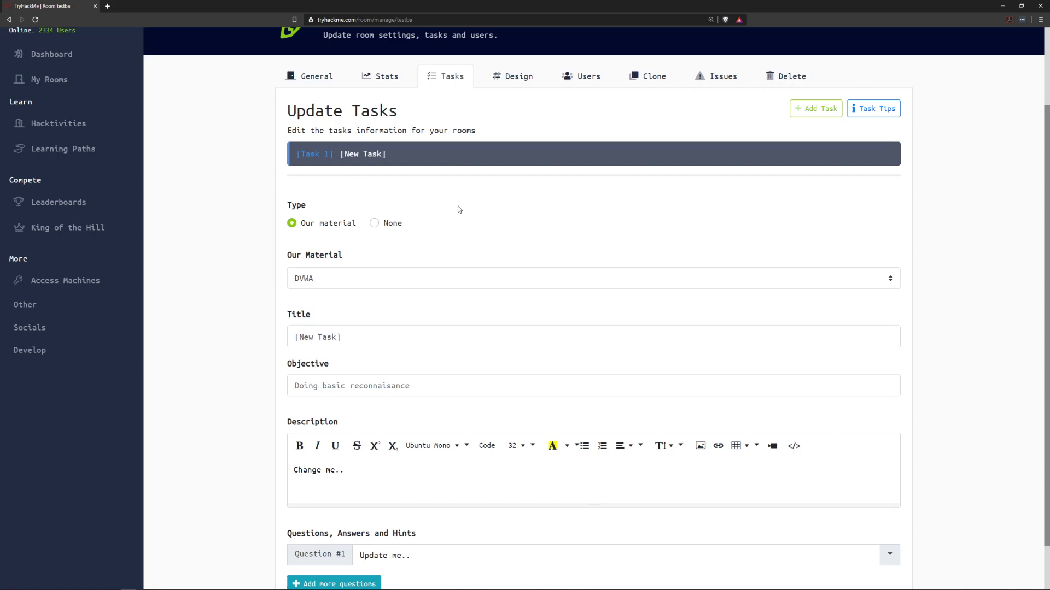
{"action": "mouse_move", "coordinate": [327, 275]}
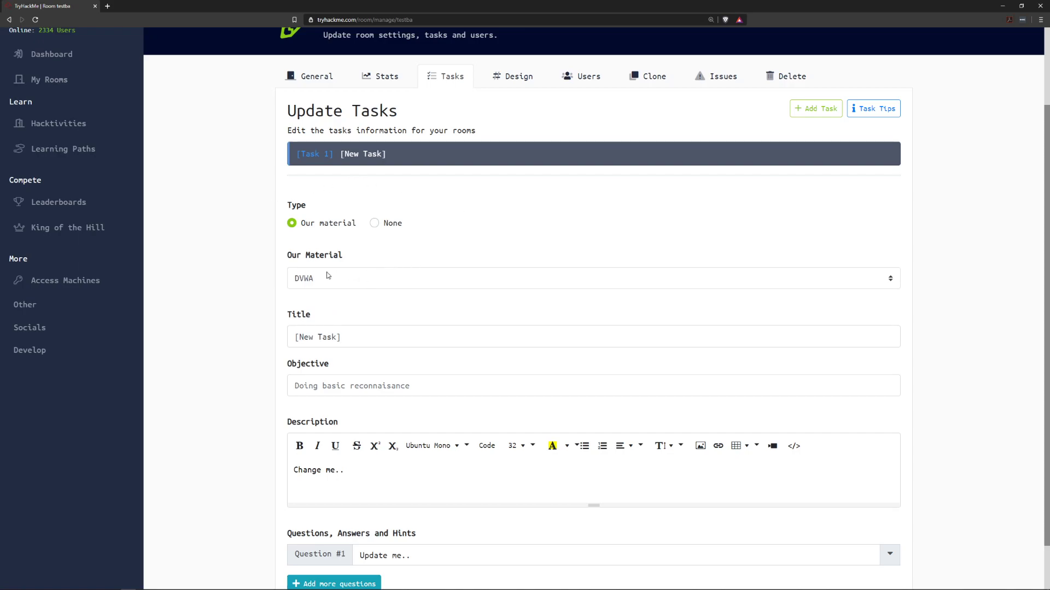
{"action": "scroll", "scroll_direction": "down", "scroll_amount": 3}
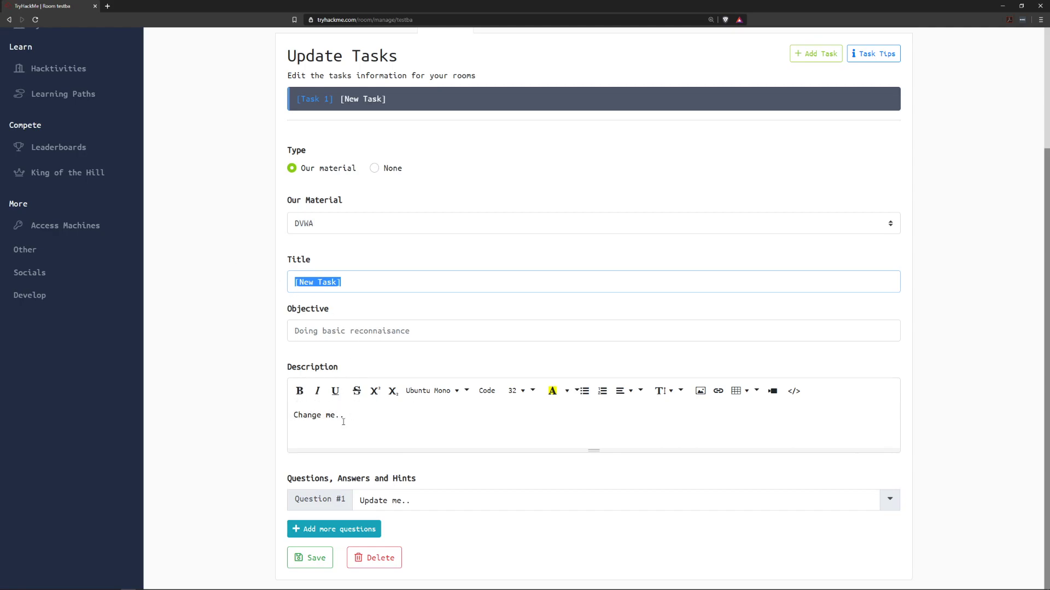
{"action": "mouse_move", "coordinate": [377, 280]}
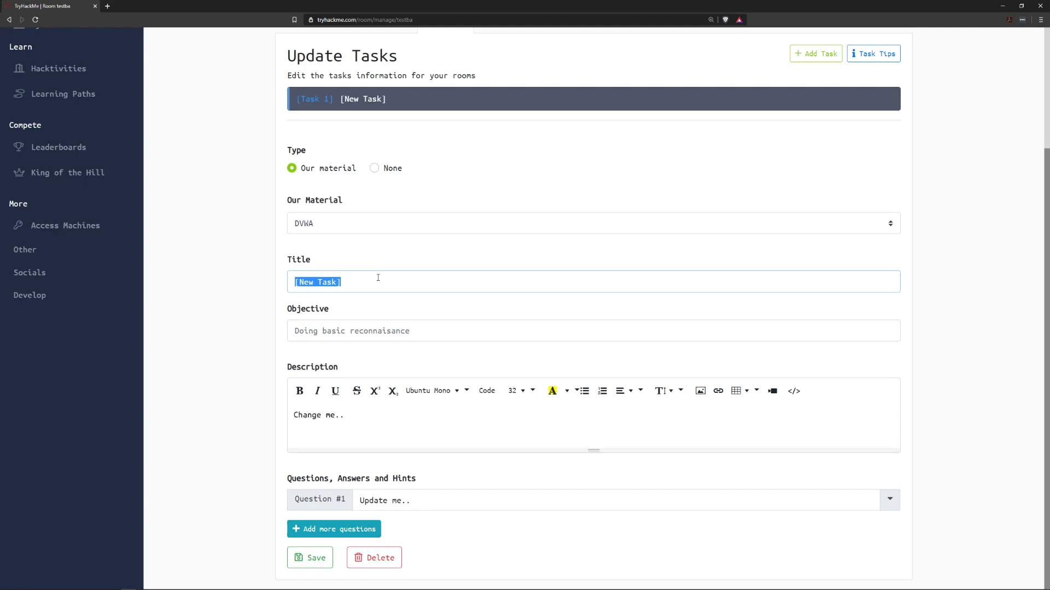
Title the task 'Root Me!' and set its description to 'Research google dorking'.
{"action": "type", "text": "Root"}
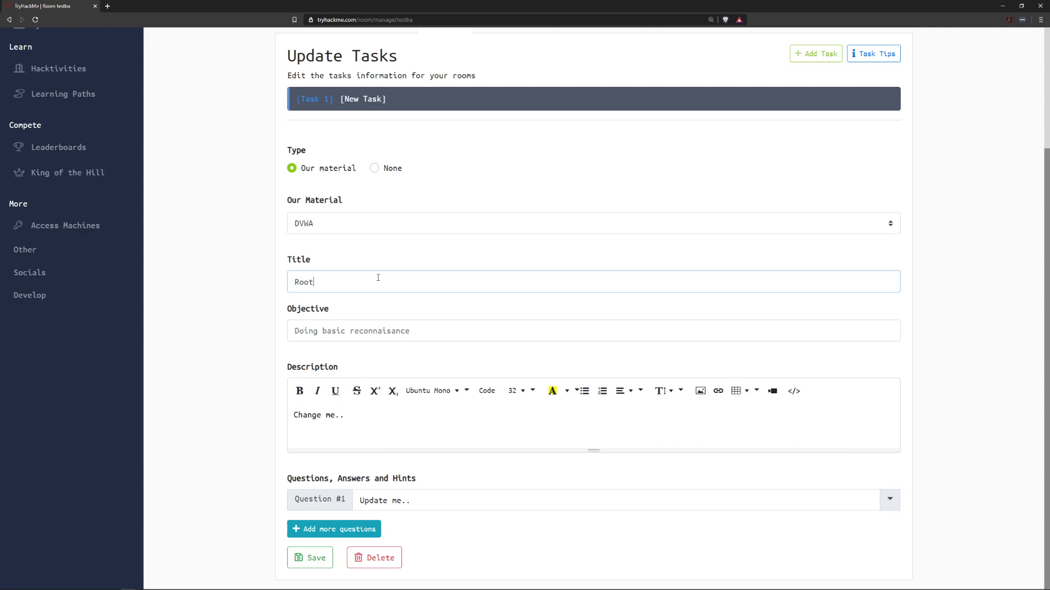
{"action": "type", "text": "Me!"}
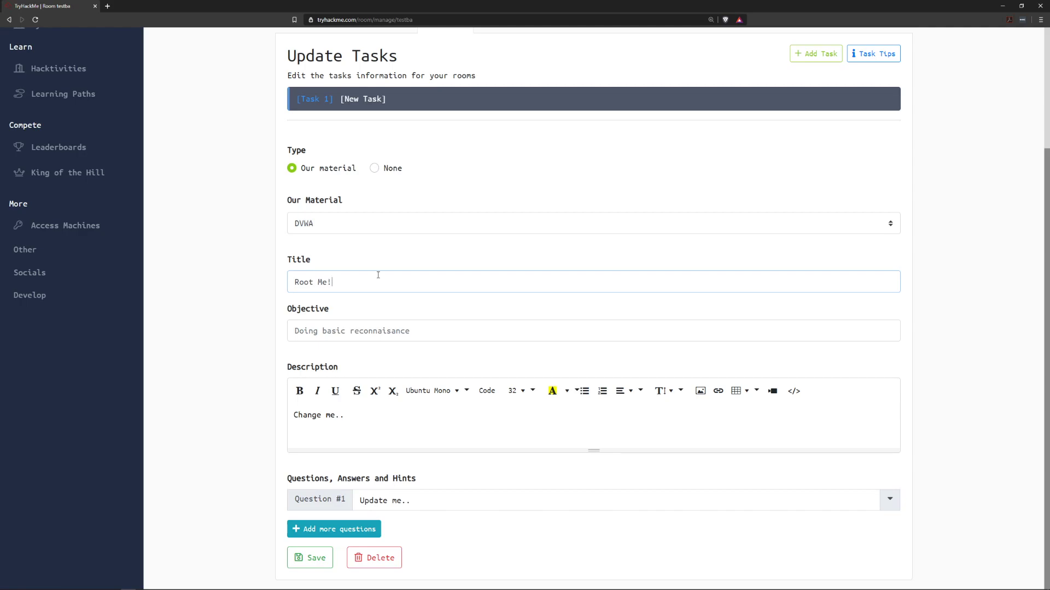
{"action": "left_click", "coordinate": [468, 330]}
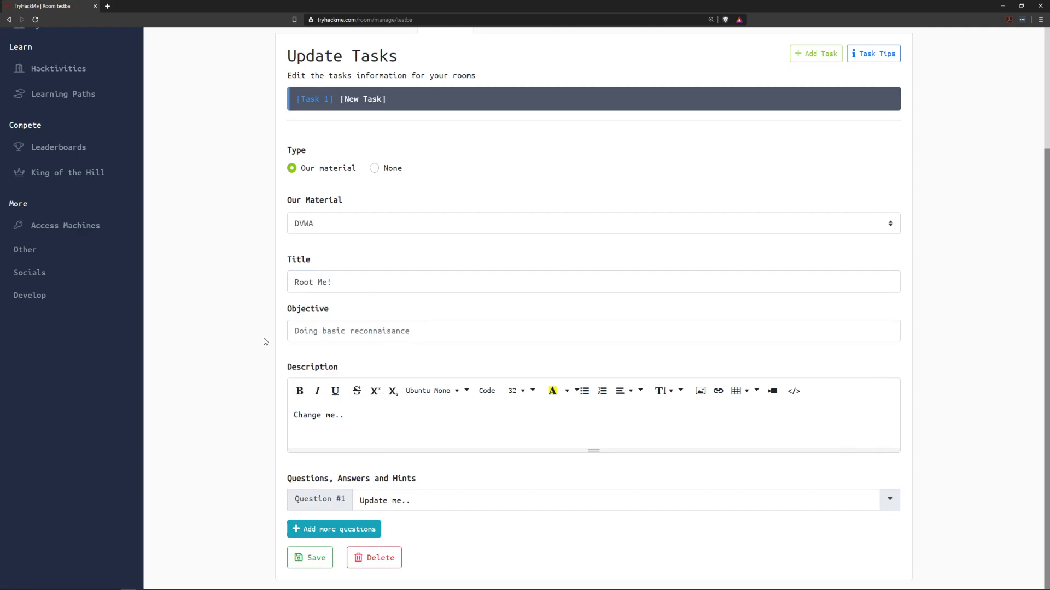
{"action": "mouse_move", "coordinate": [181, 312]}
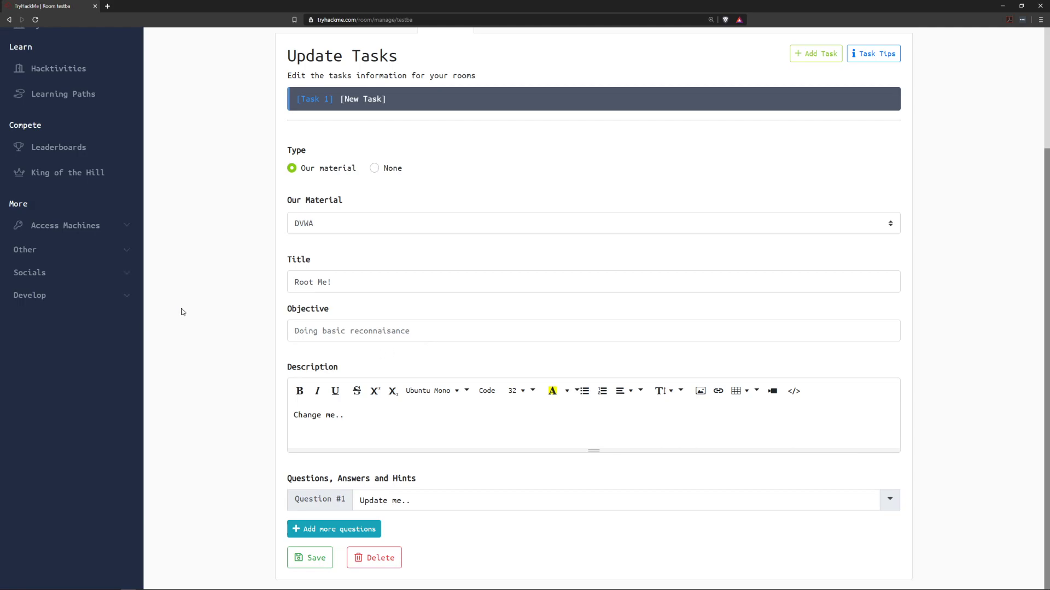
{"action": "mouse_move", "coordinate": [261, 299]}
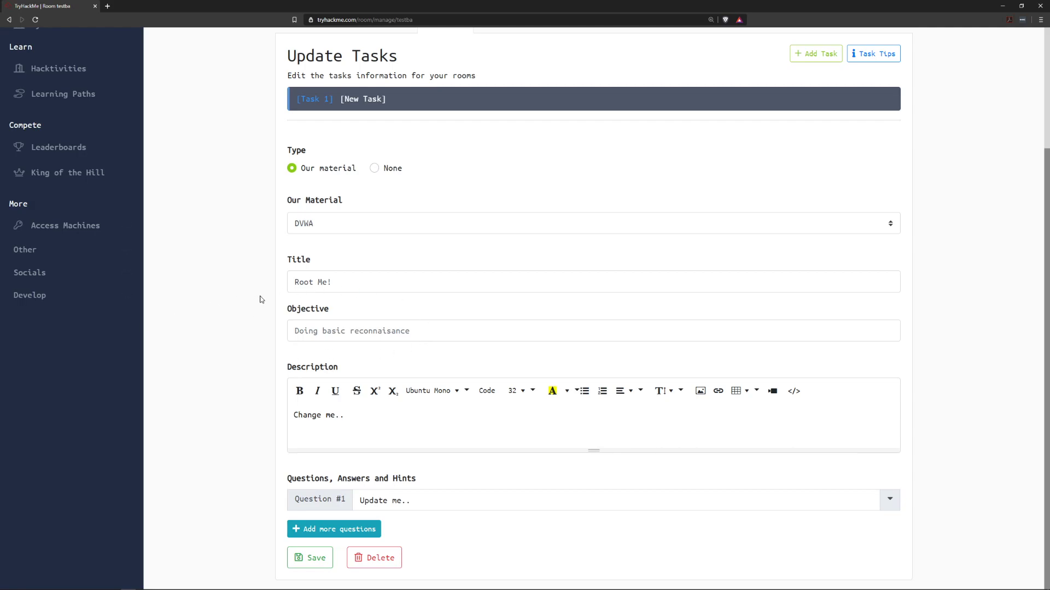
{"action": "mouse_move", "coordinate": [265, 273]}
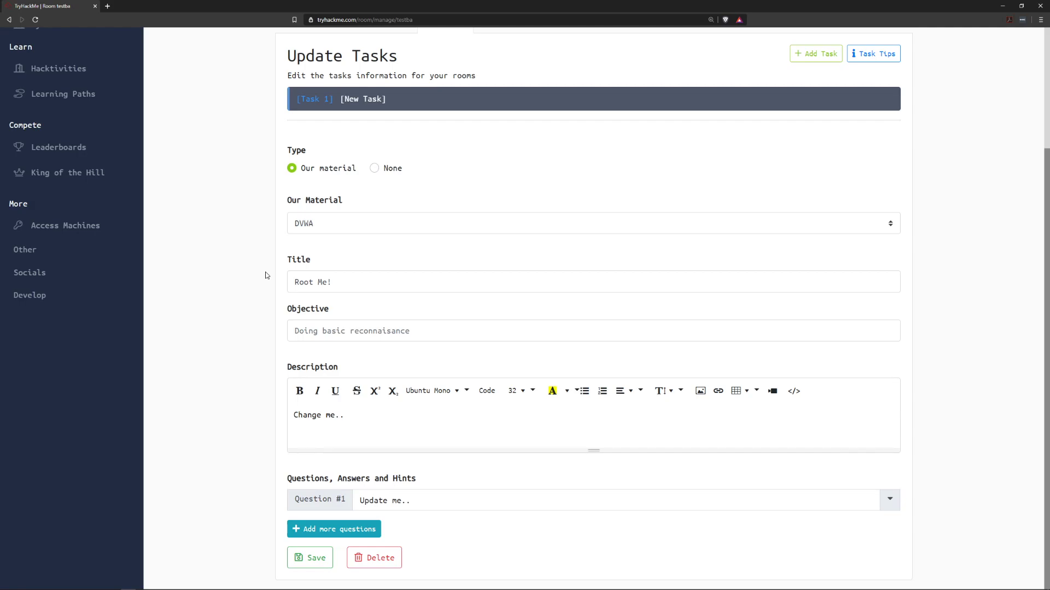
{"action": "mouse_move", "coordinate": [432, 391]}
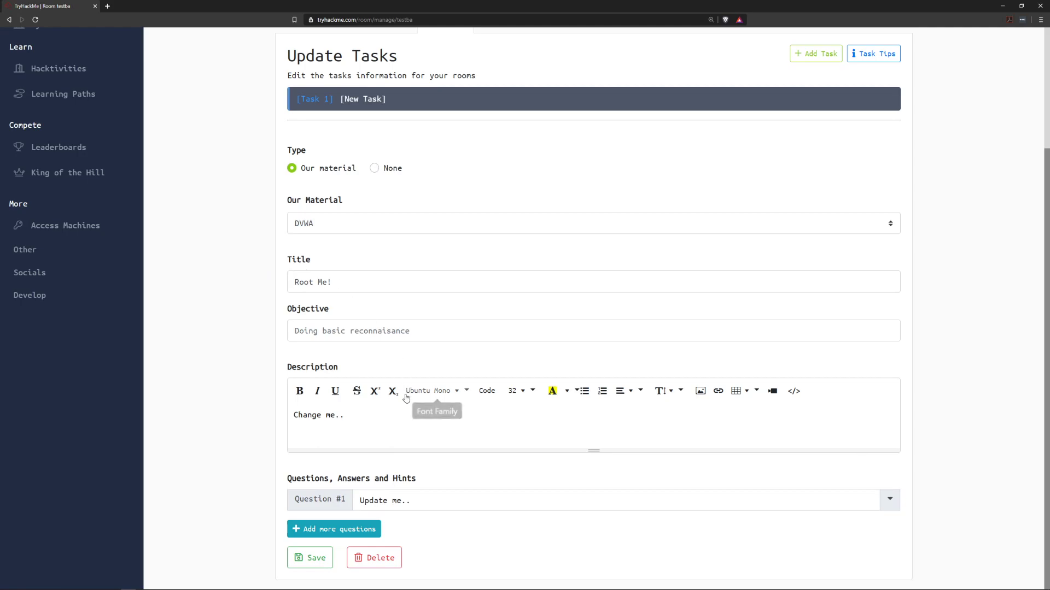
{"action": "mouse_move", "coordinate": [420, 402]}
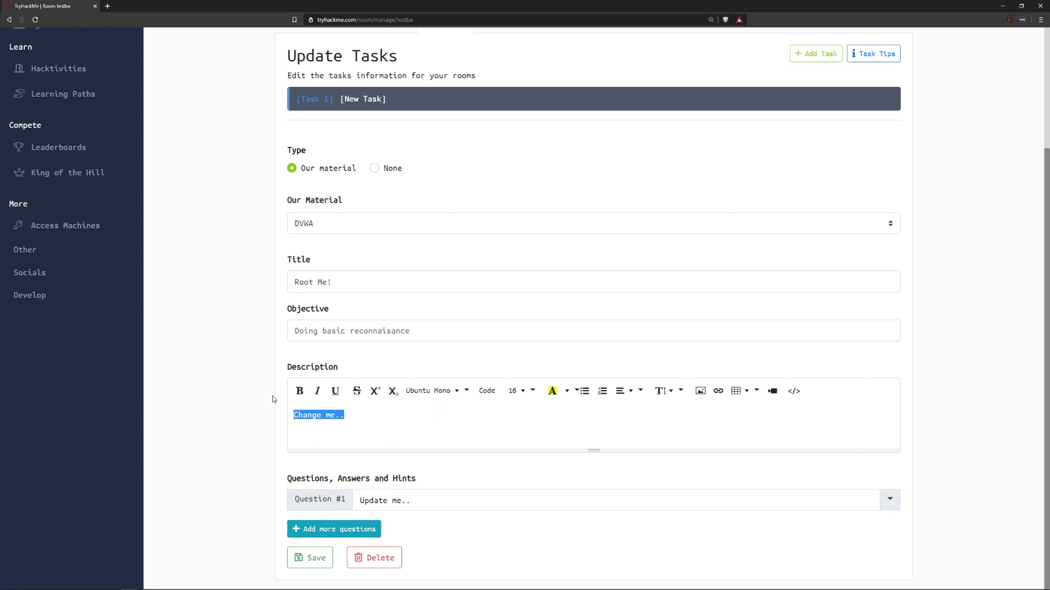
{"action": "type", "text": "Resear"}
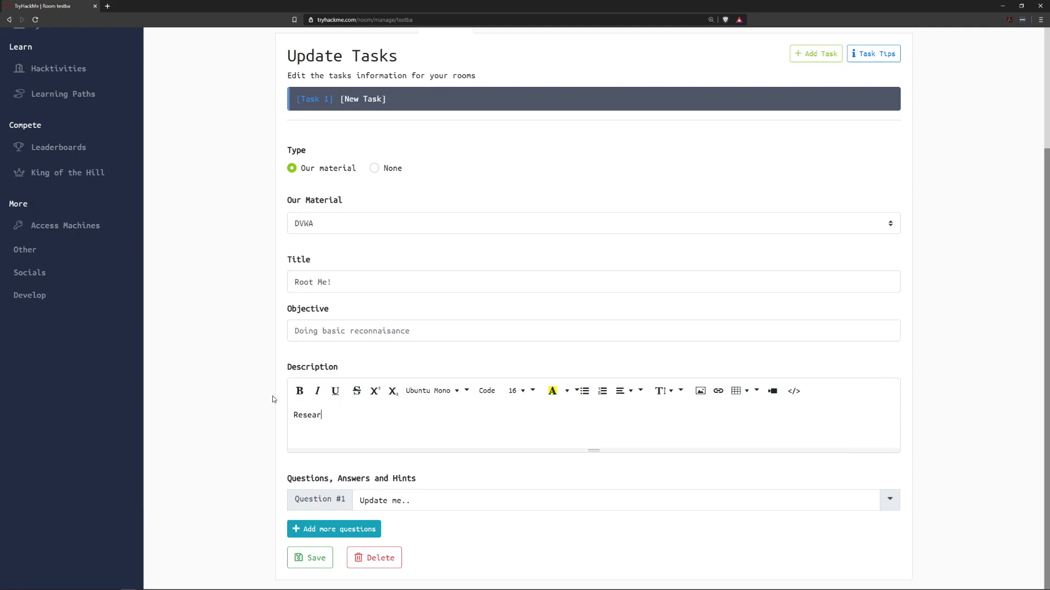
{"action": "type", "text": "ch google dorking"}
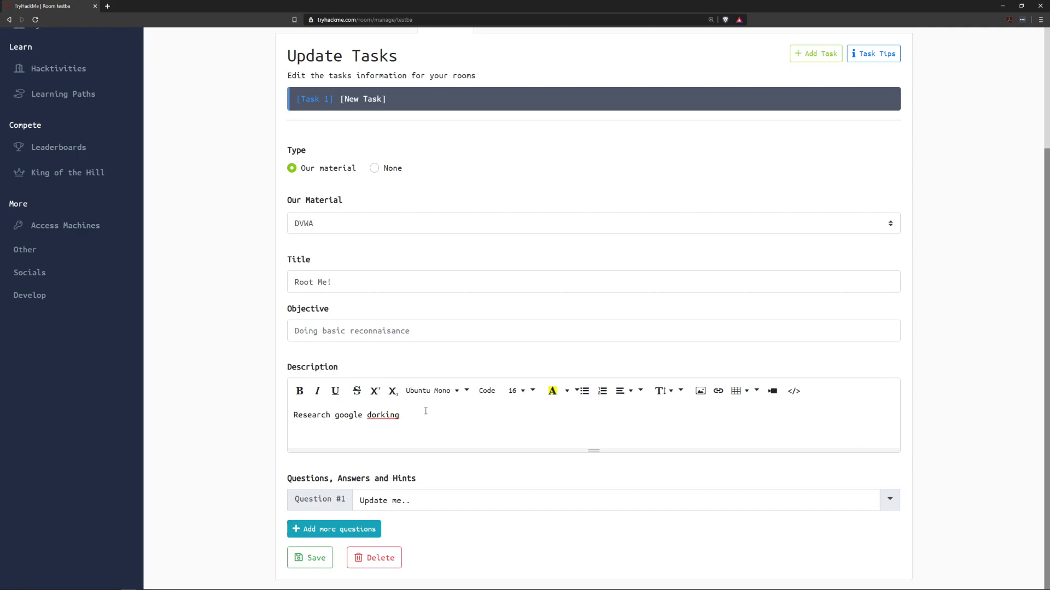
{"action": "mouse_move", "coordinate": [434, 376]}
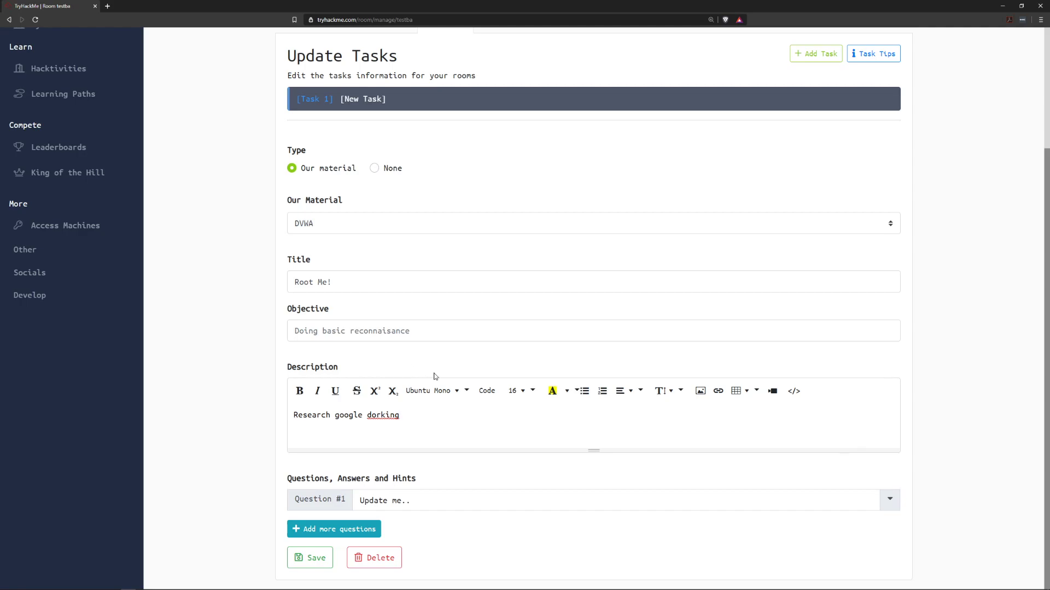
{"action": "mouse_move", "coordinate": [441, 489]}
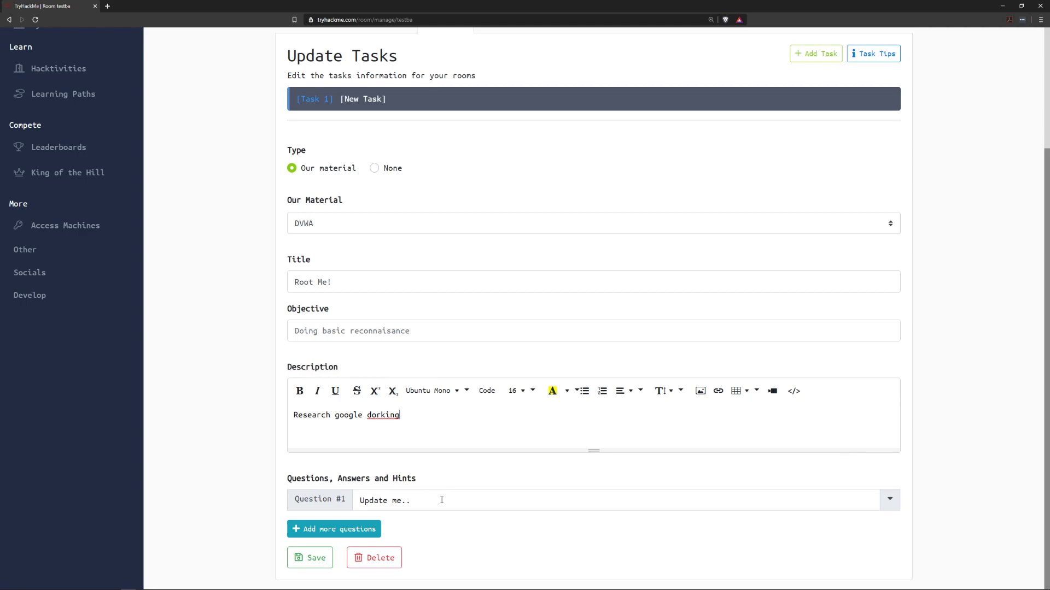
{"action": "mouse_move", "coordinate": [437, 501]}
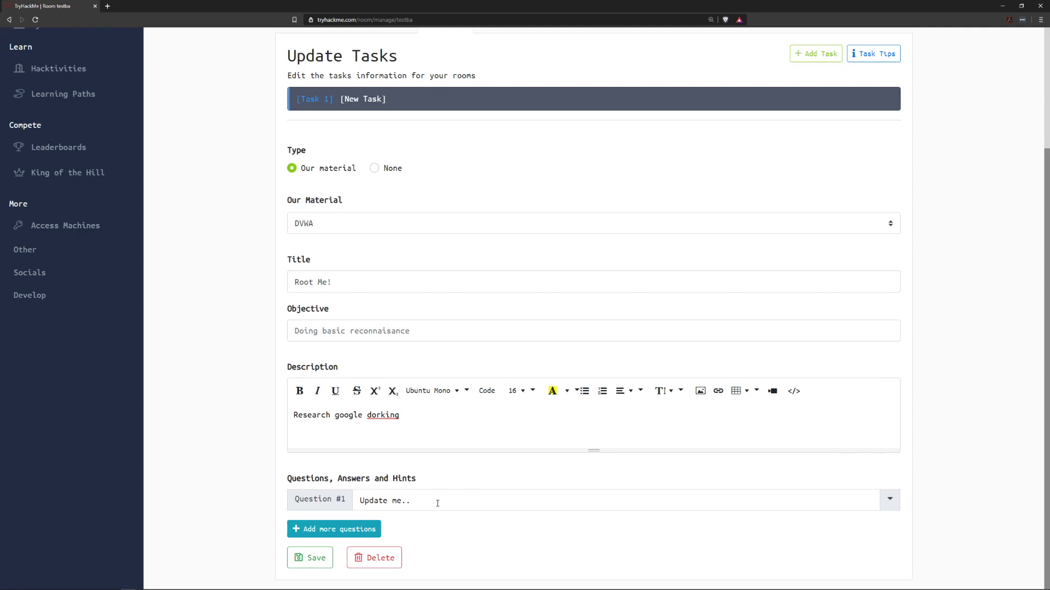
Set Question #1 to 'asdfasdfasdf' with 'test' as its answer and hint.
{"action": "double_click", "coordinate": [384, 501]}
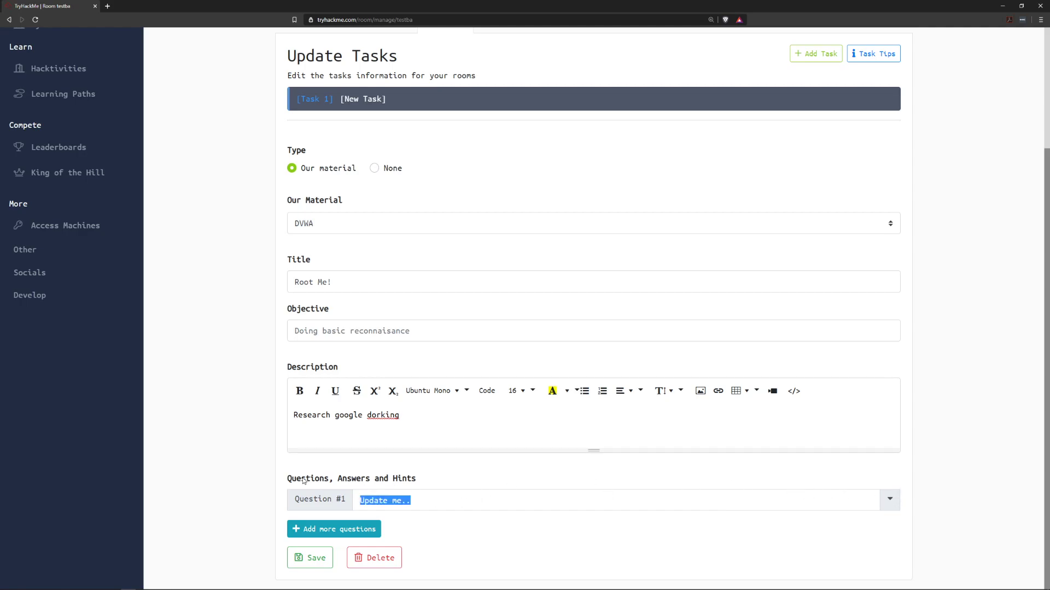
{"action": "type", "text": "asdfasdfasdf"}
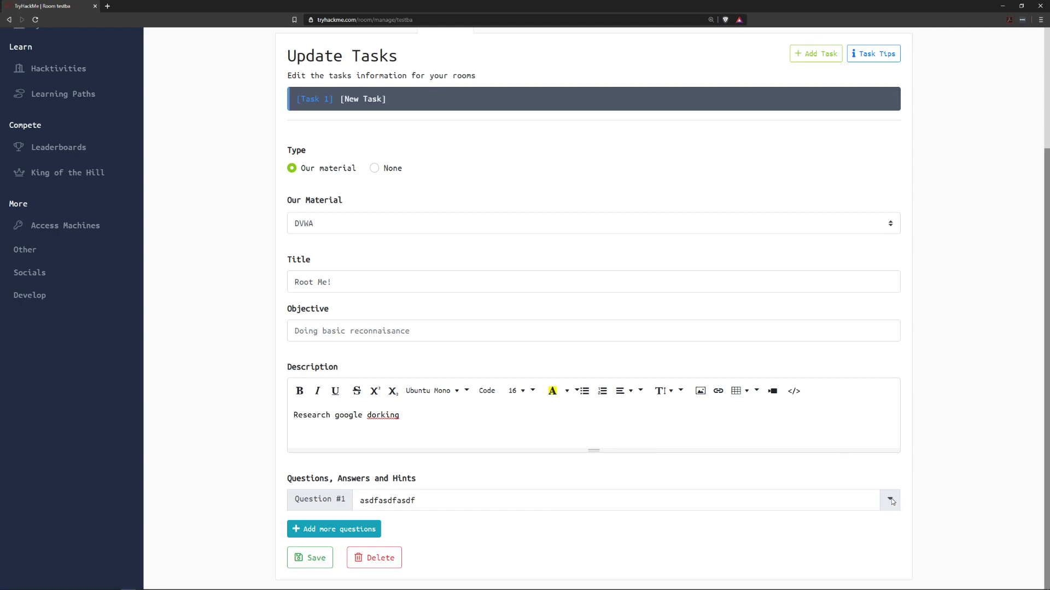
{"action": "left_click", "coordinate": [891, 500]}
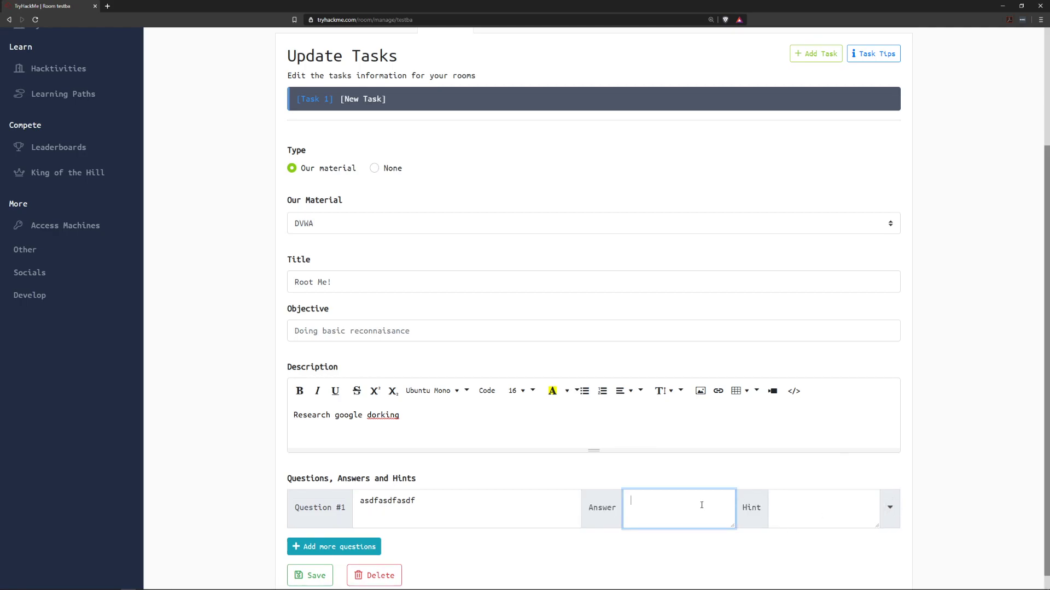
{"action": "type", "text": "test"}
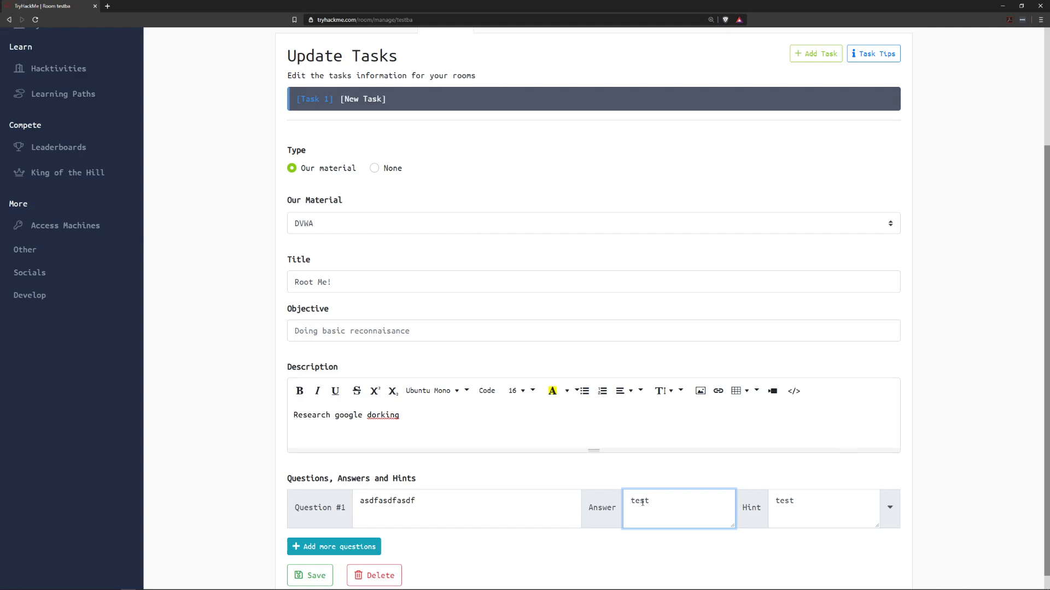
{"action": "mouse_move", "coordinate": [686, 468]}
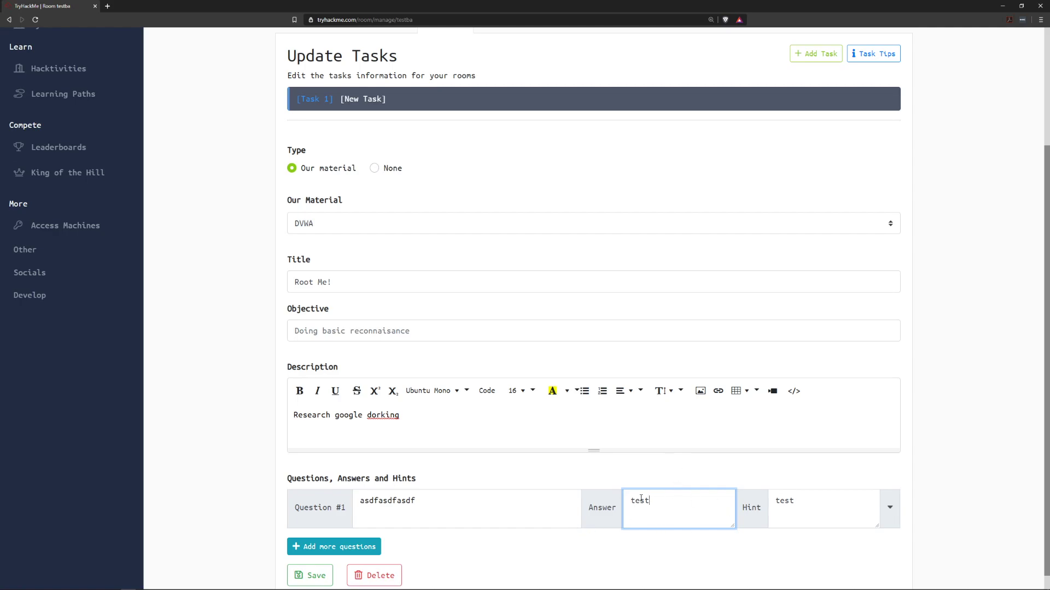
{"action": "mouse_move", "coordinate": [672, 509]}
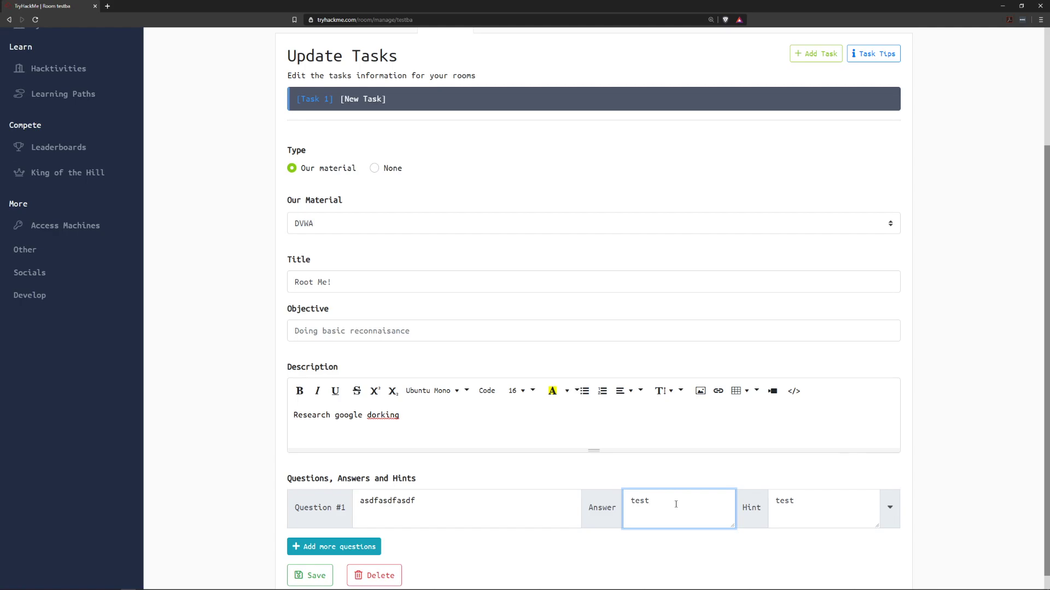
{"action": "scroll", "scroll_direction": "down", "scroll_amount": 3}
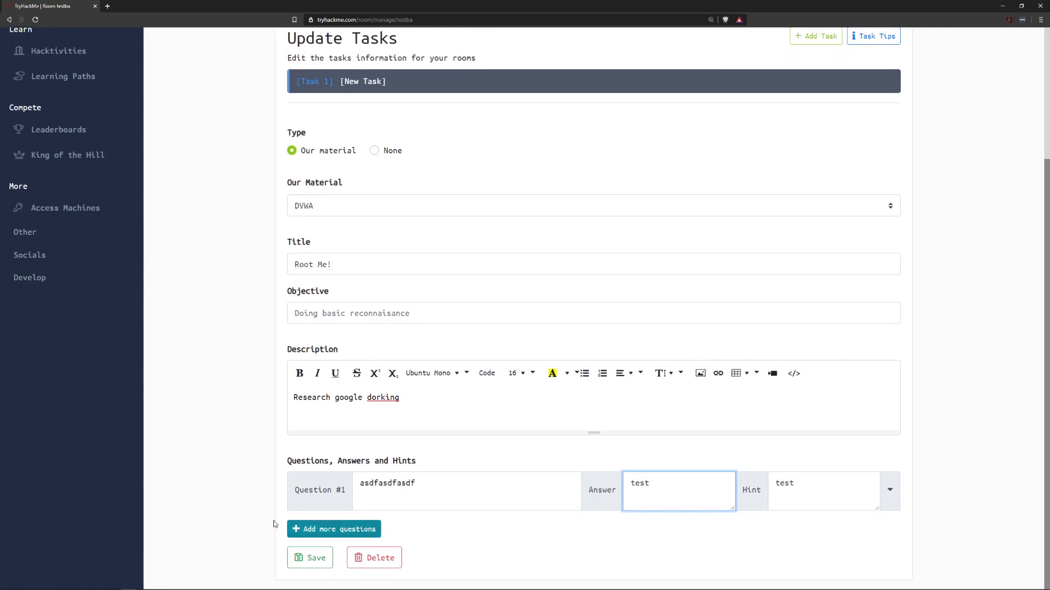
{"action": "left_click", "coordinate": [333, 529]}
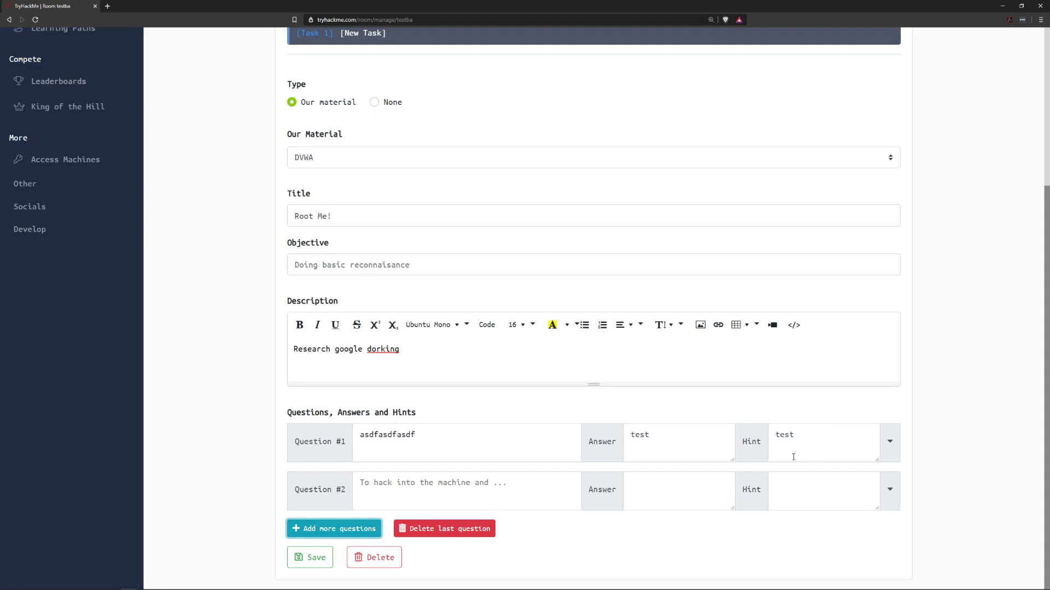
{"action": "mouse_move", "coordinate": [565, 454]}
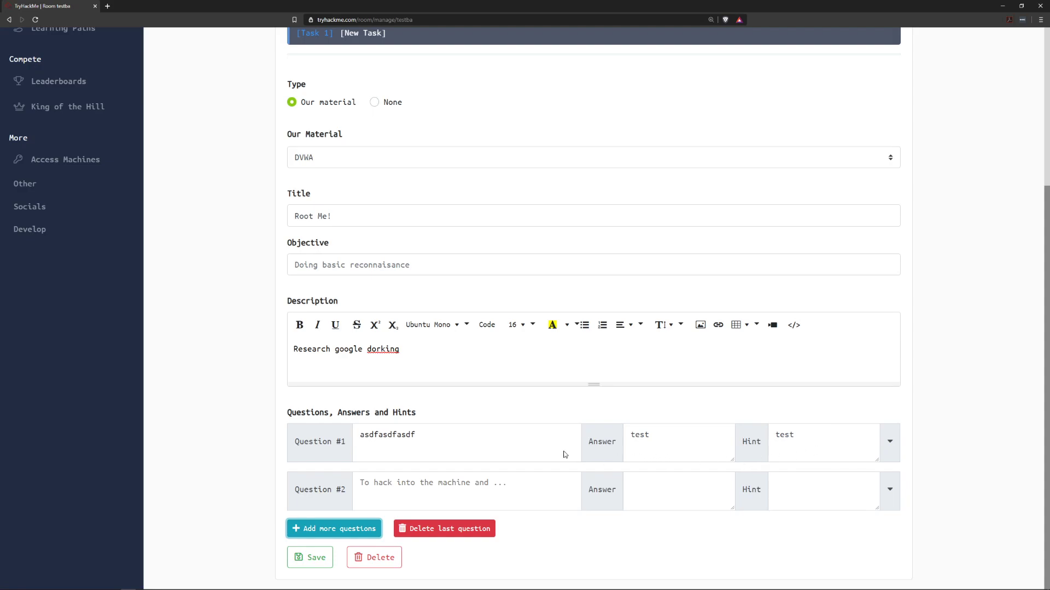
{"action": "mouse_move", "coordinate": [579, 430]}
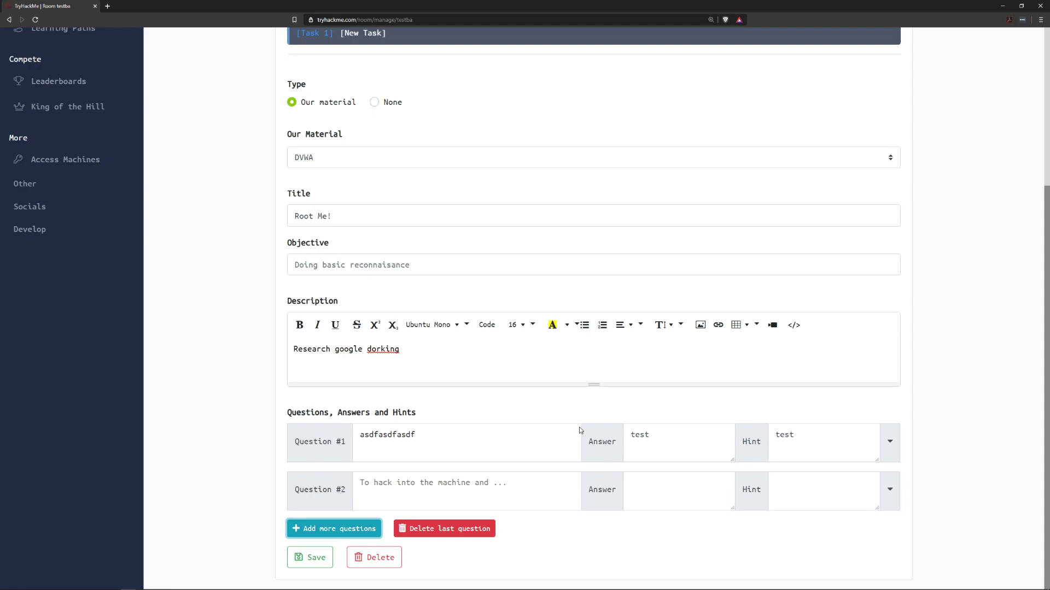
{"action": "mouse_move", "coordinate": [488, 466]}
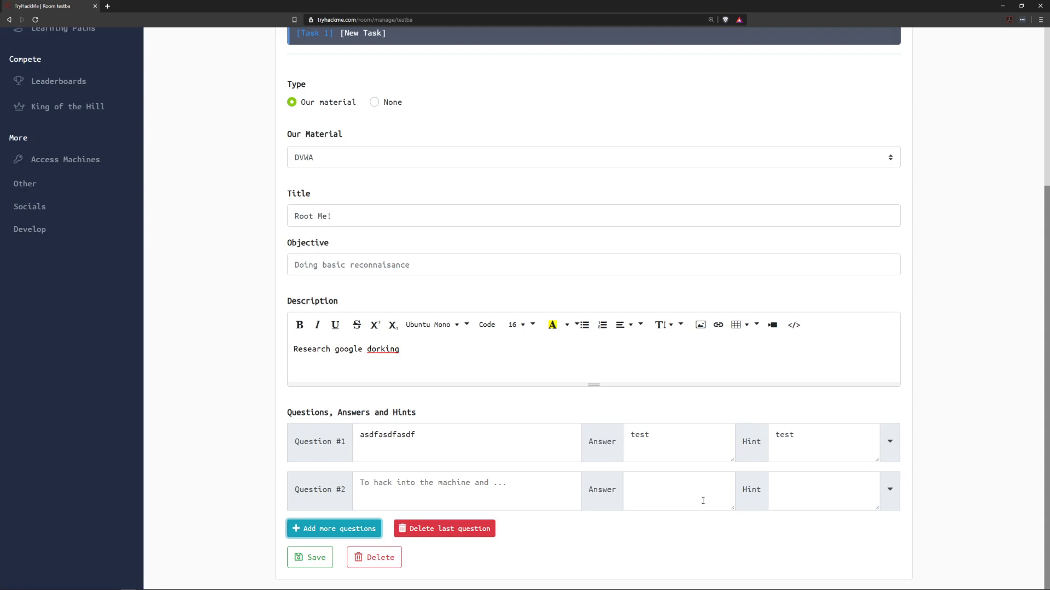
{"action": "mouse_move", "coordinate": [444, 529]}
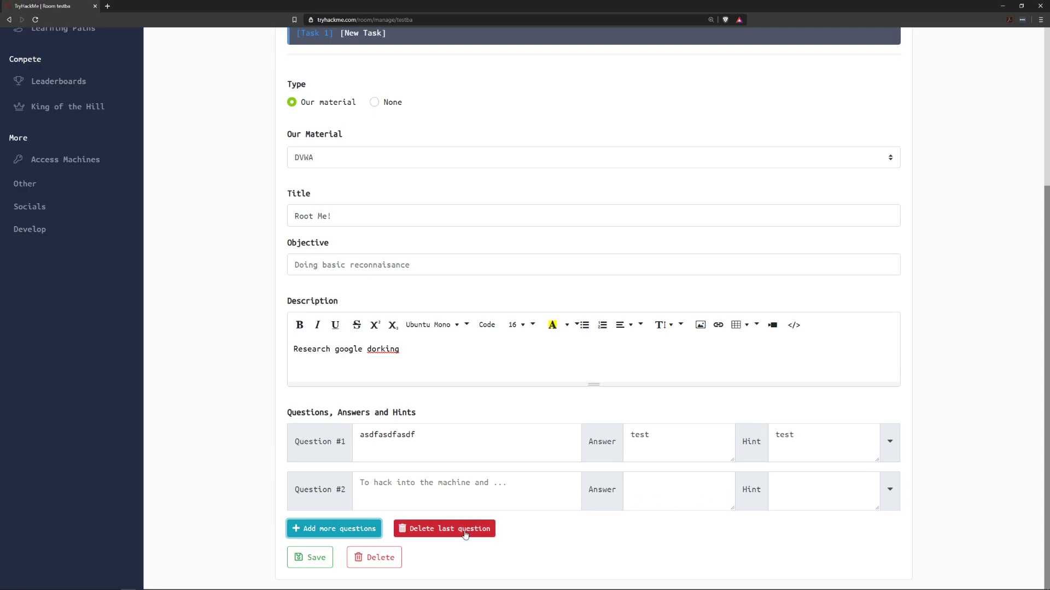
{"action": "scroll", "scroll_direction": "up", "scroll_amount": 3}
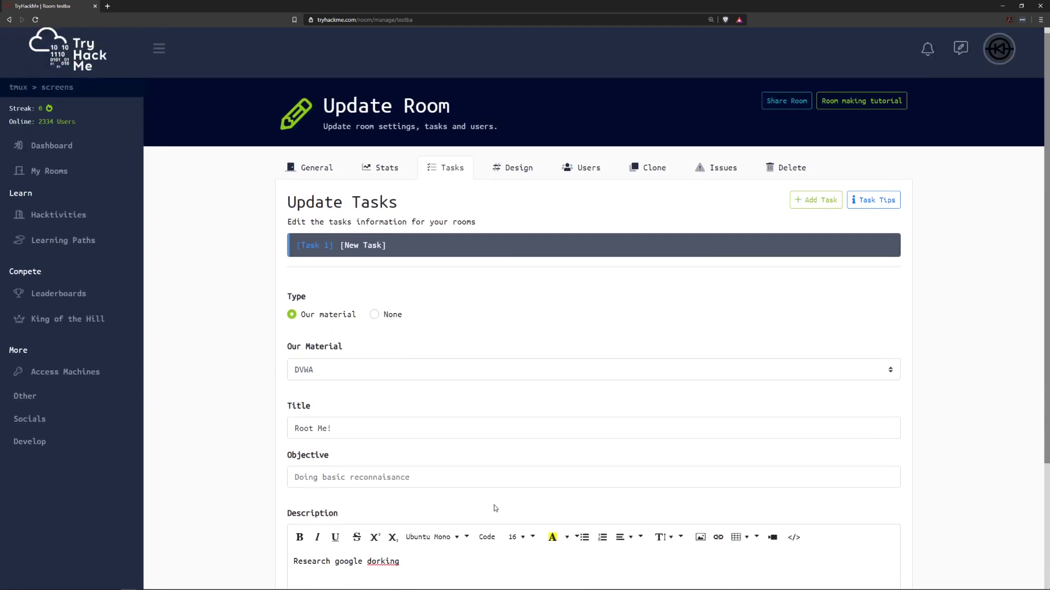
{"action": "scroll", "scroll_direction": "down", "scroll_amount": 3}
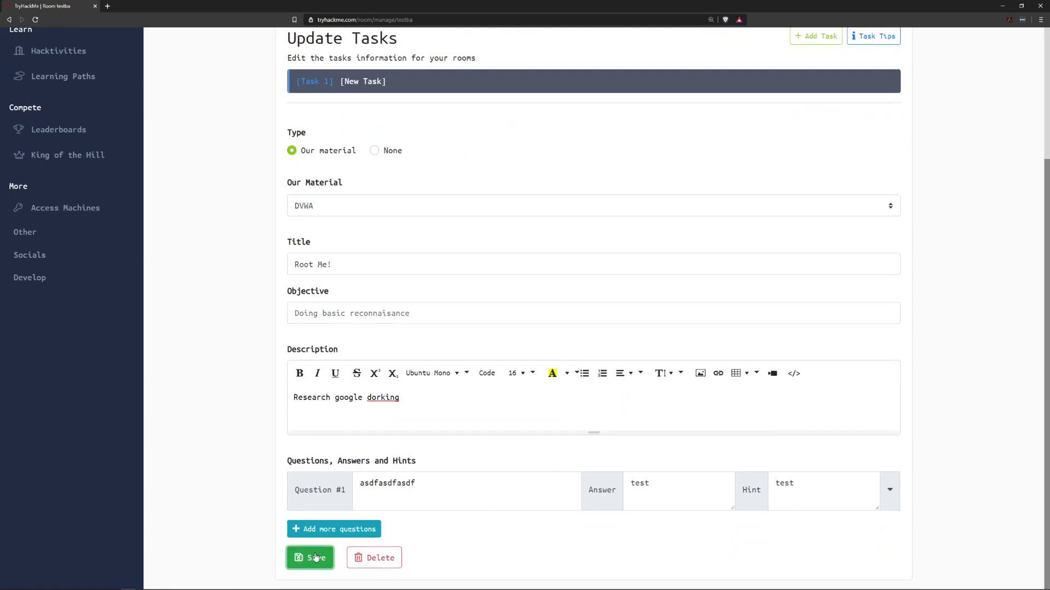
Save the 'Root Me!' task and add a second untitled task to the room.
{"action": "left_click", "coordinate": [310, 558]}
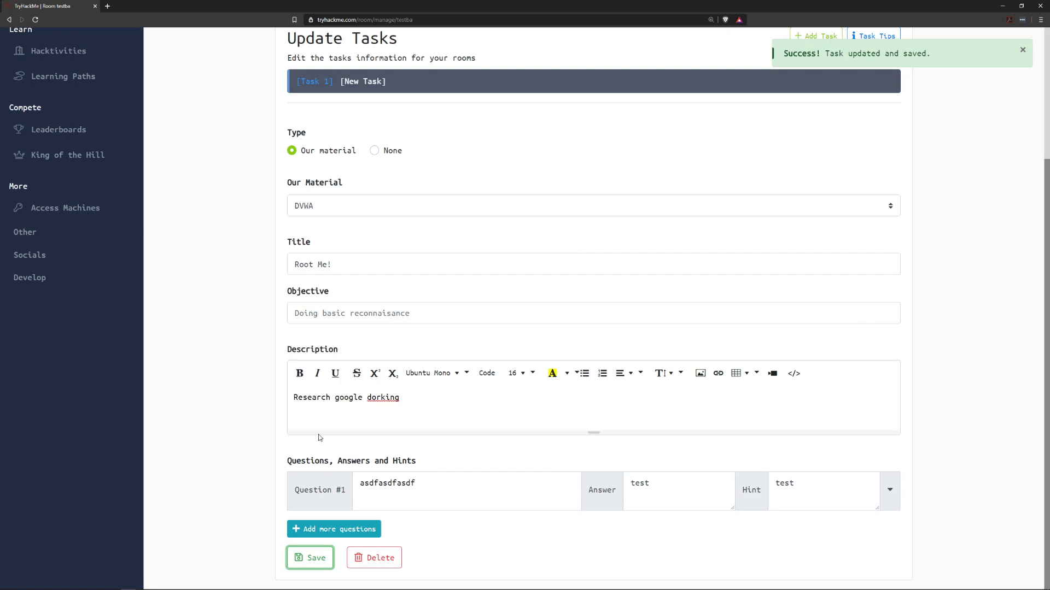
{"action": "mouse_move", "coordinate": [584, 332]}
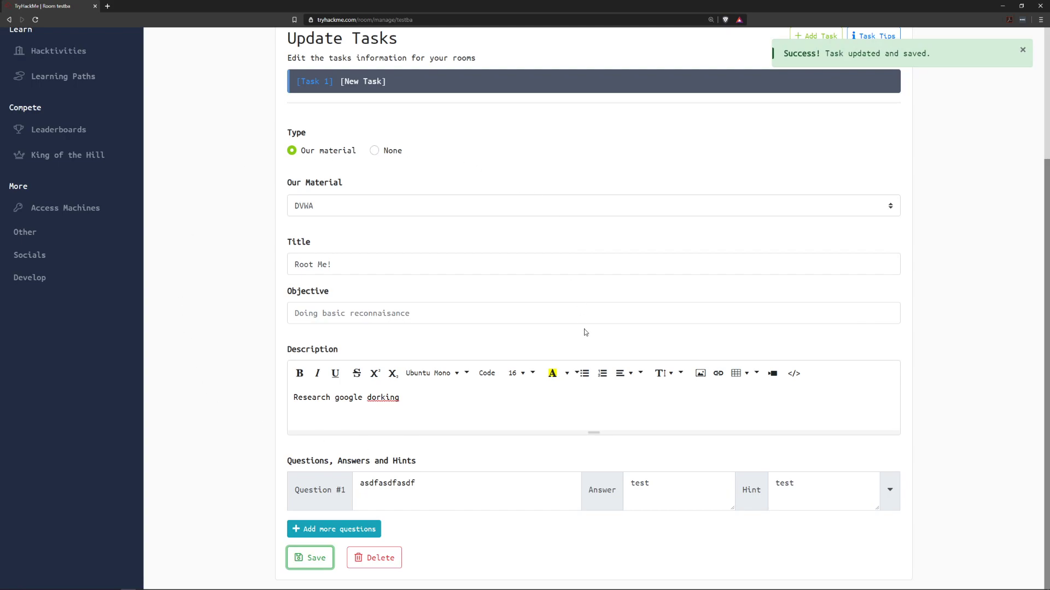
{"action": "mouse_move", "coordinate": [310, 558]}
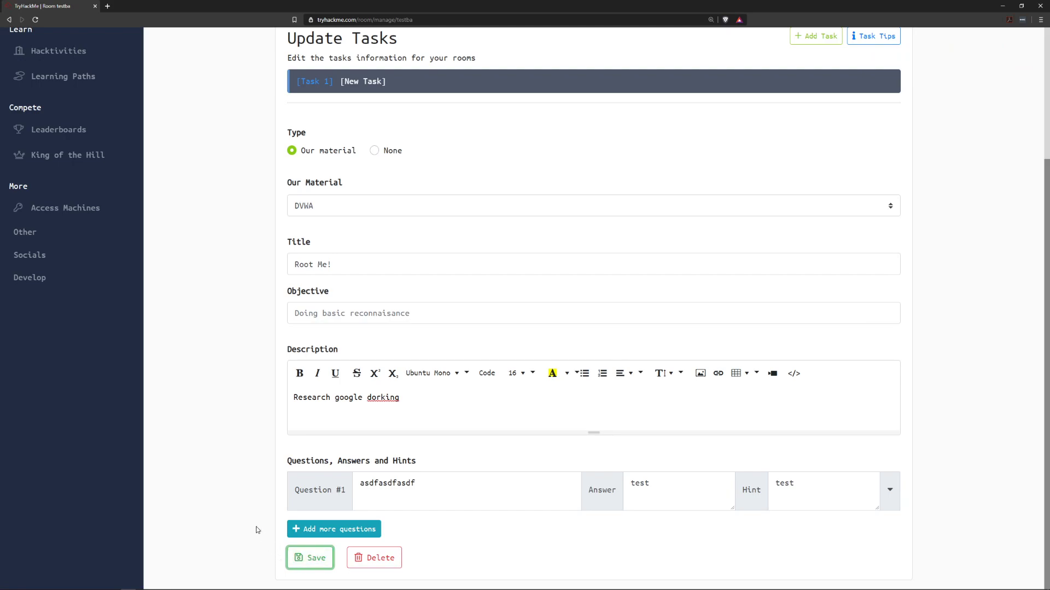
{"action": "scroll", "scroll_direction": "up", "scroll_amount": 3}
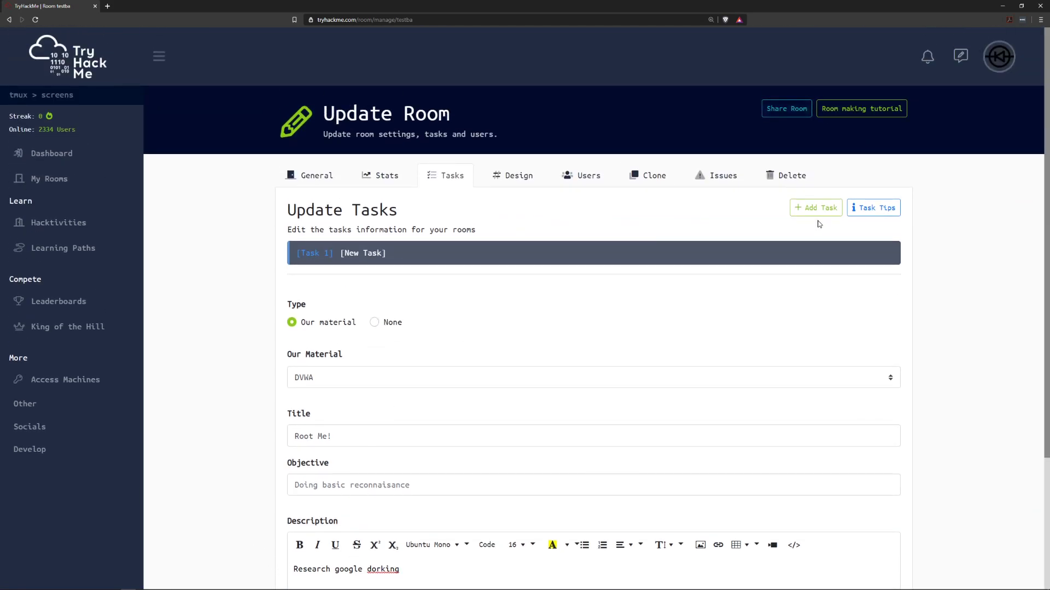
{"action": "left_click", "coordinate": [814, 208]}
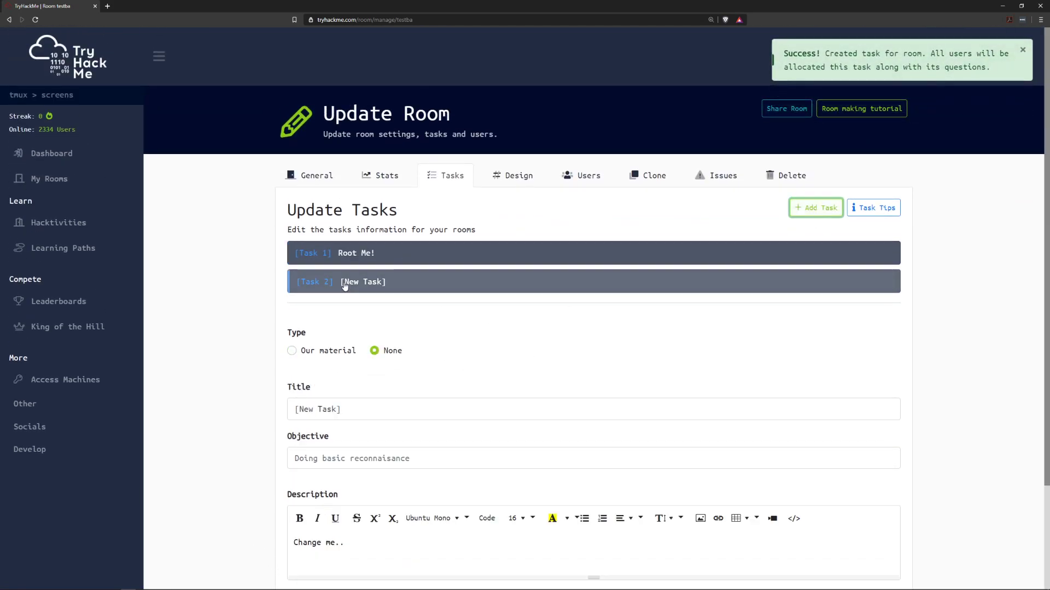
{"action": "type", "text": "asdf"}
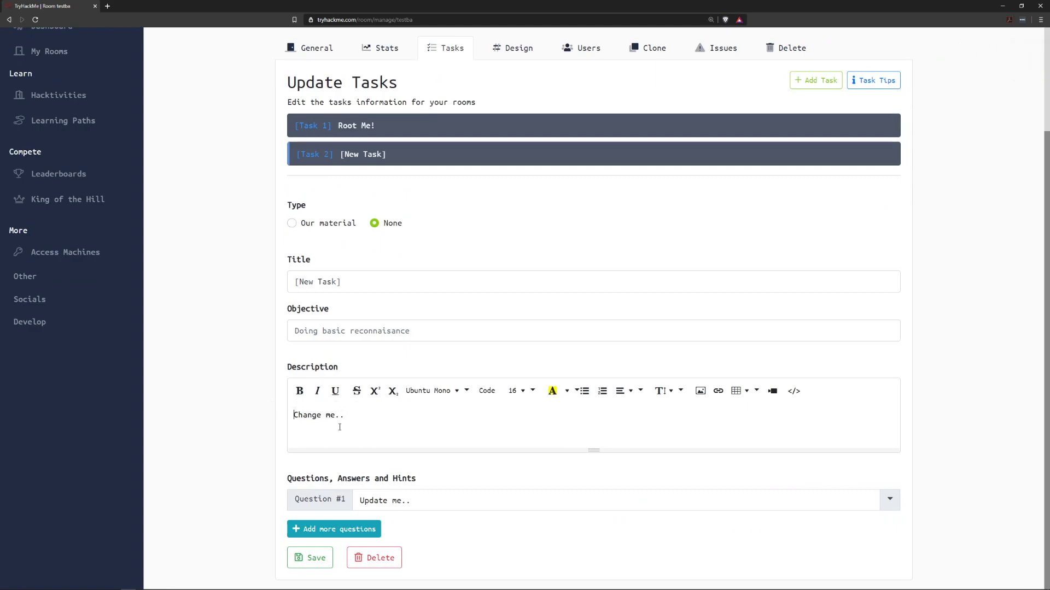
{"action": "mouse_move", "coordinate": [626, 367]}
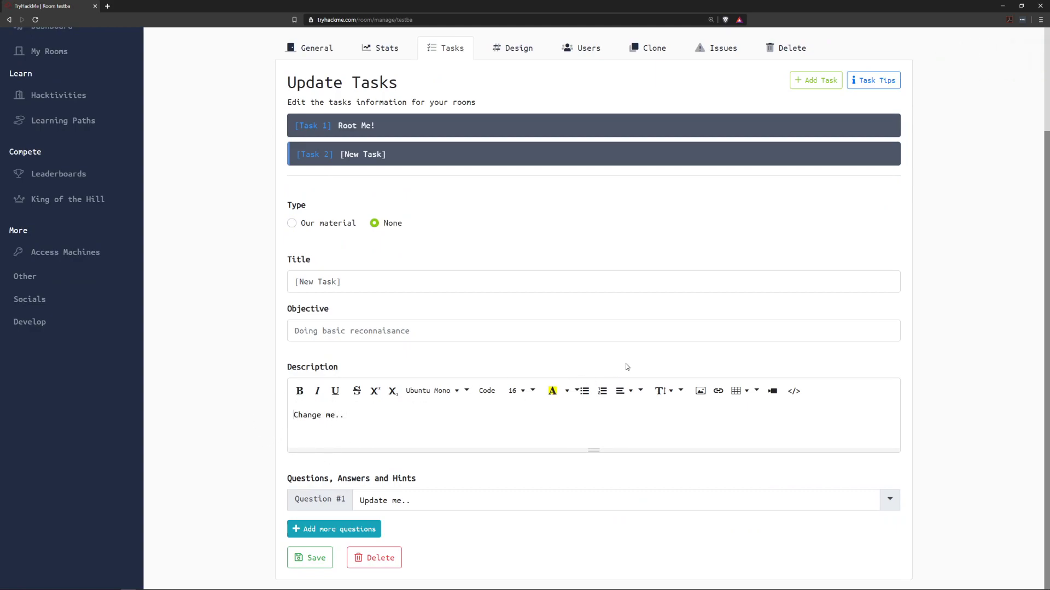
{"action": "mouse_move", "coordinate": [560, 354]}
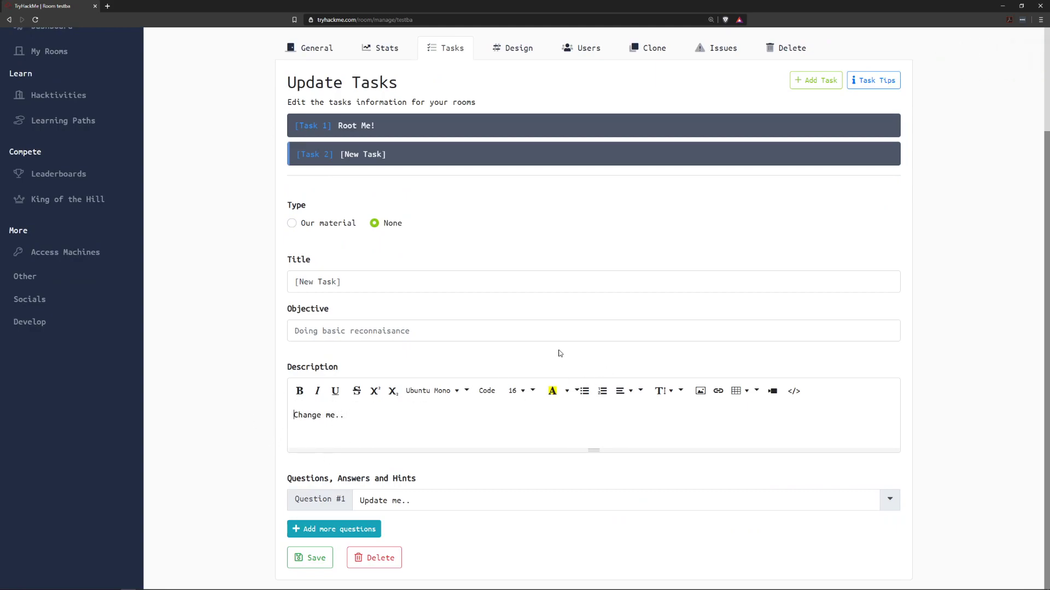
{"action": "scroll", "scroll_direction": "up", "scroll_amount": 3}
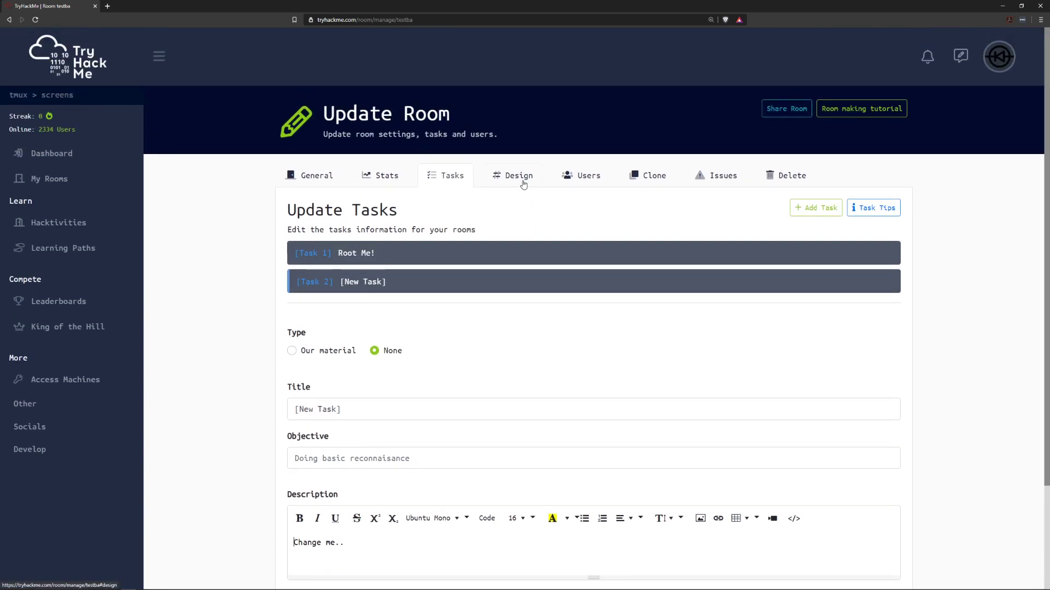
View the Design settings with room code testba and select the Official Writeup field.
{"action": "left_click", "coordinate": [518, 175]}
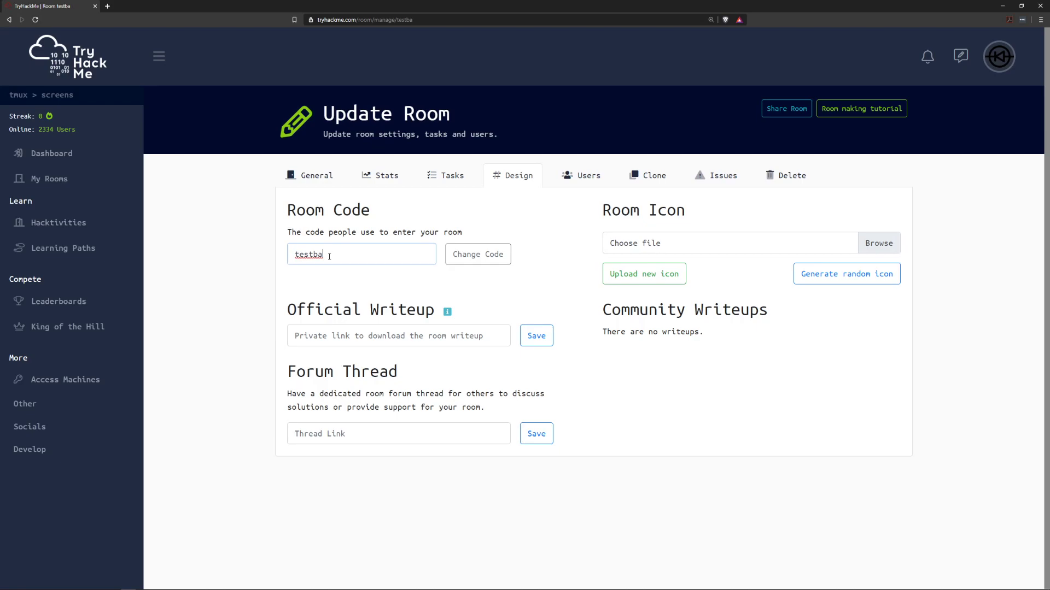
{"action": "mouse_move", "coordinate": [360, 329]}
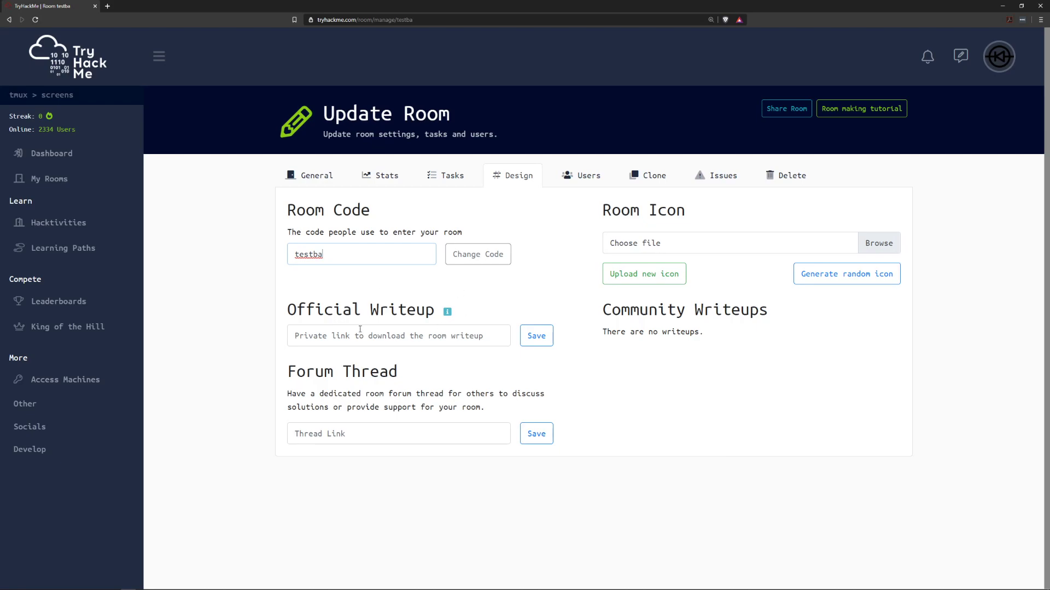
{"action": "mouse_move", "coordinate": [406, 365]}
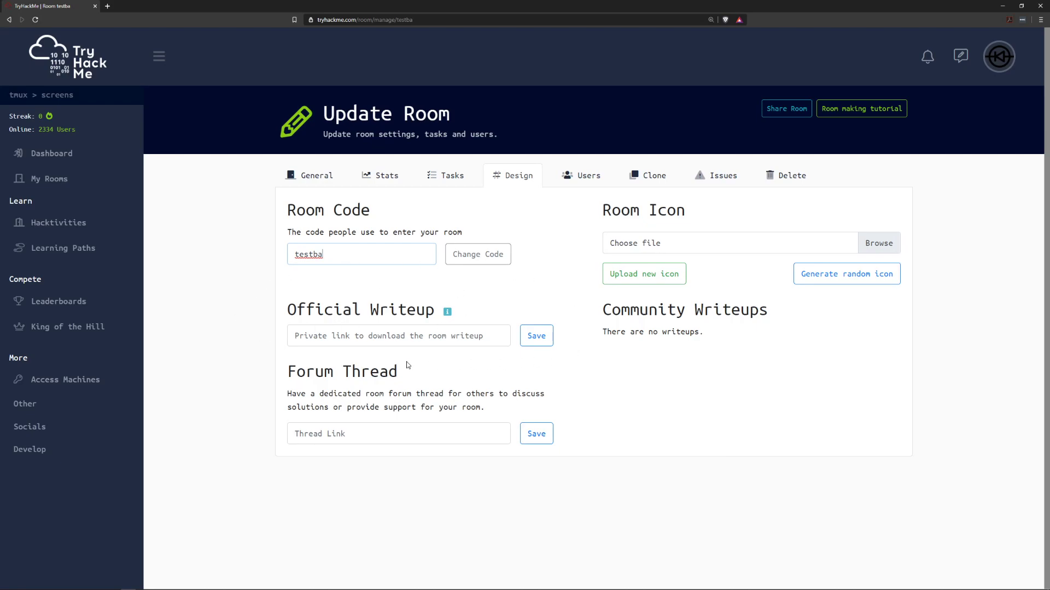
{"action": "left_click", "coordinate": [398, 335]}
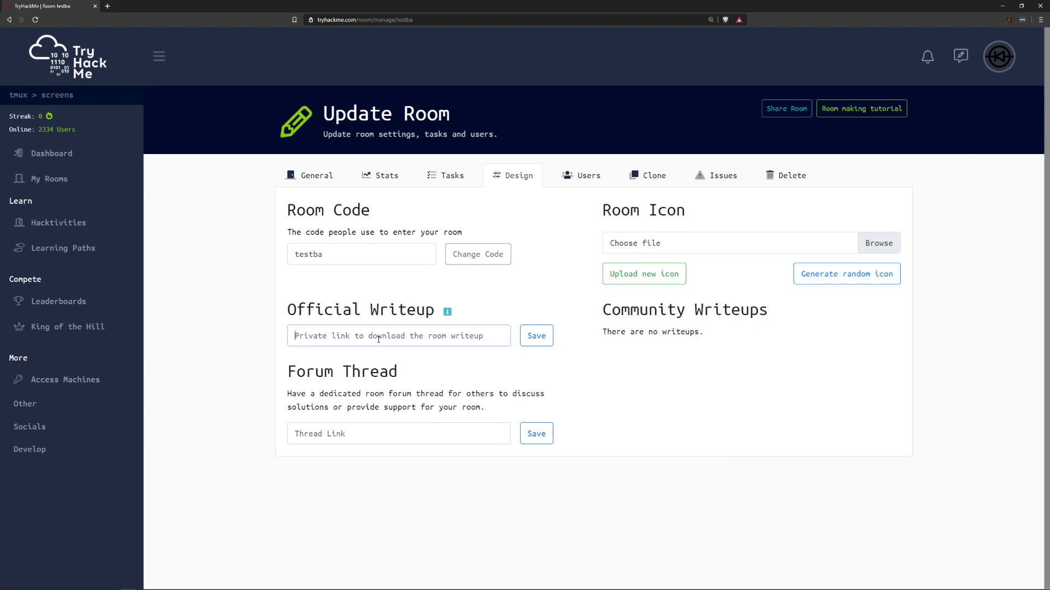
{"action": "mouse_move", "coordinate": [268, 418]}
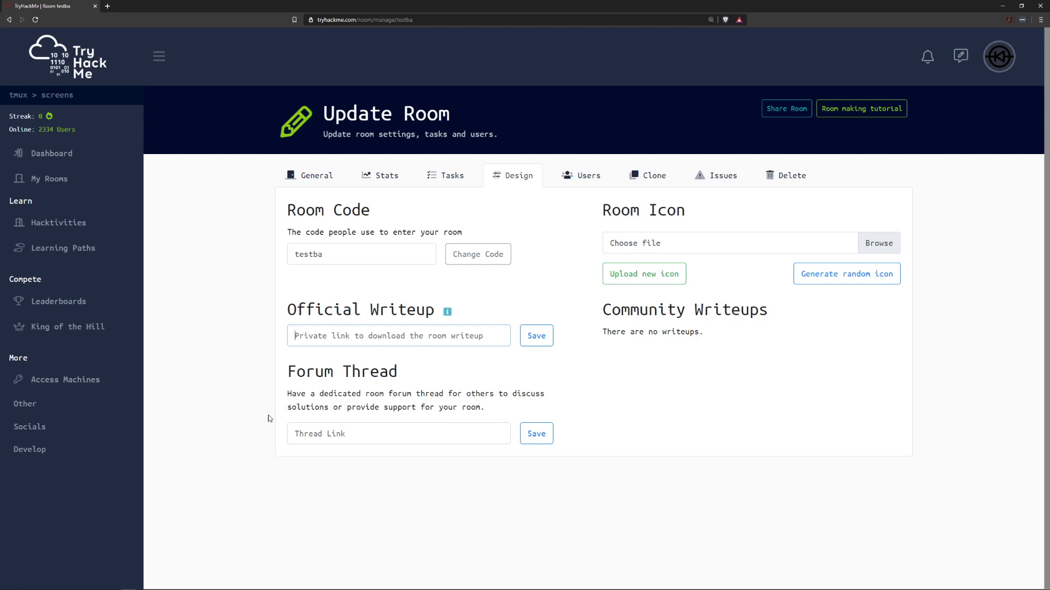
{"action": "mouse_move", "coordinate": [283, 355]}
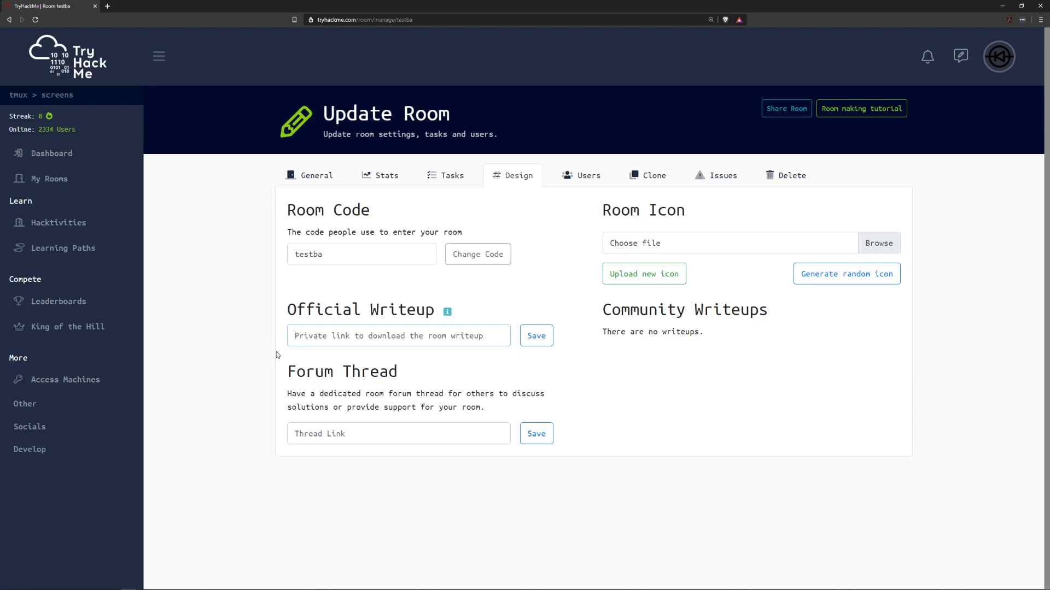
{"action": "mouse_move", "coordinate": [727, 286]}
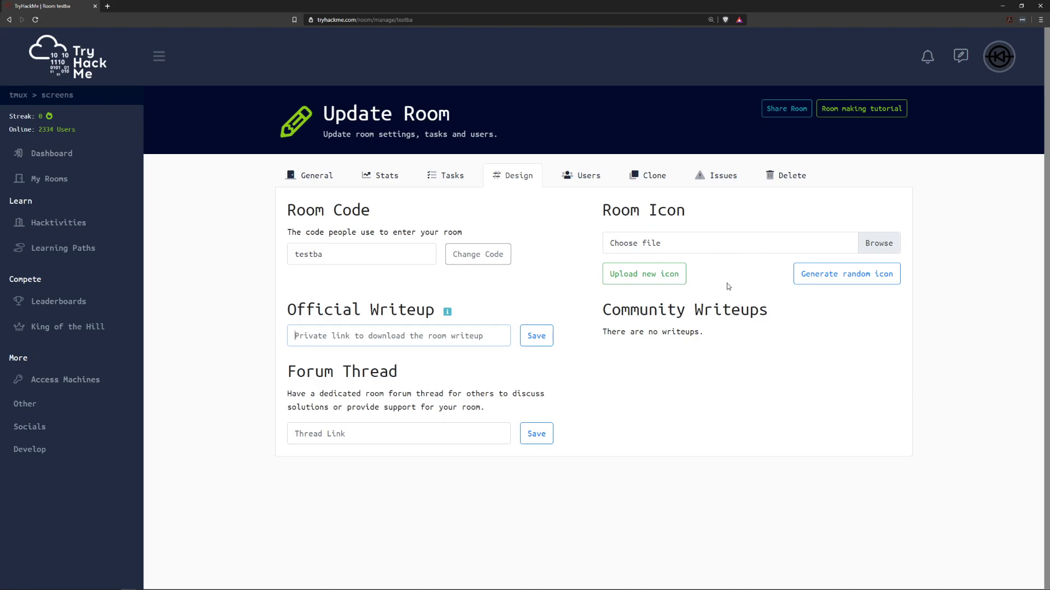
{"action": "mouse_move", "coordinate": [807, 300]}
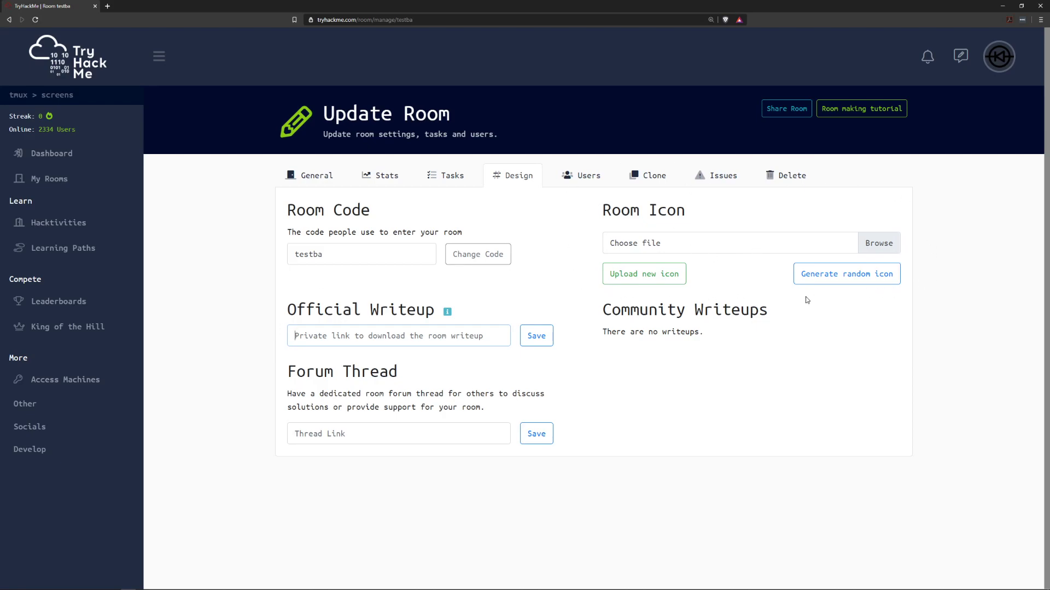
{"action": "mouse_move", "coordinate": [847, 274]}
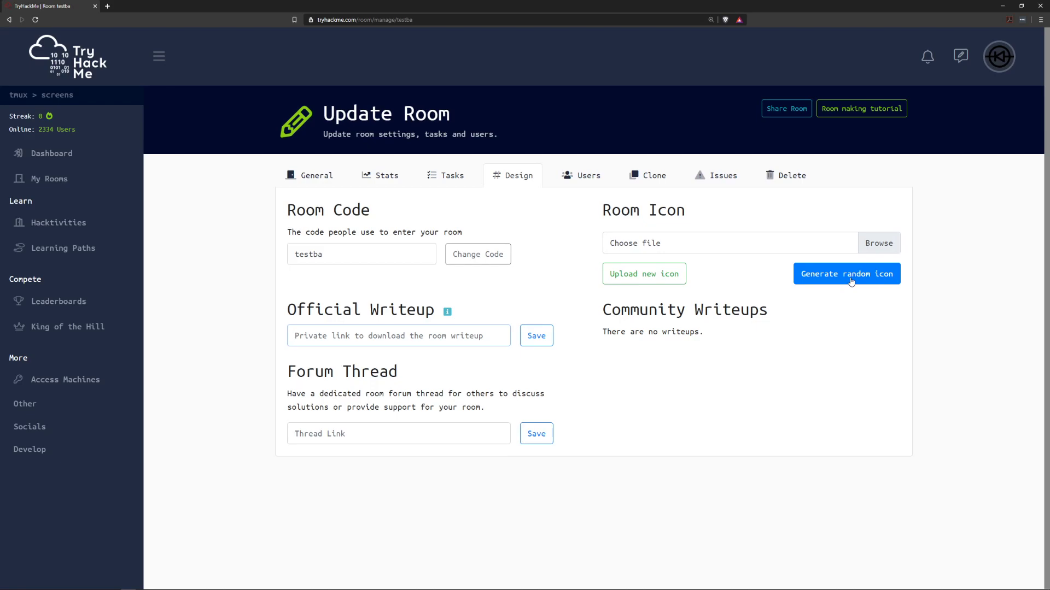
{"action": "mouse_move", "coordinate": [846, 292]}
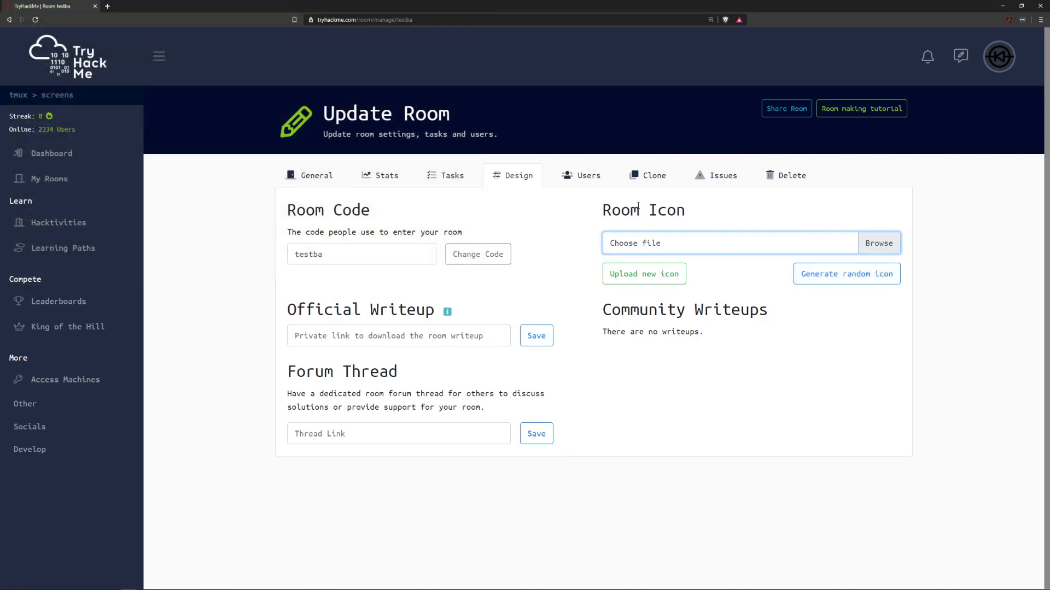
{"action": "mouse_move", "coordinate": [593, 259]}
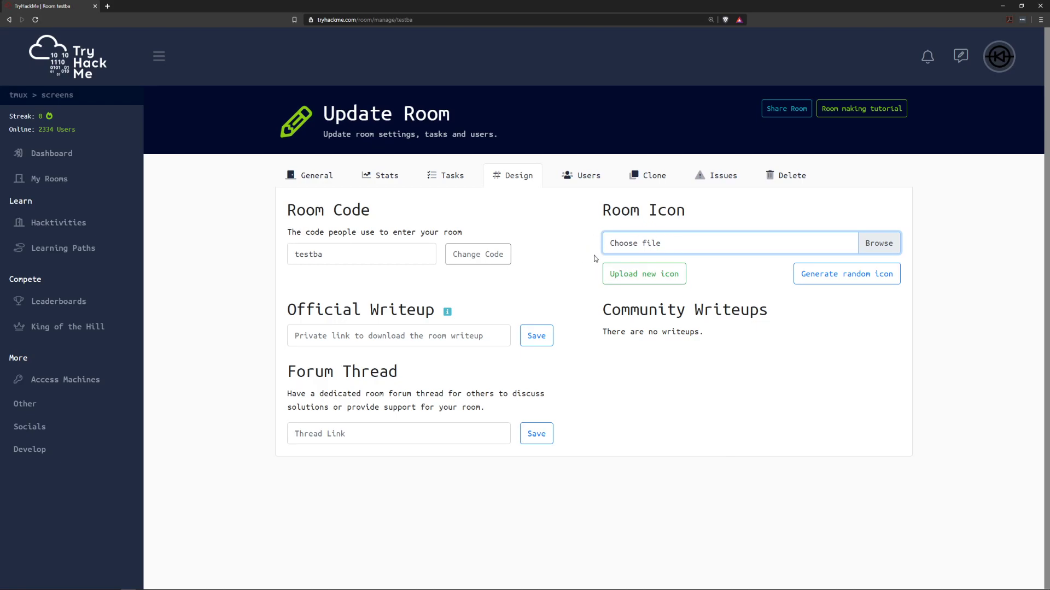
{"action": "mouse_move", "coordinate": [643, 273]}
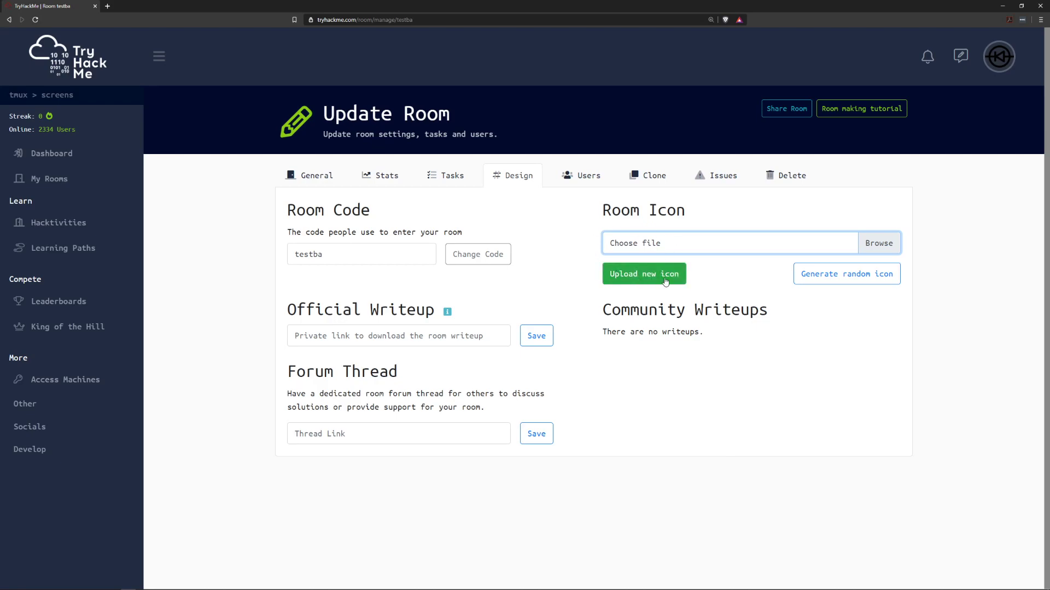
{"action": "mouse_move", "coordinate": [587, 175]}
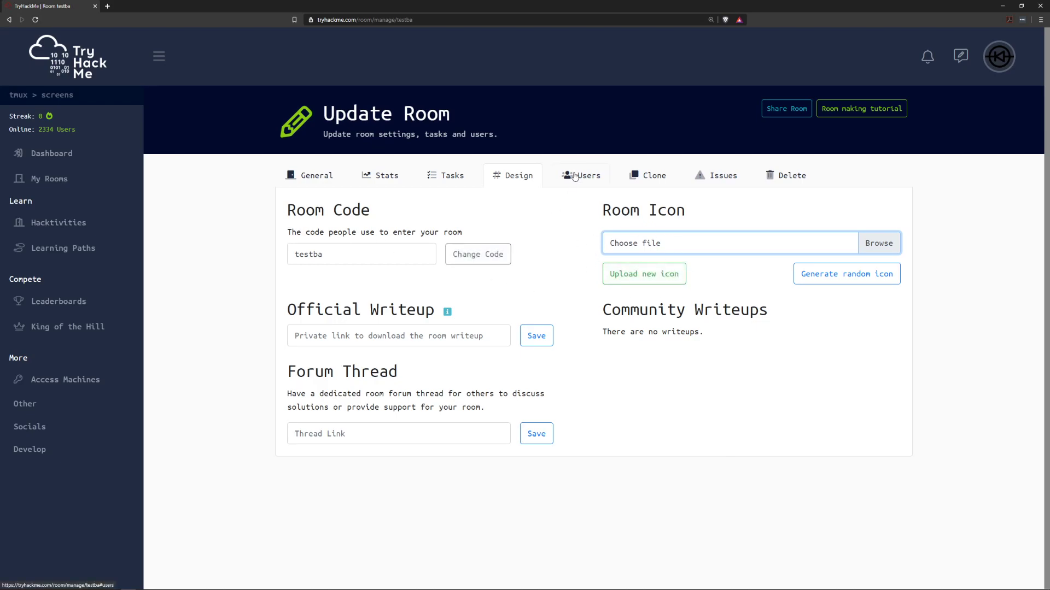
View the Users tab listing tryhackme_jon with its reset-progress option.
{"action": "left_click", "coordinate": [581, 176]}
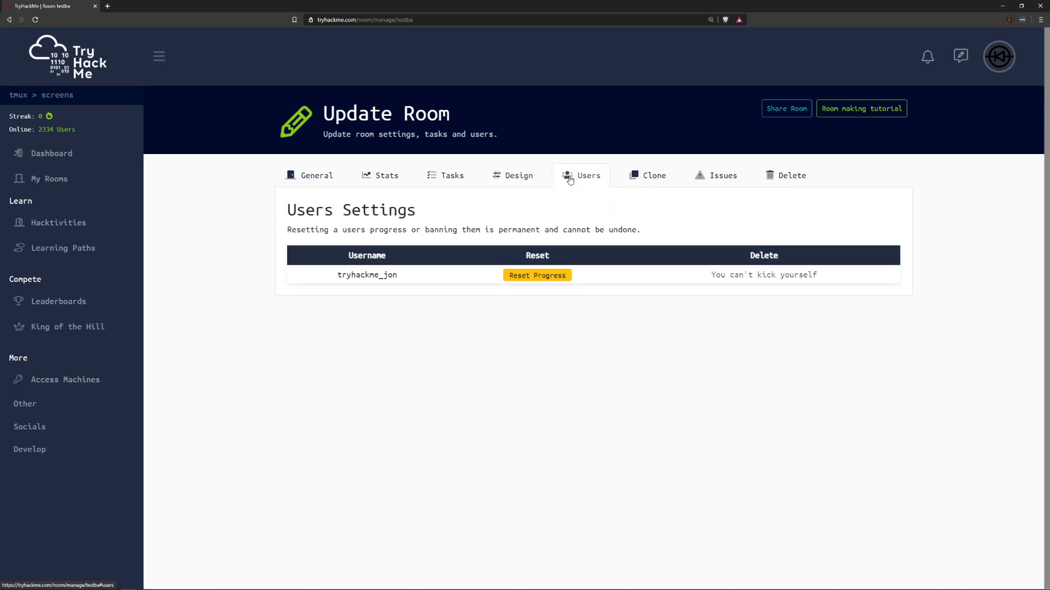
{"action": "mouse_move", "coordinate": [551, 215]}
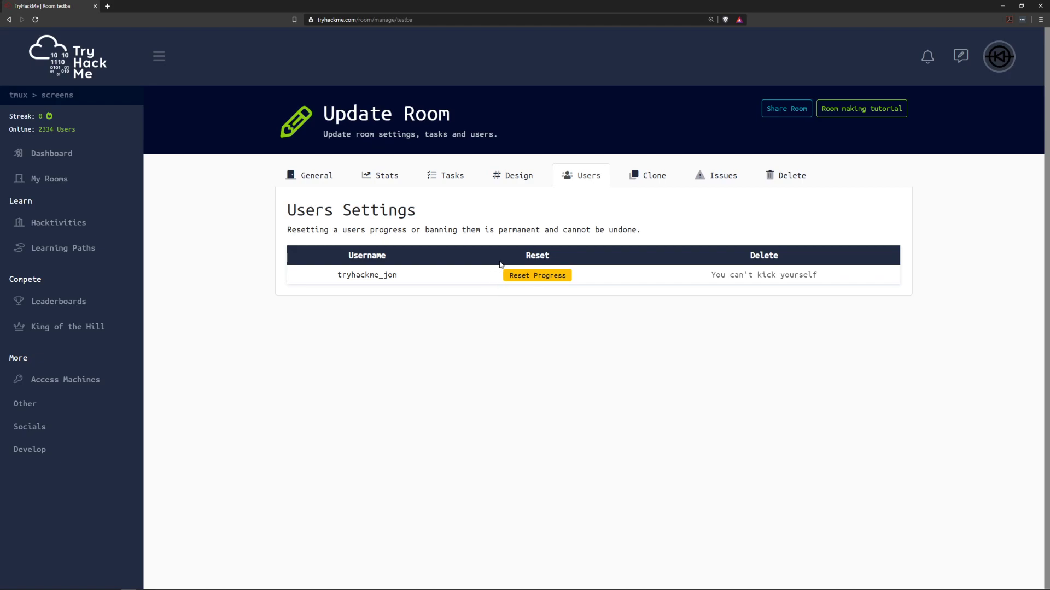
{"action": "mouse_move", "coordinate": [736, 293]}
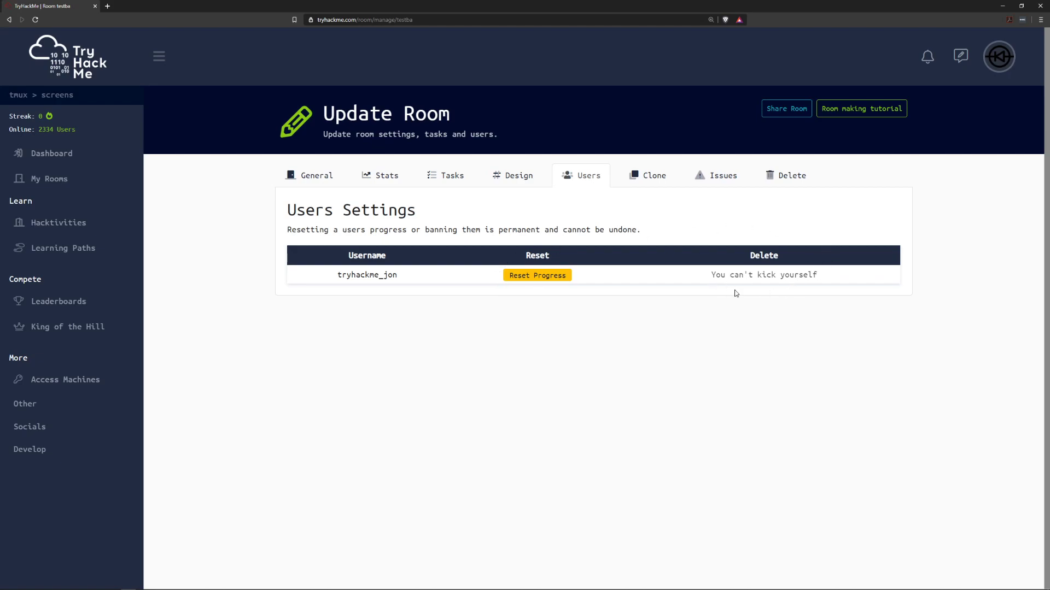
{"action": "mouse_move", "coordinate": [712, 261]}
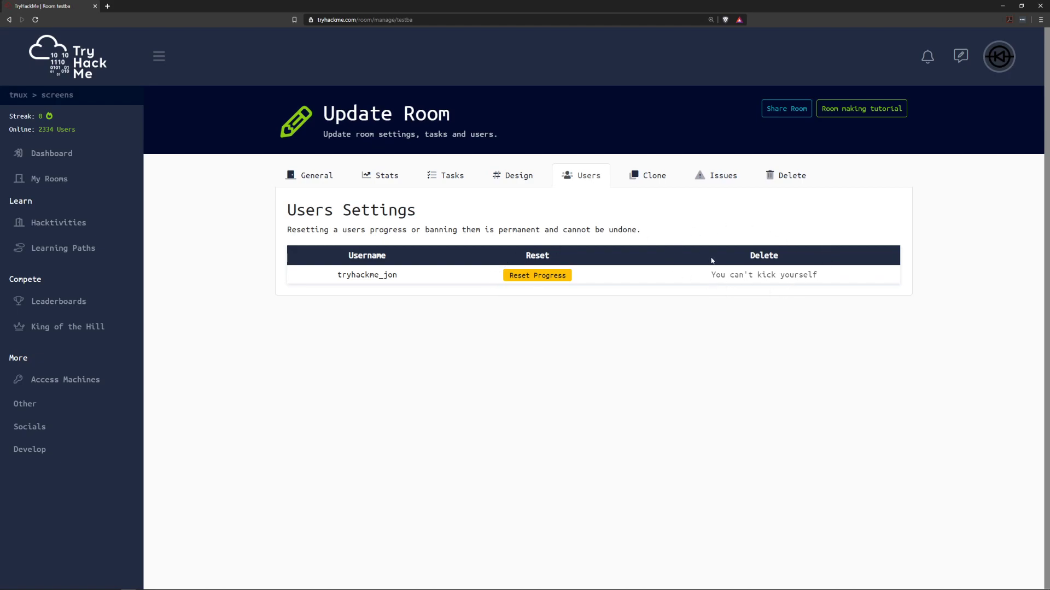
{"action": "mouse_move", "coordinate": [641, 179]}
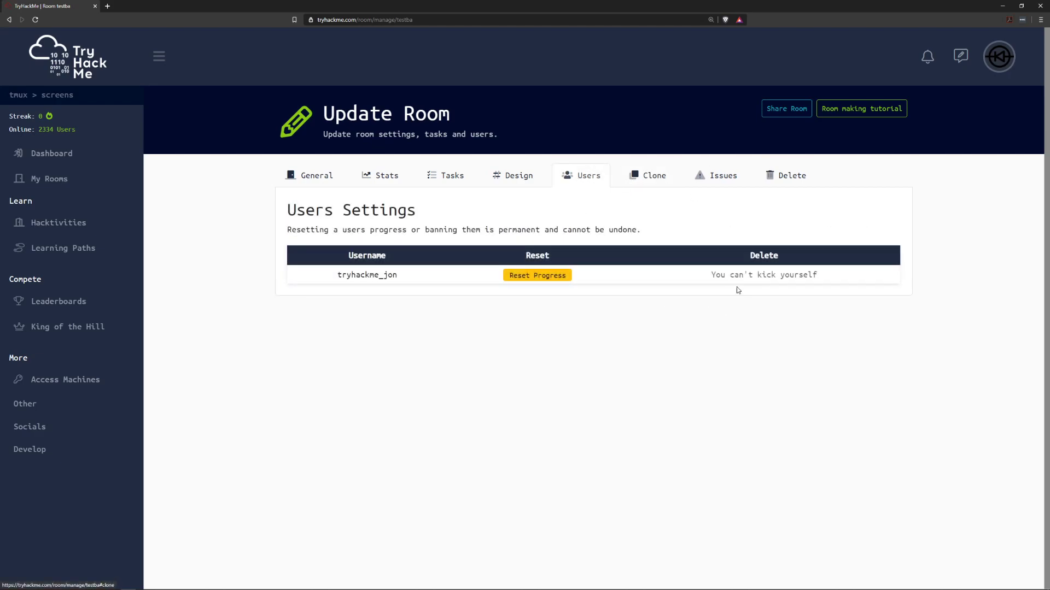
{"action": "mouse_move", "coordinate": [721, 245]}
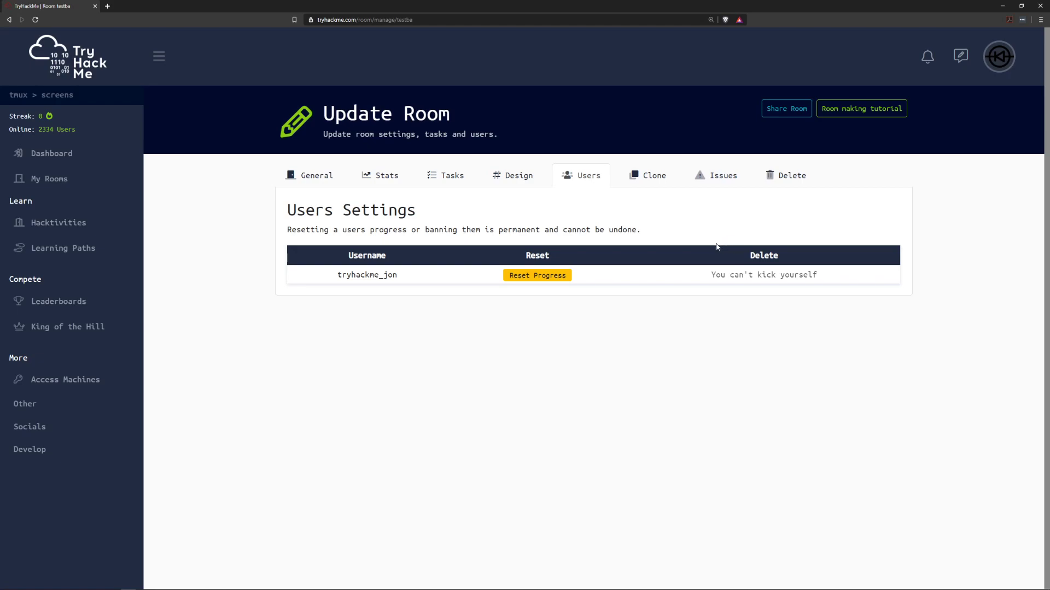
{"action": "mouse_move", "coordinate": [699, 227]}
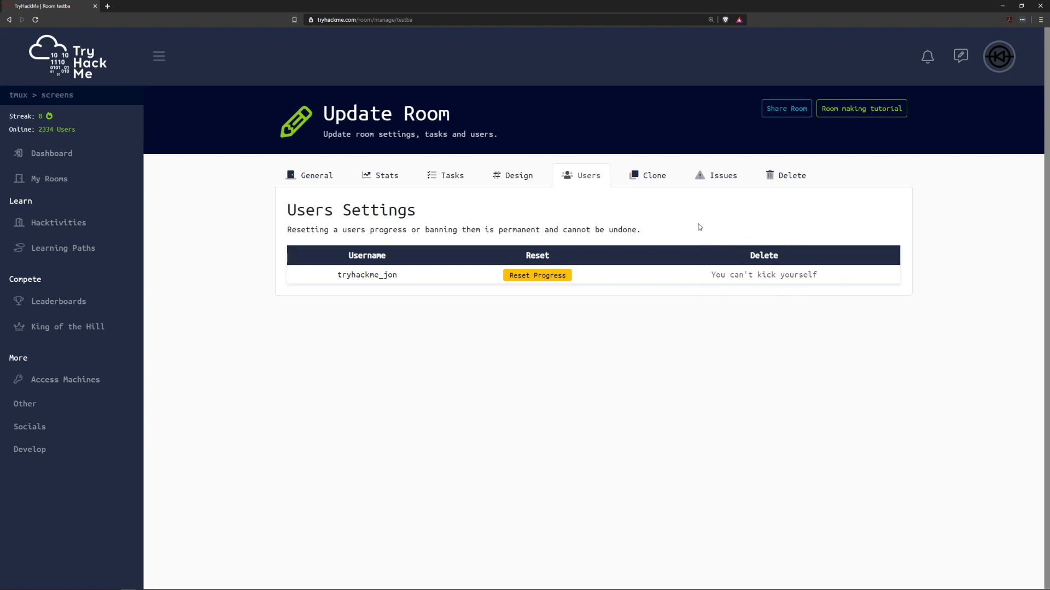
View the Clone tab offering to copy all tasks, with its answers caution.
{"action": "left_click", "coordinate": [653, 175]}
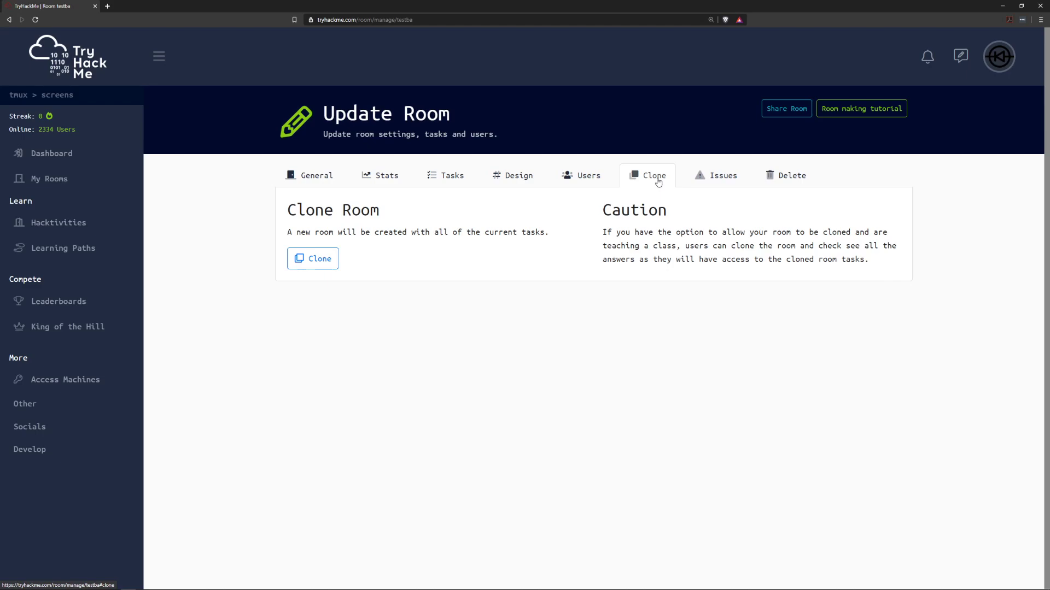
{"action": "mouse_move", "coordinate": [658, 177]}
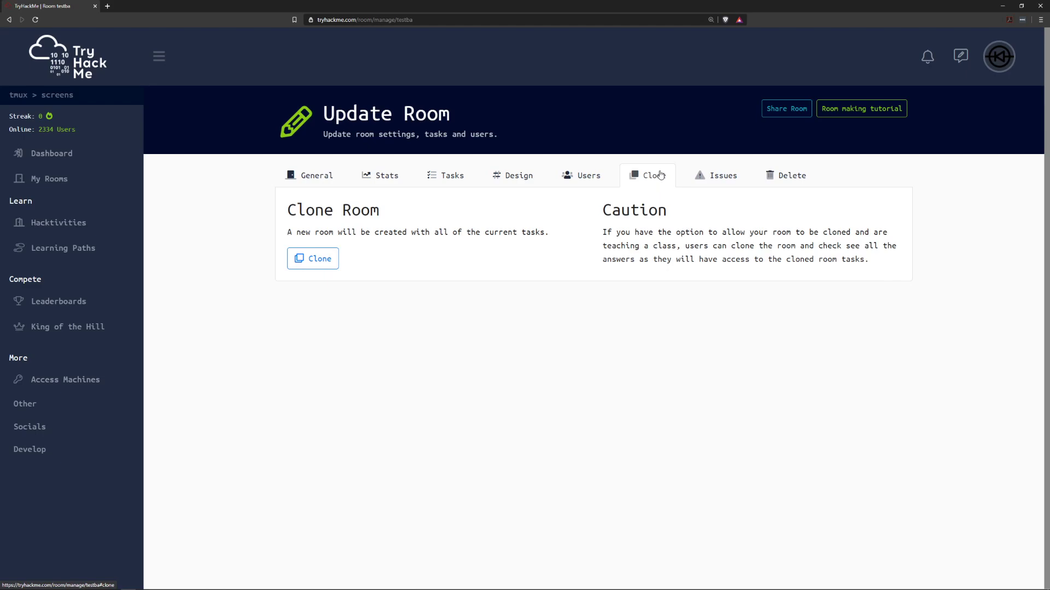
{"action": "mouse_move", "coordinate": [655, 175]}
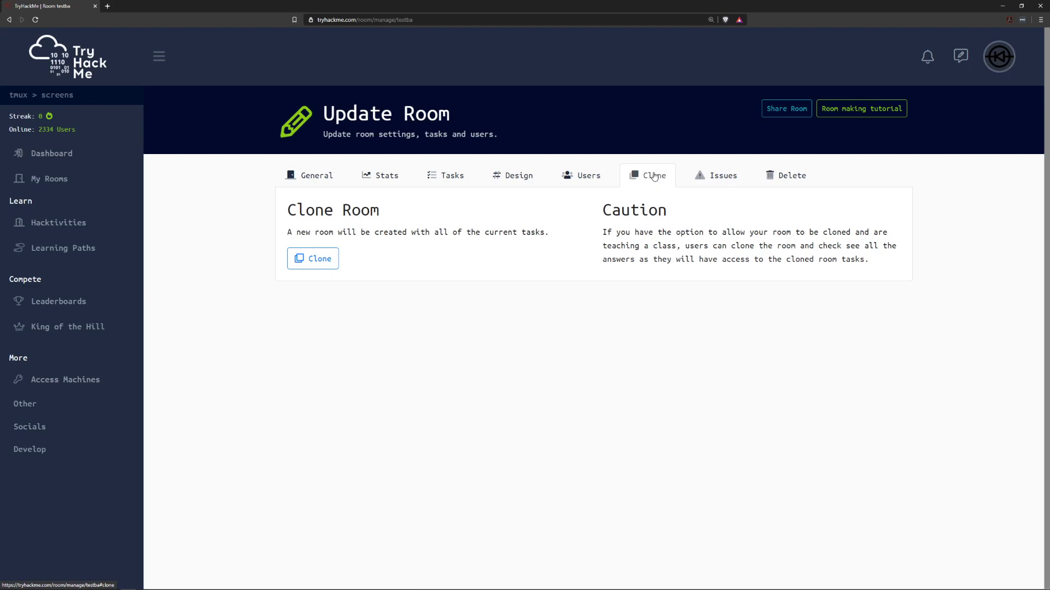
{"action": "mouse_move", "coordinate": [714, 185]}
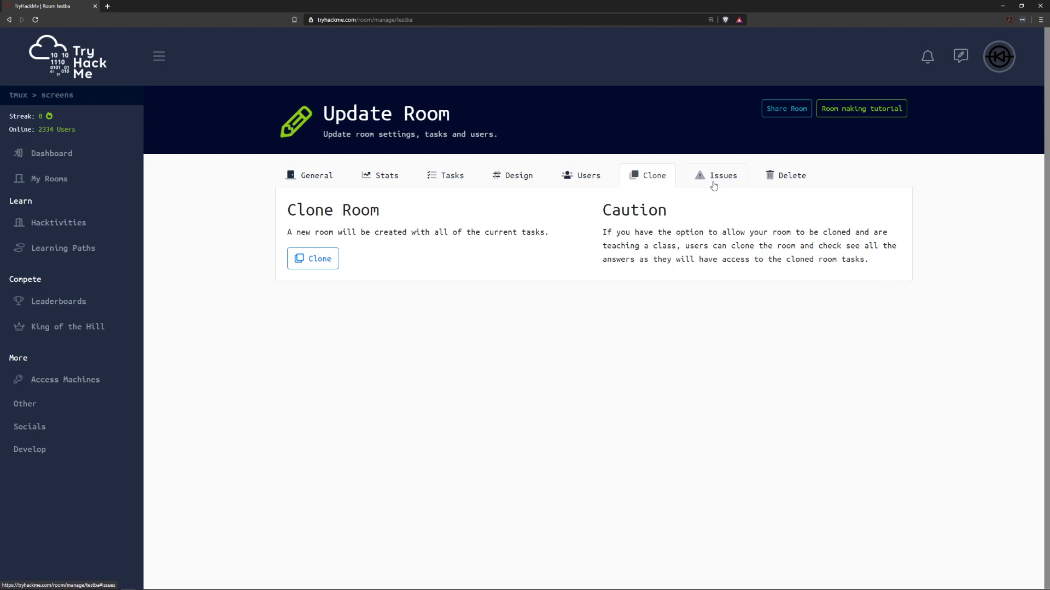
Confirm the Issues tab has no reported issues, then view the Delete tab.
{"action": "left_click", "coordinate": [721, 176]}
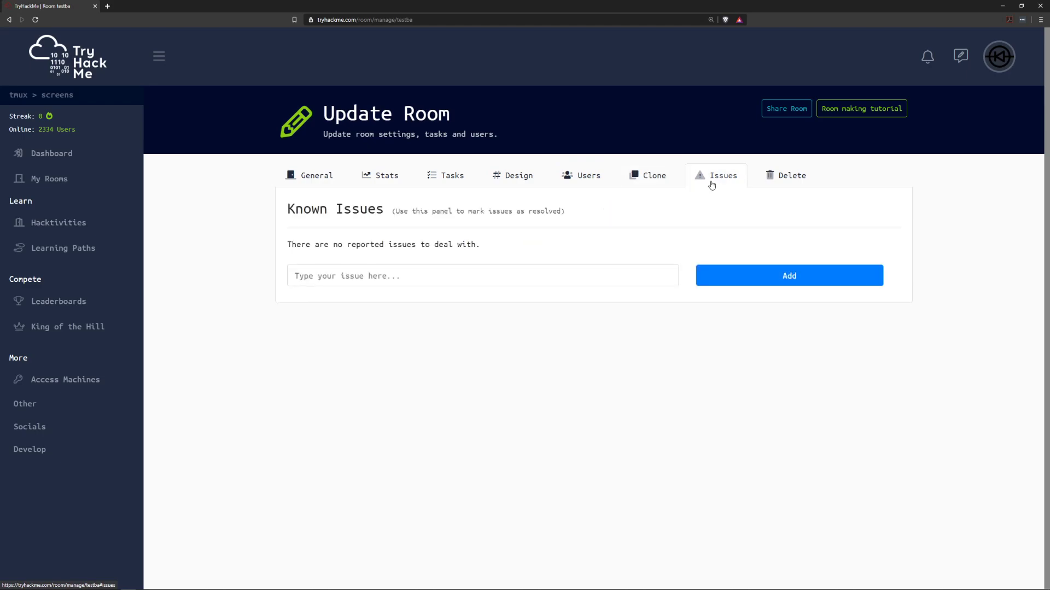
{"action": "mouse_move", "coordinate": [709, 180]}
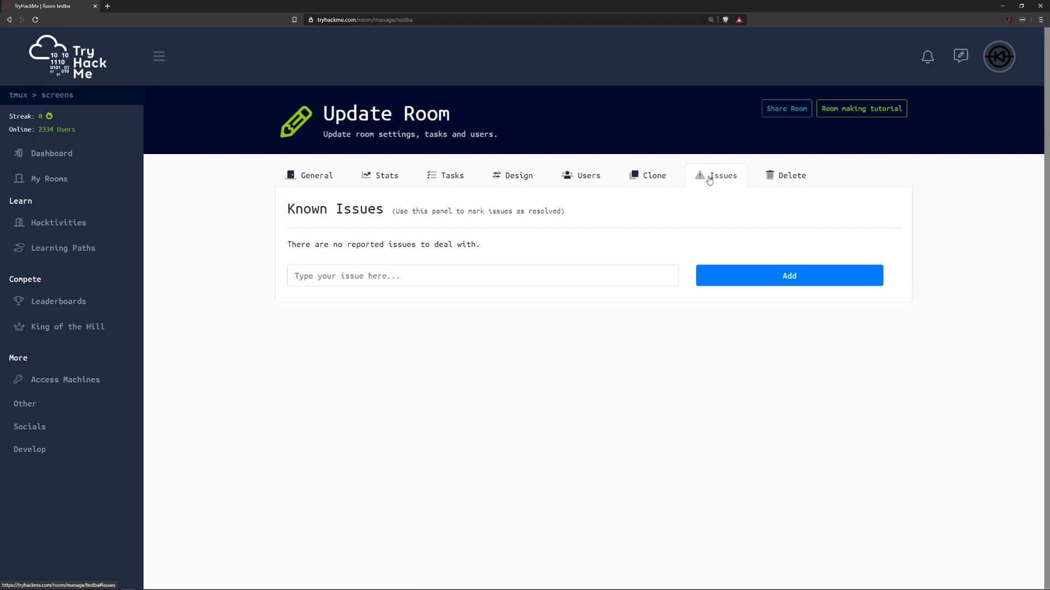
{"action": "mouse_move", "coordinate": [493, 257]}
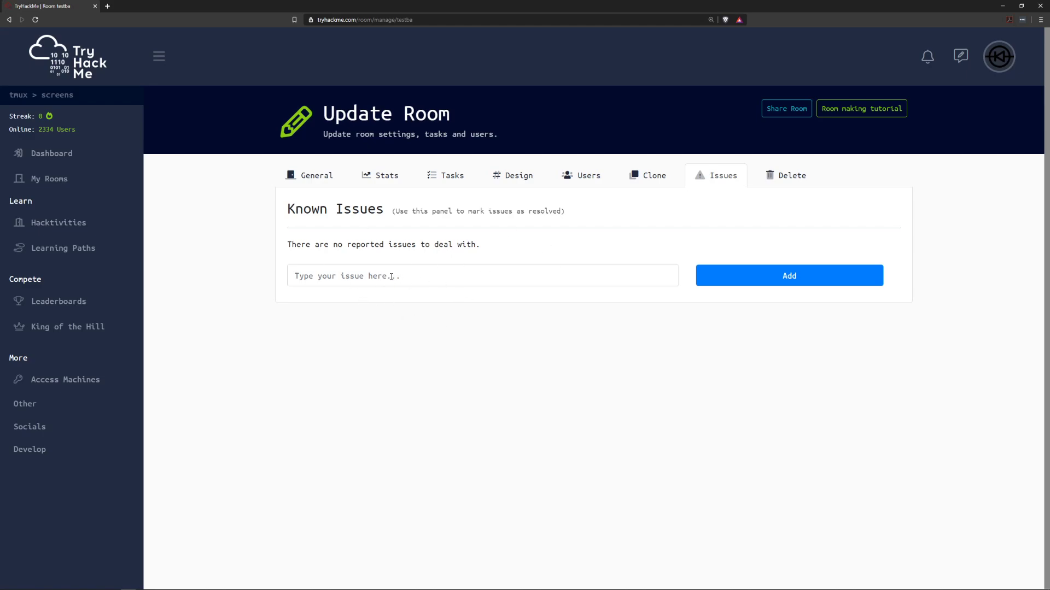
{"action": "left_click", "coordinate": [790, 176]}
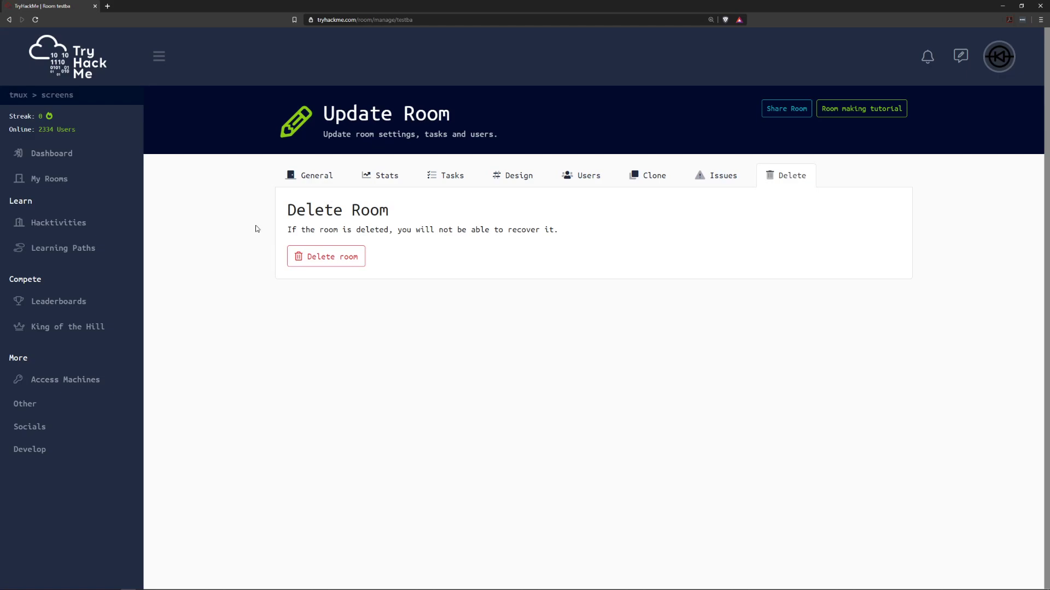
Highlight the unrecoverable-deletion warning on the Delete page without deleting the room.
{"action": "triple_click", "coordinate": [421, 230]}
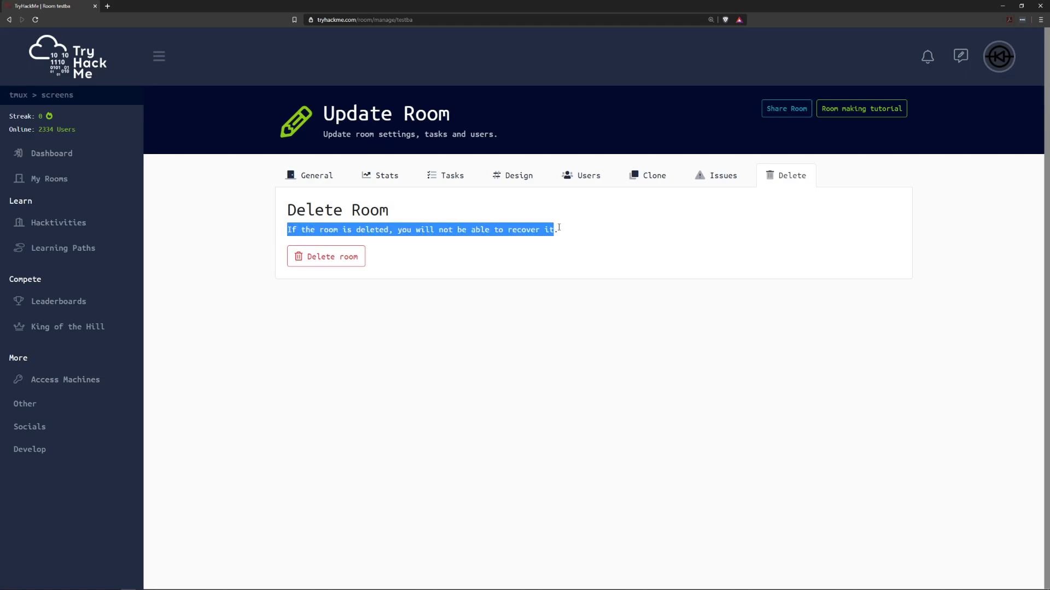
{"action": "left_click", "coordinate": [569, 263]}
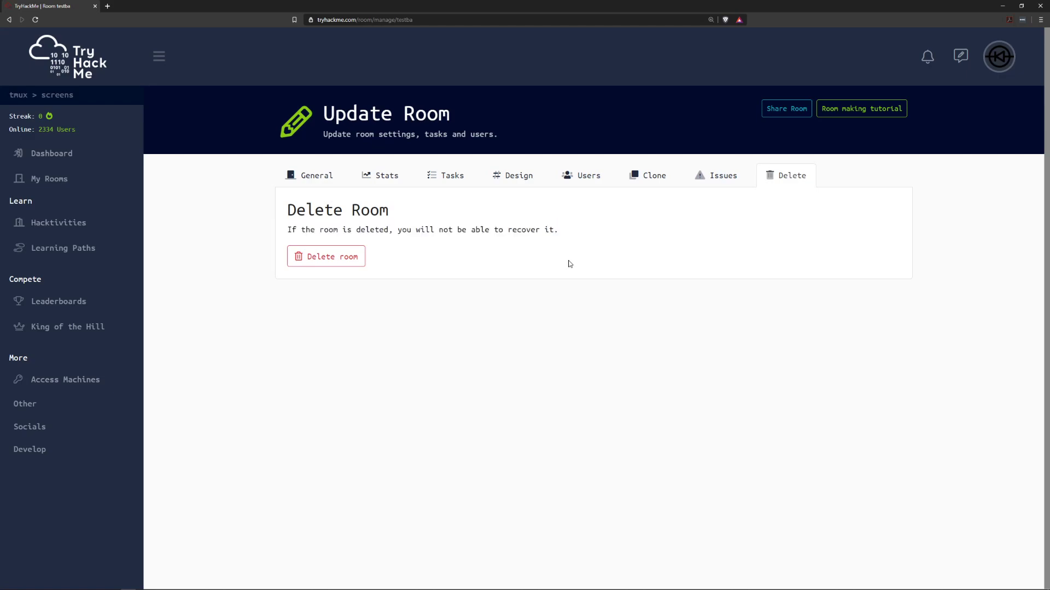
{"action": "mouse_move", "coordinate": [326, 256]}
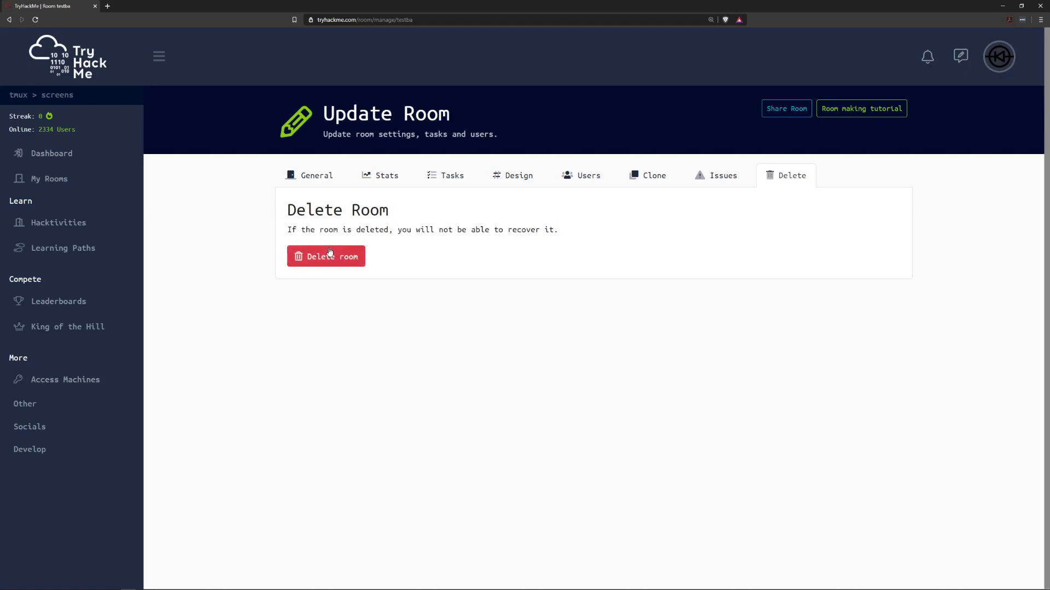
{"action": "mouse_move", "coordinate": [412, 257]}
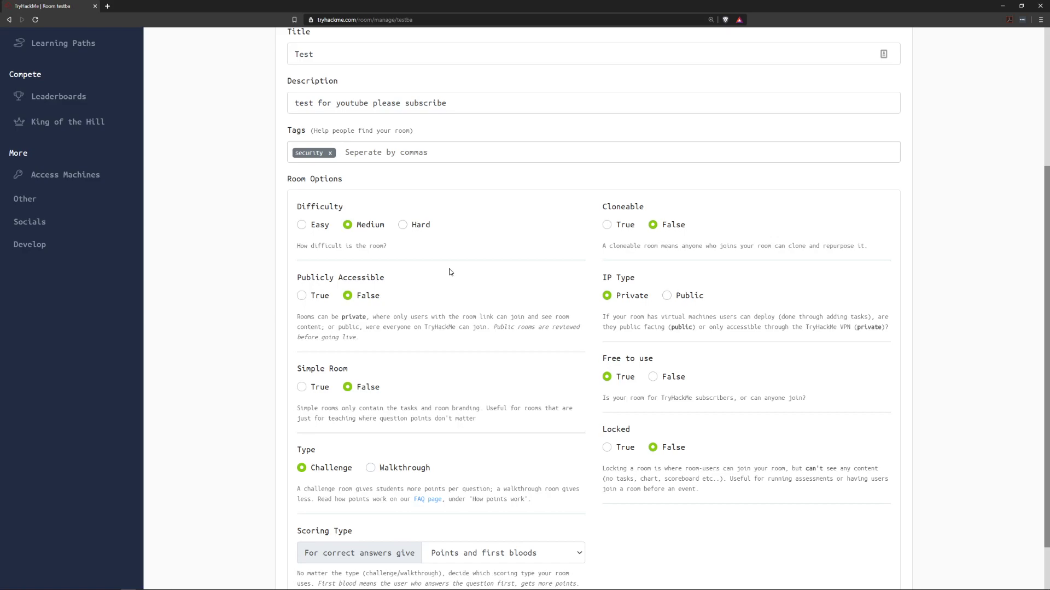
{"action": "mouse_move", "coordinate": [480, 286]}
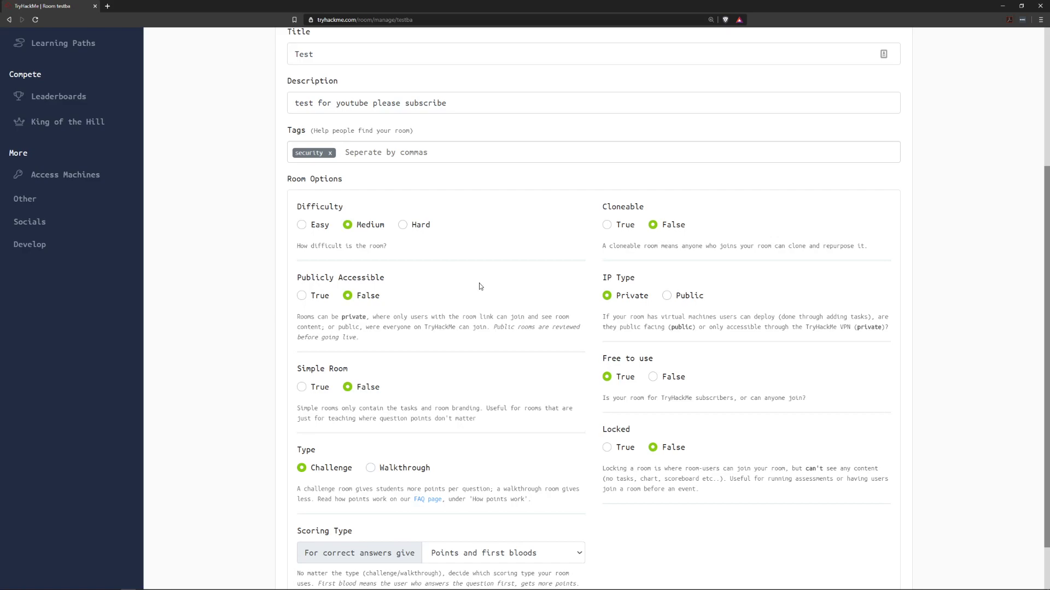
{"action": "scroll", "scroll_direction": "up", "scroll_amount": 3}
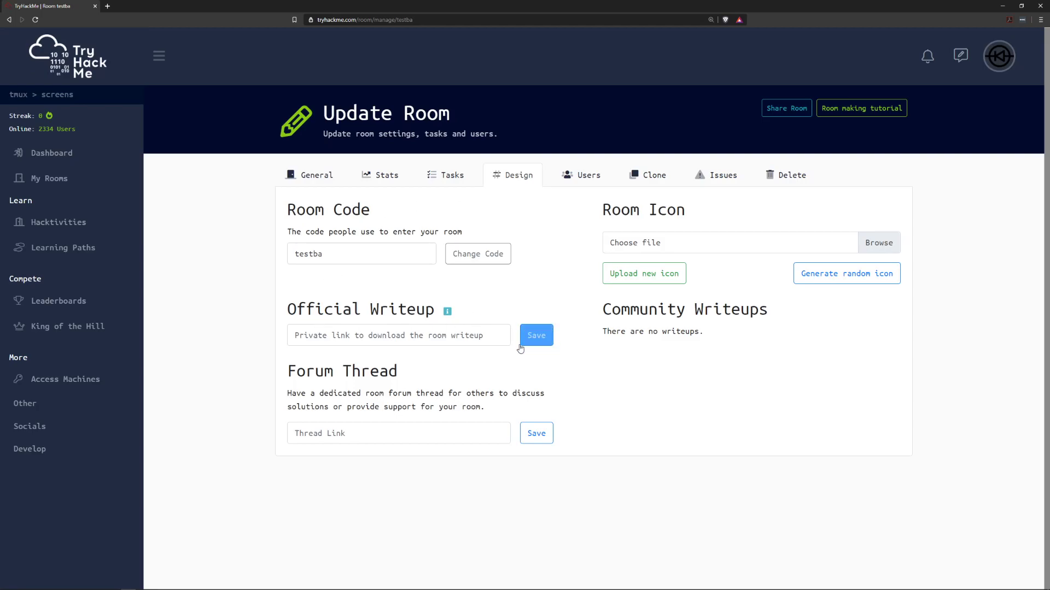
{"action": "left_click", "coordinate": [316, 175]}
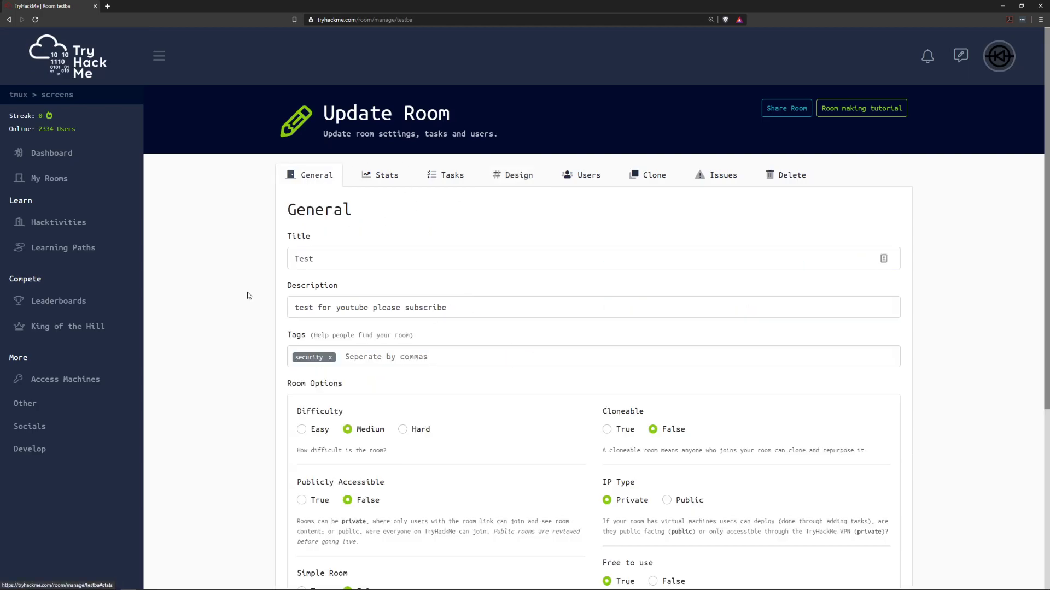
{"action": "scroll", "scroll_direction": "down", "scroll_amount": 3}
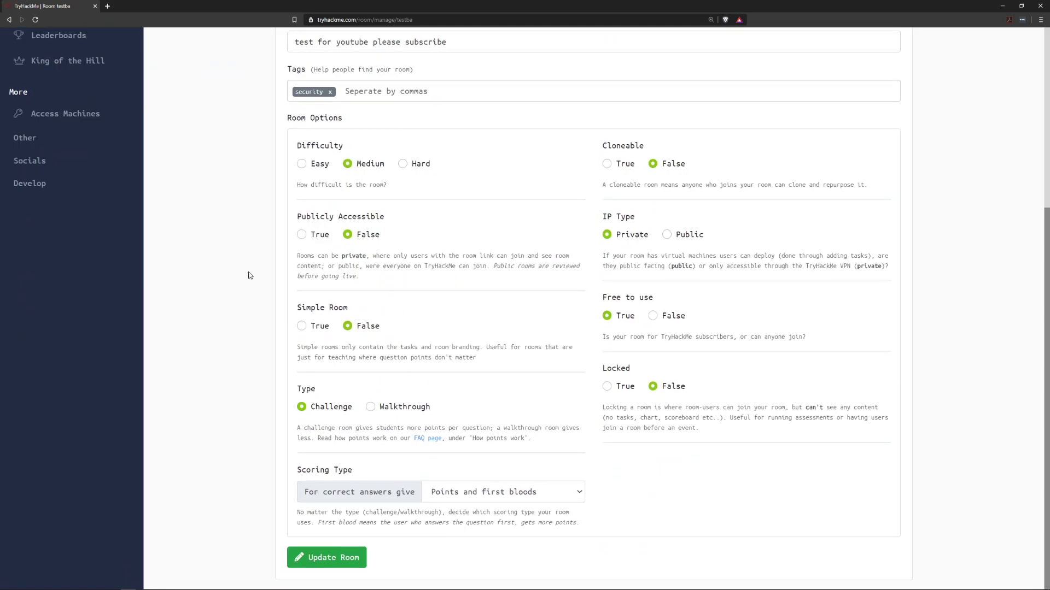
{"action": "mouse_move", "coordinate": [402, 235]}
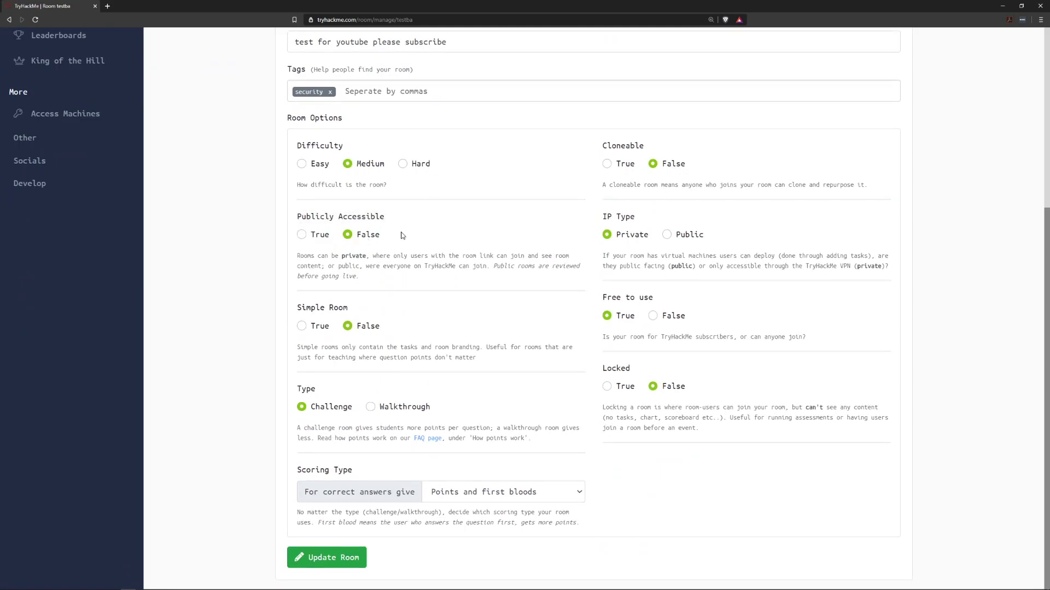
{"action": "mouse_move", "coordinate": [302, 235]}
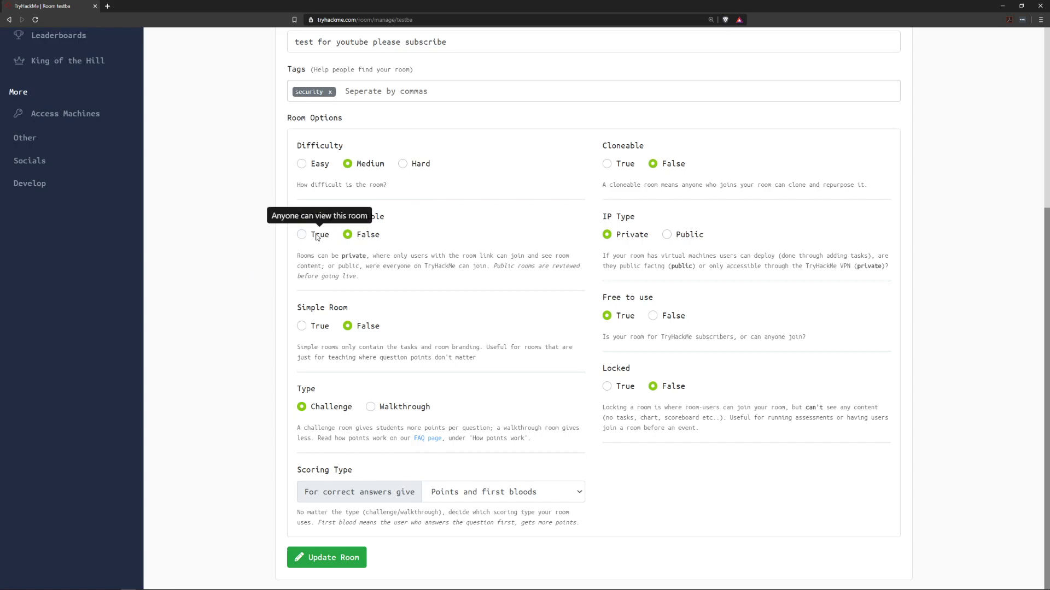
Select True for Publicly Accessible under Room Options, not yet submitted.
{"action": "left_click", "coordinate": [301, 234]}
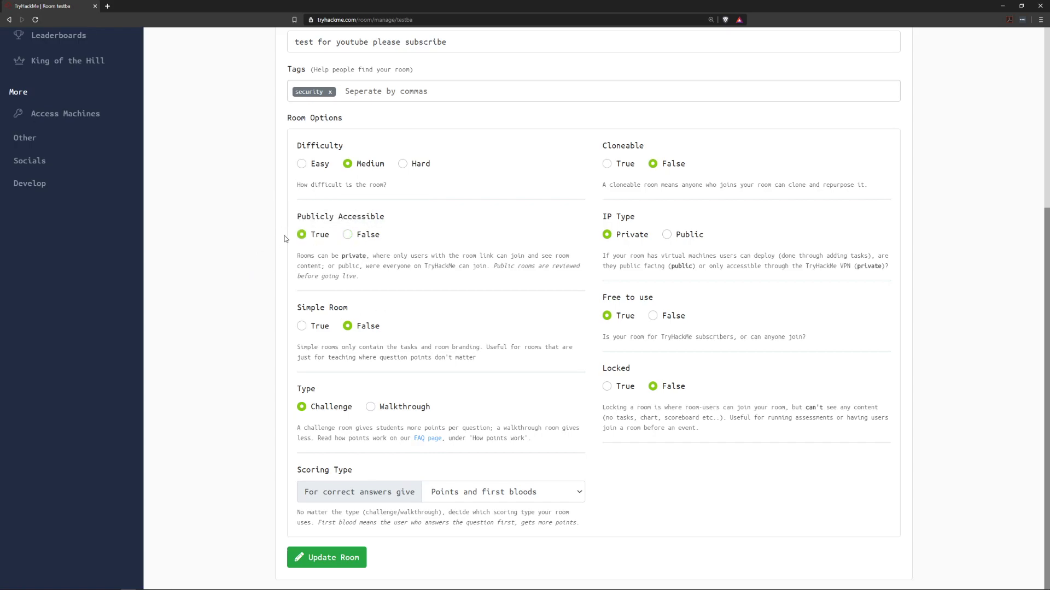
{"action": "mouse_move", "coordinate": [389, 275]}
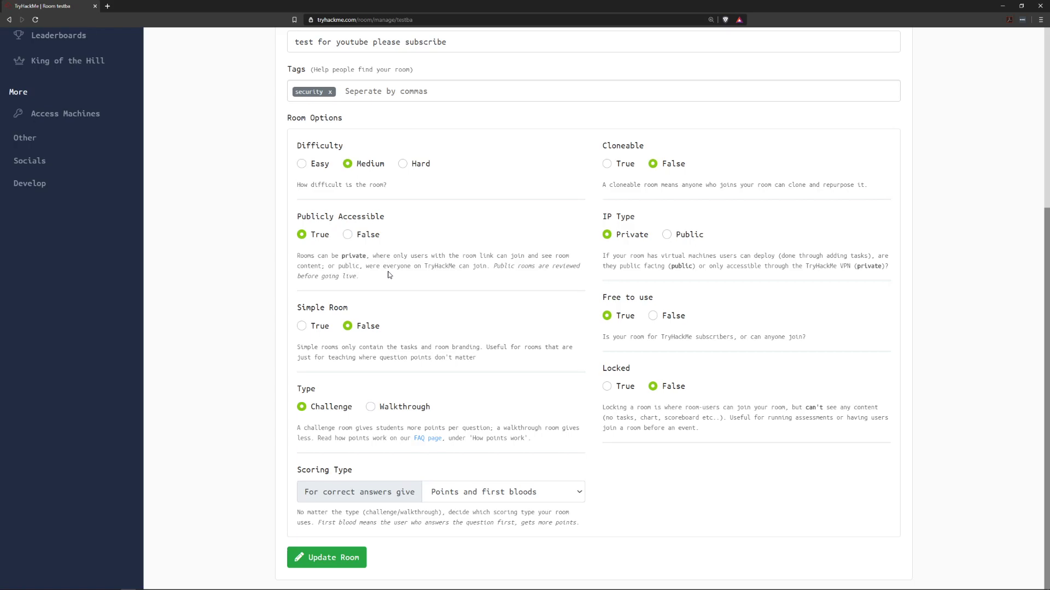
{"action": "mouse_move", "coordinate": [335, 219]}
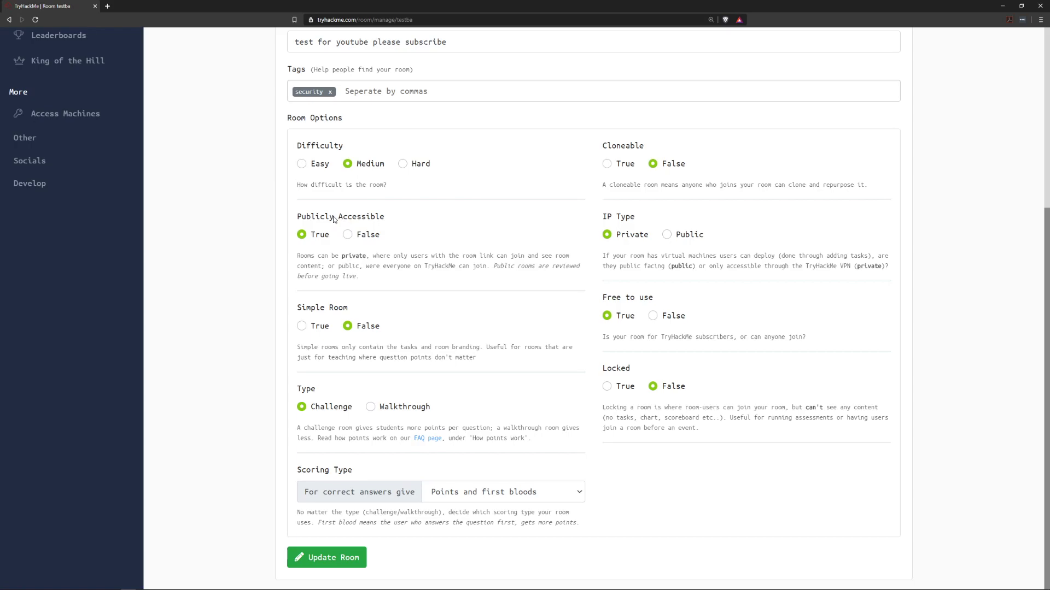
{"action": "mouse_move", "coordinate": [381, 227]}
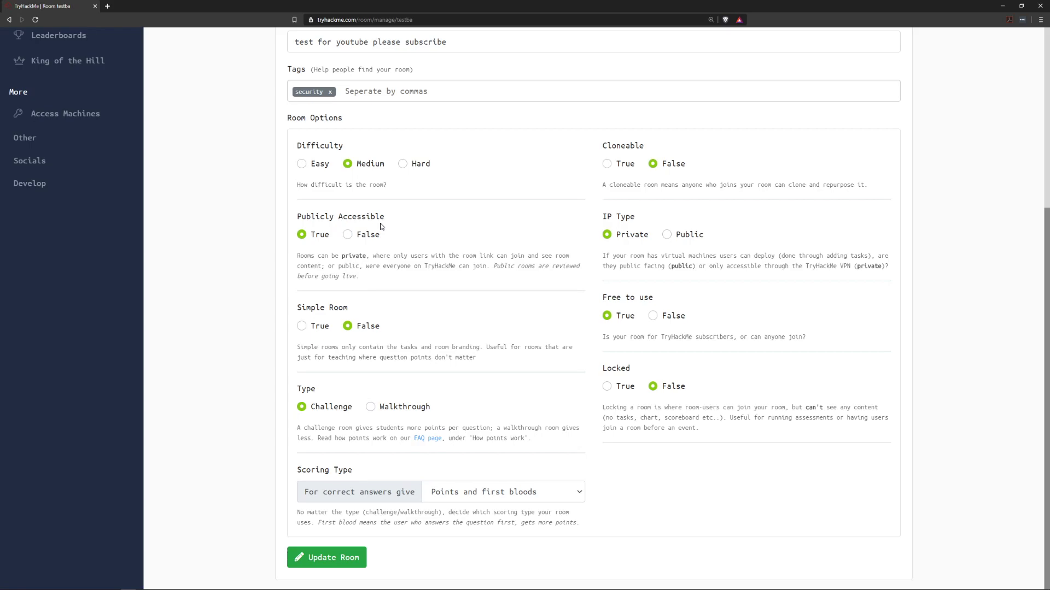
{"action": "mouse_move", "coordinate": [385, 222]}
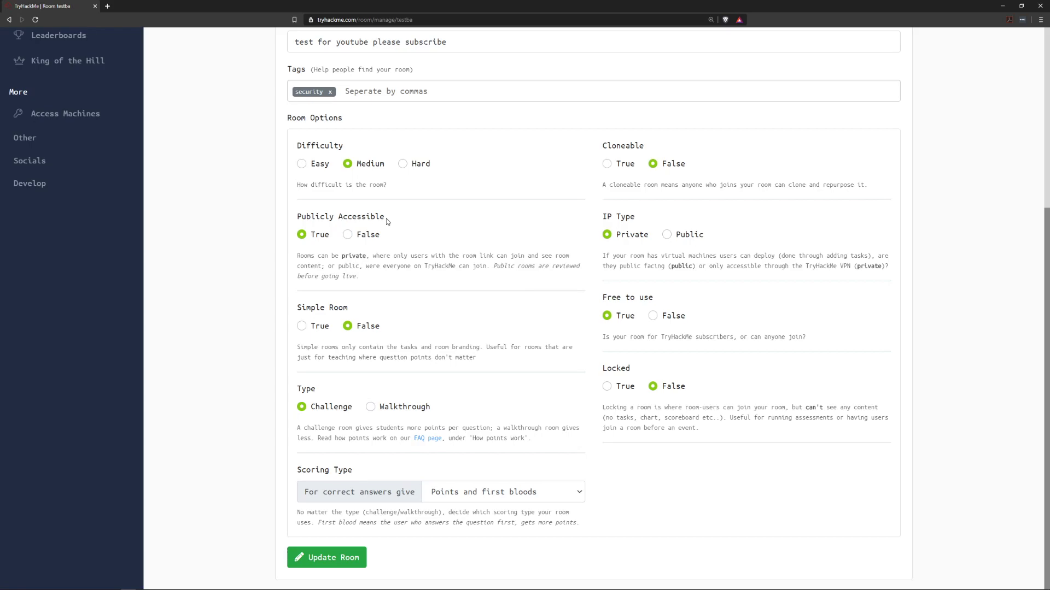
{"action": "mouse_move", "coordinate": [399, 241]}
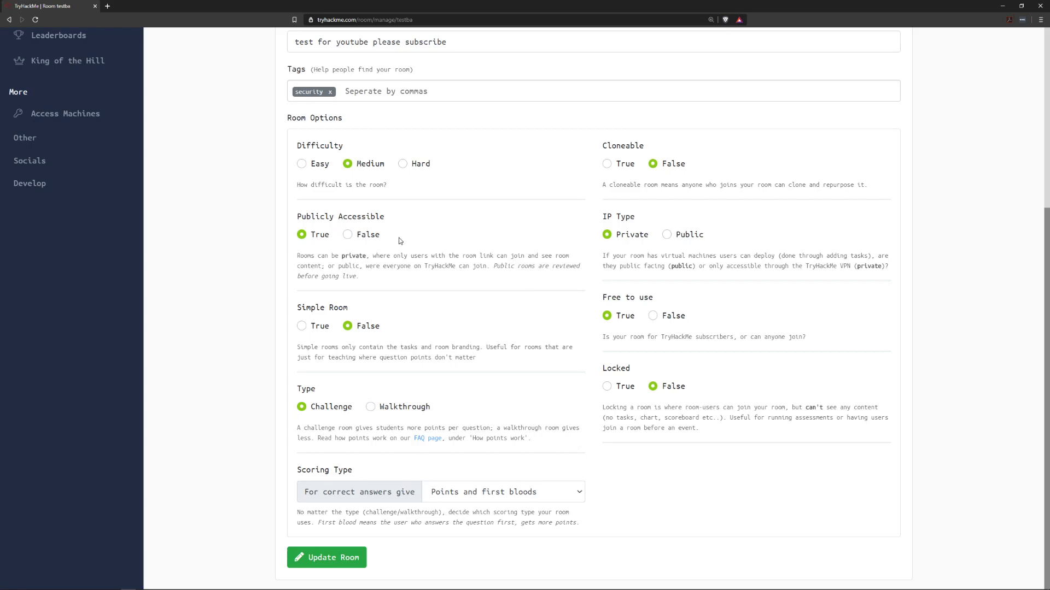
{"action": "mouse_move", "coordinate": [405, 229]}
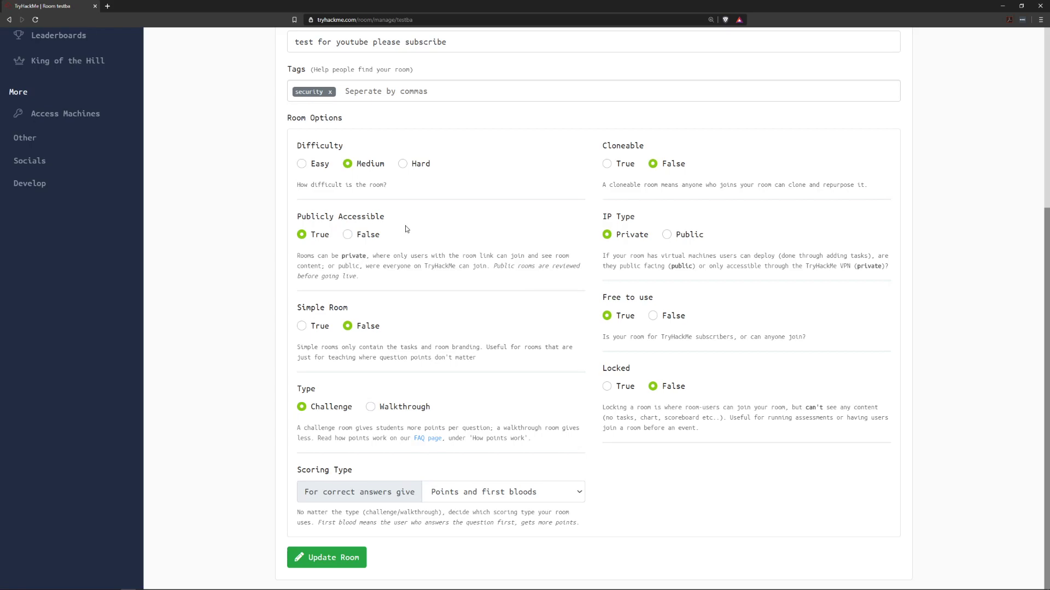
{"action": "mouse_move", "coordinate": [403, 233]}
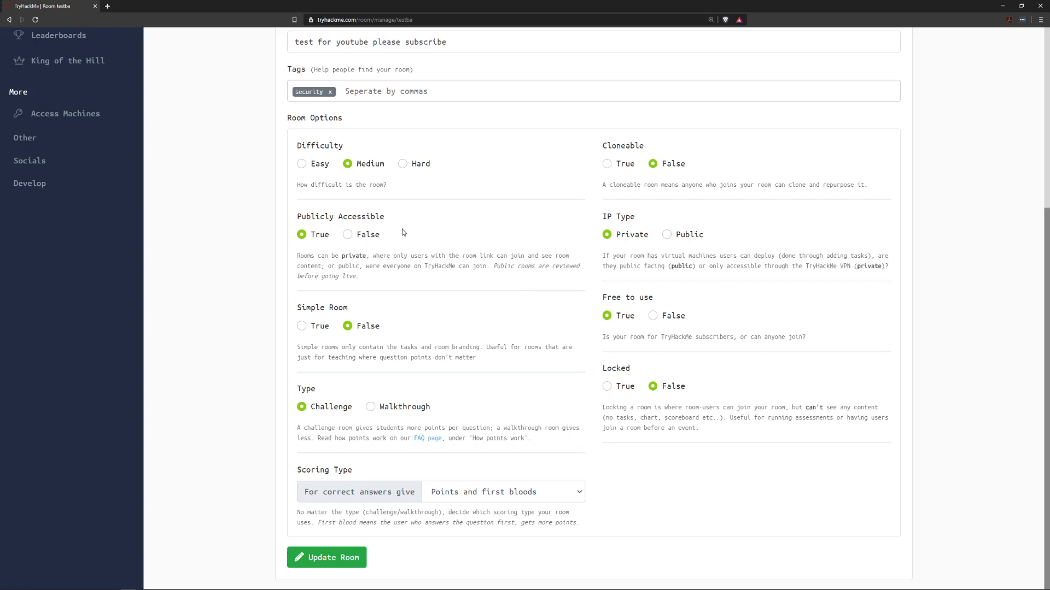
{"action": "mouse_move", "coordinate": [400, 235]}
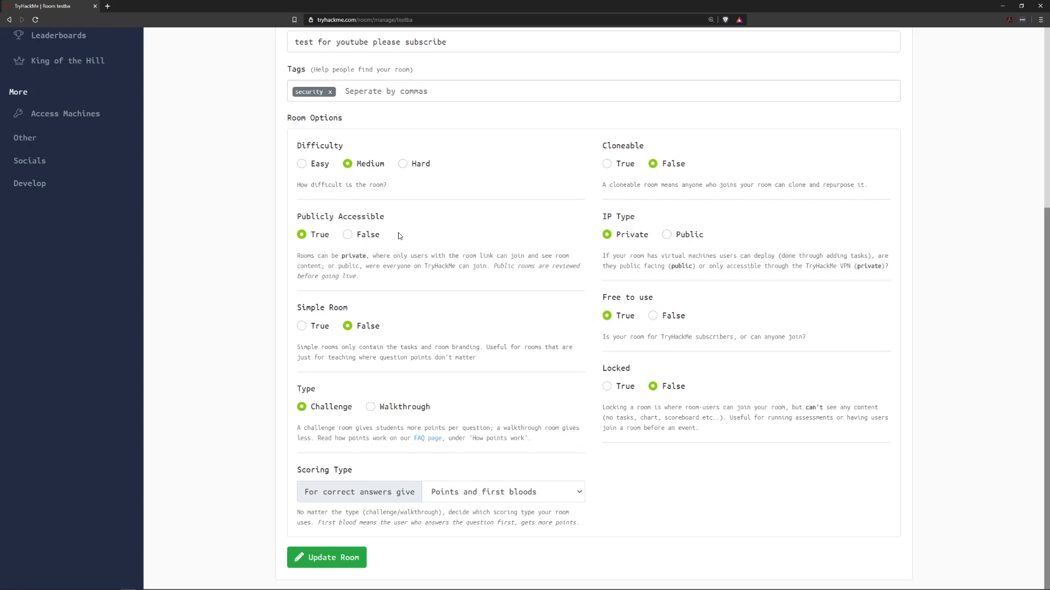
{"action": "mouse_move", "coordinate": [325, 229]}
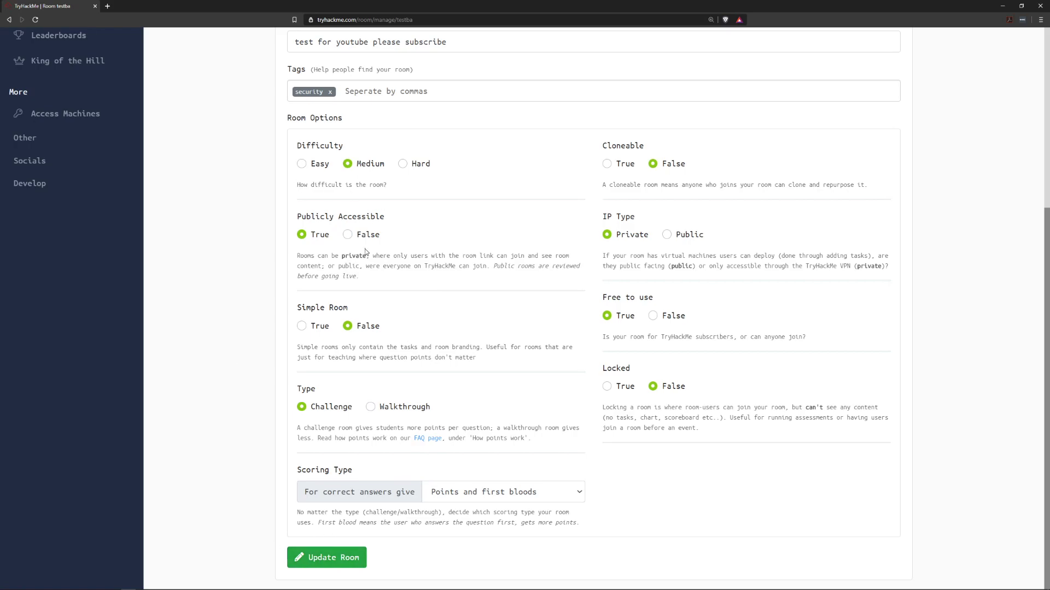
{"action": "mouse_move", "coordinate": [486, 245]}
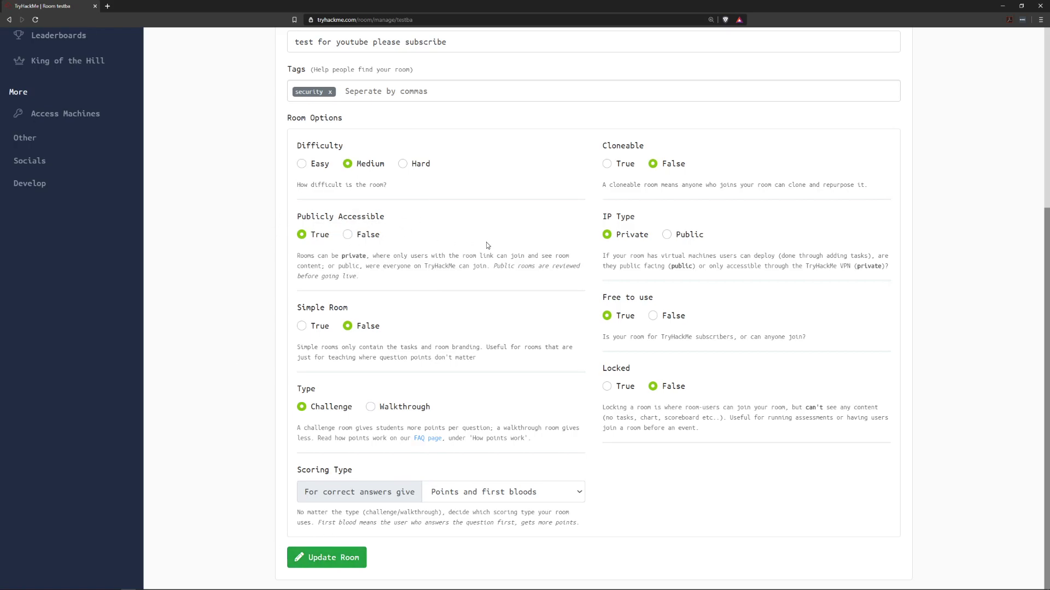
{"action": "scroll", "scroll_direction": "up", "scroll_amount": 3}
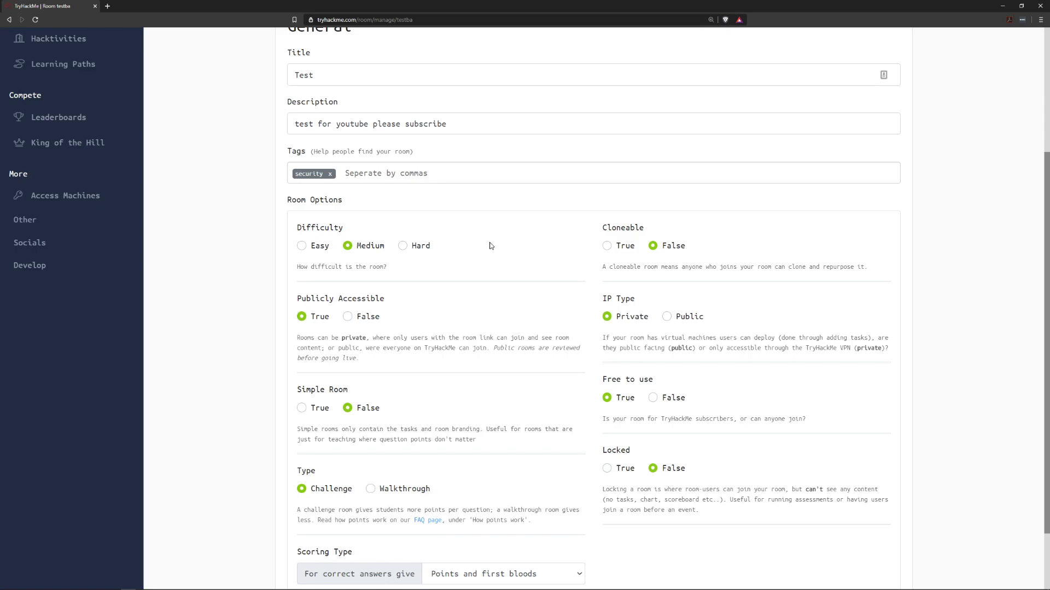
{"action": "mouse_move", "coordinate": [477, 225]}
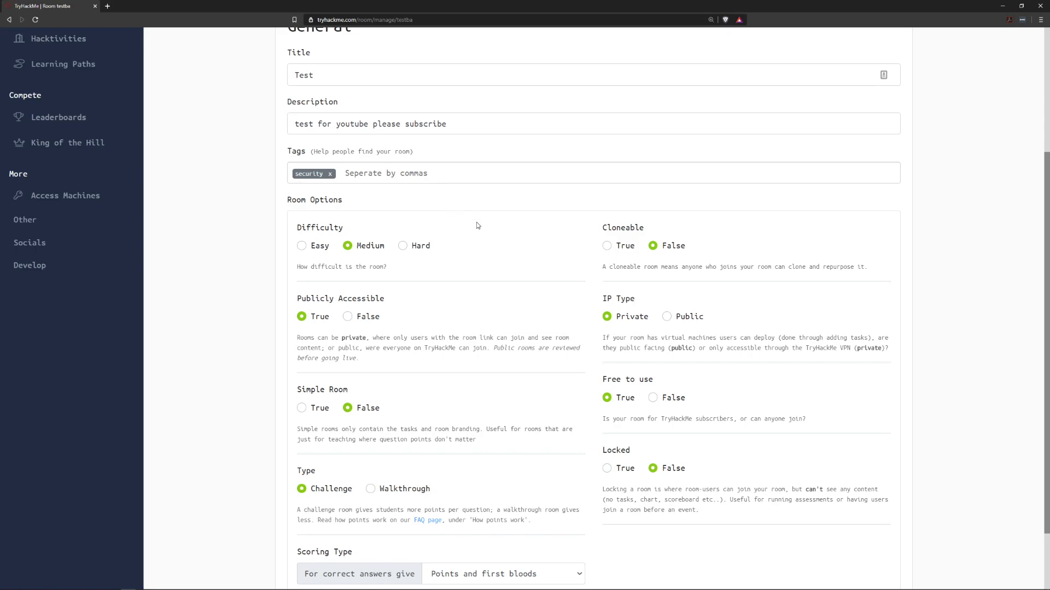
{"action": "mouse_move", "coordinate": [521, 252]}
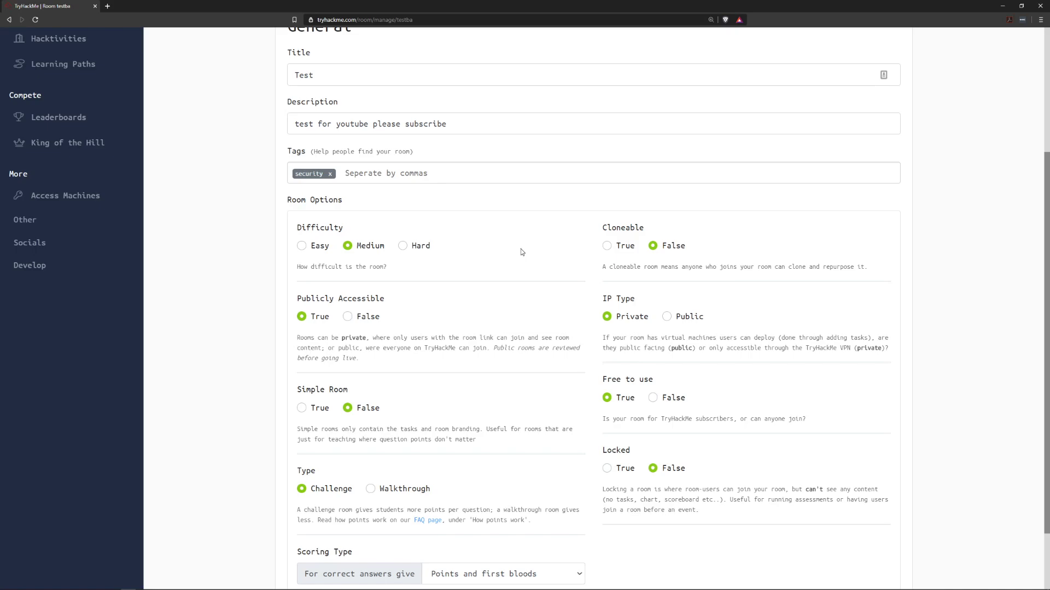
{"action": "mouse_move", "coordinate": [551, 250]}
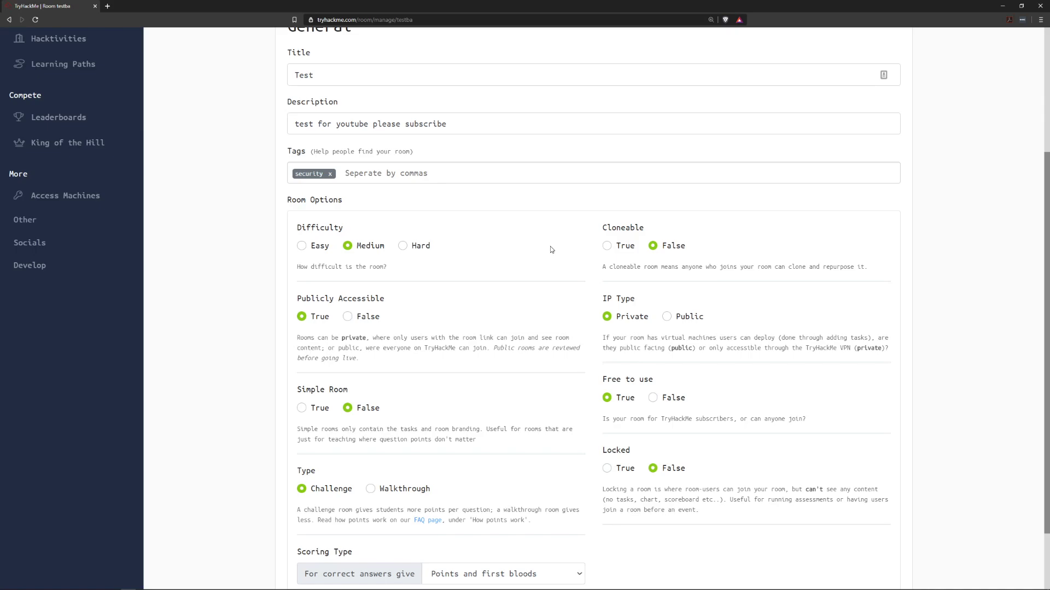
{"action": "mouse_move", "coordinate": [551, 250]}
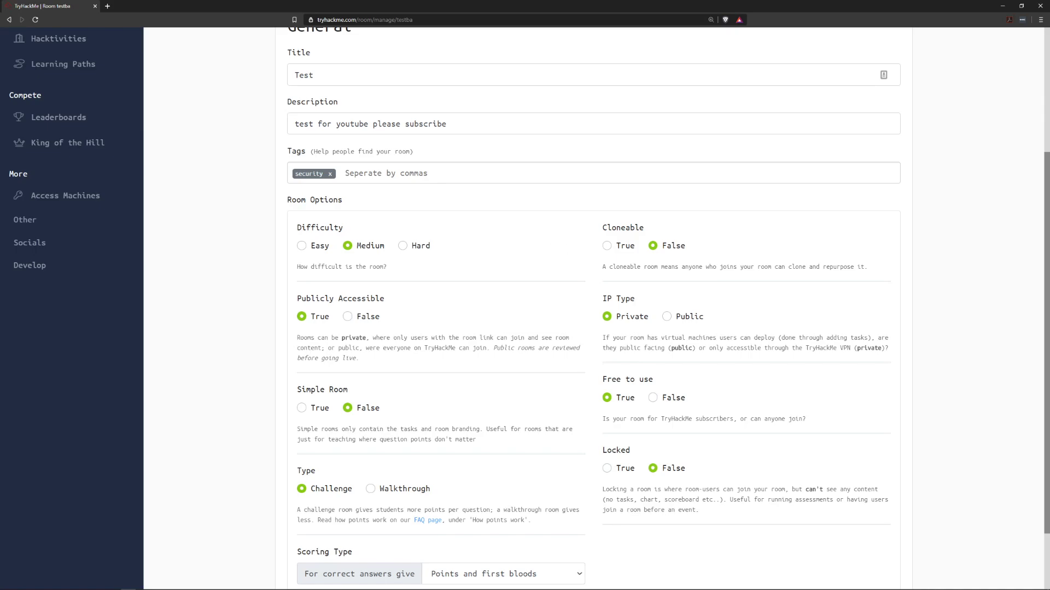